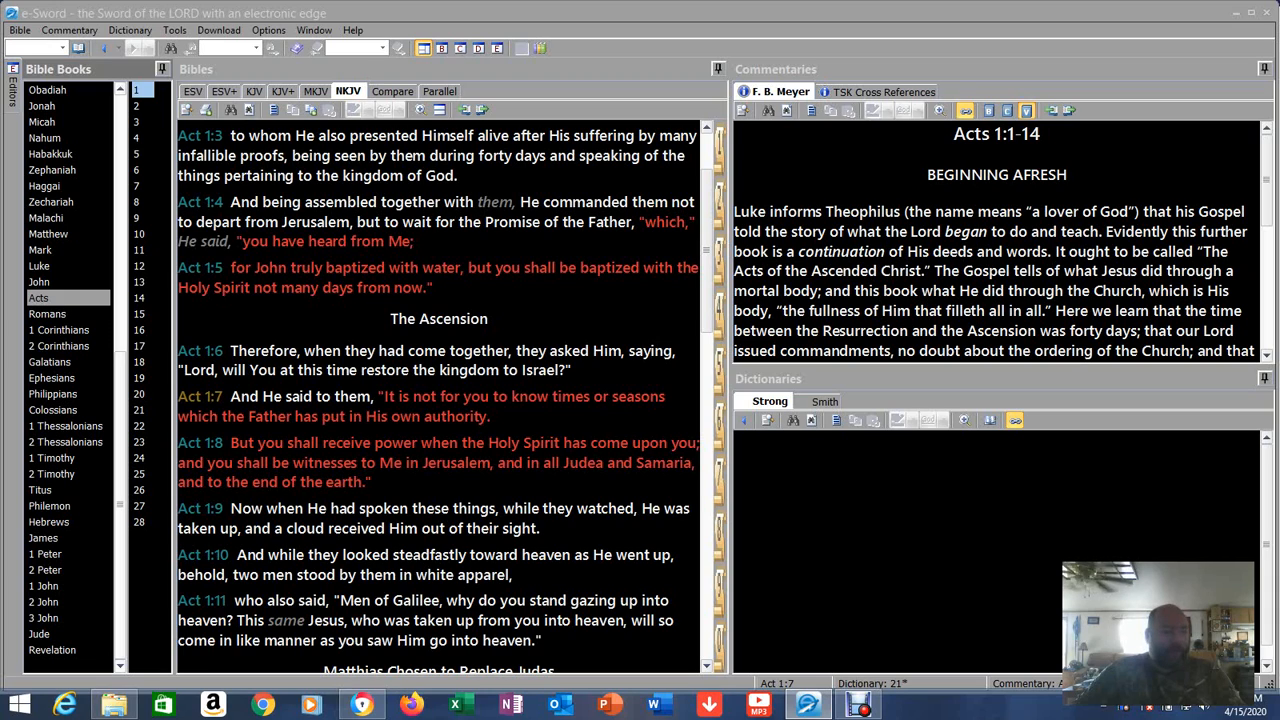
- Select Daniel chapter 8 from the Bible Books list, then switch to the browser
{"action": "scroll", "scroll_direction": "up", "scroll_amount": 3}
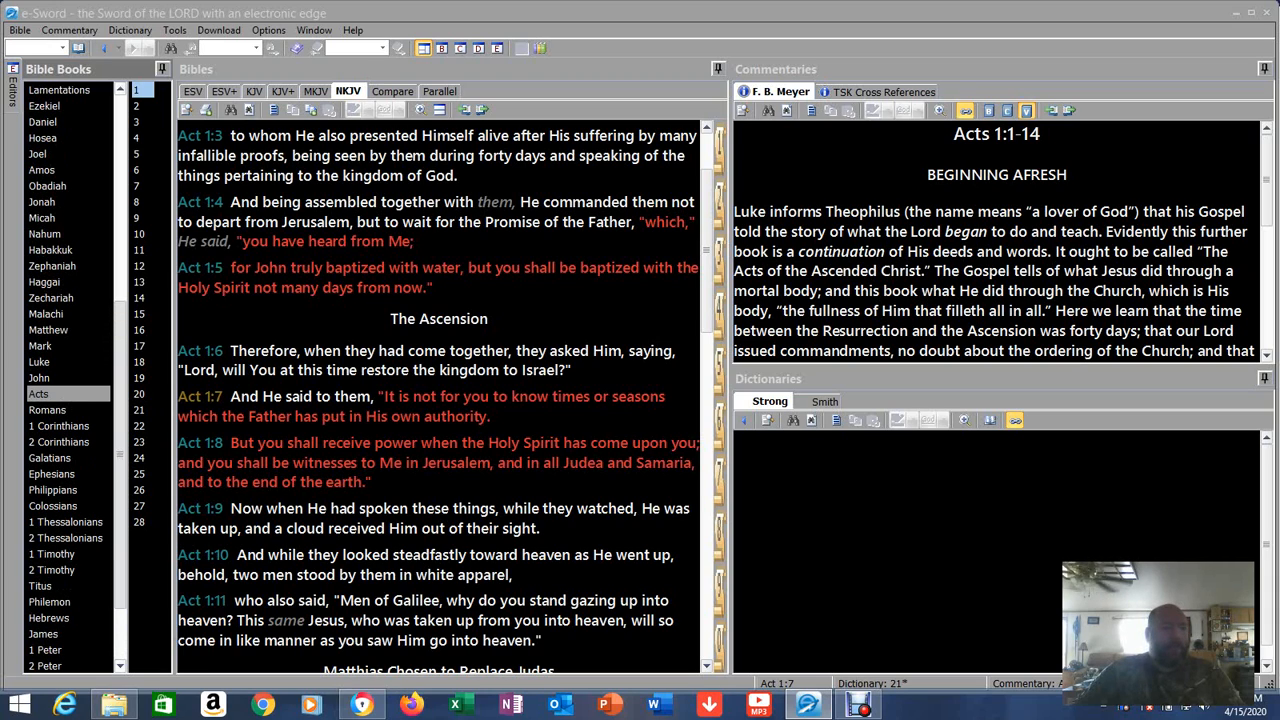
{"action": "left_click", "coordinate": [44, 122]}
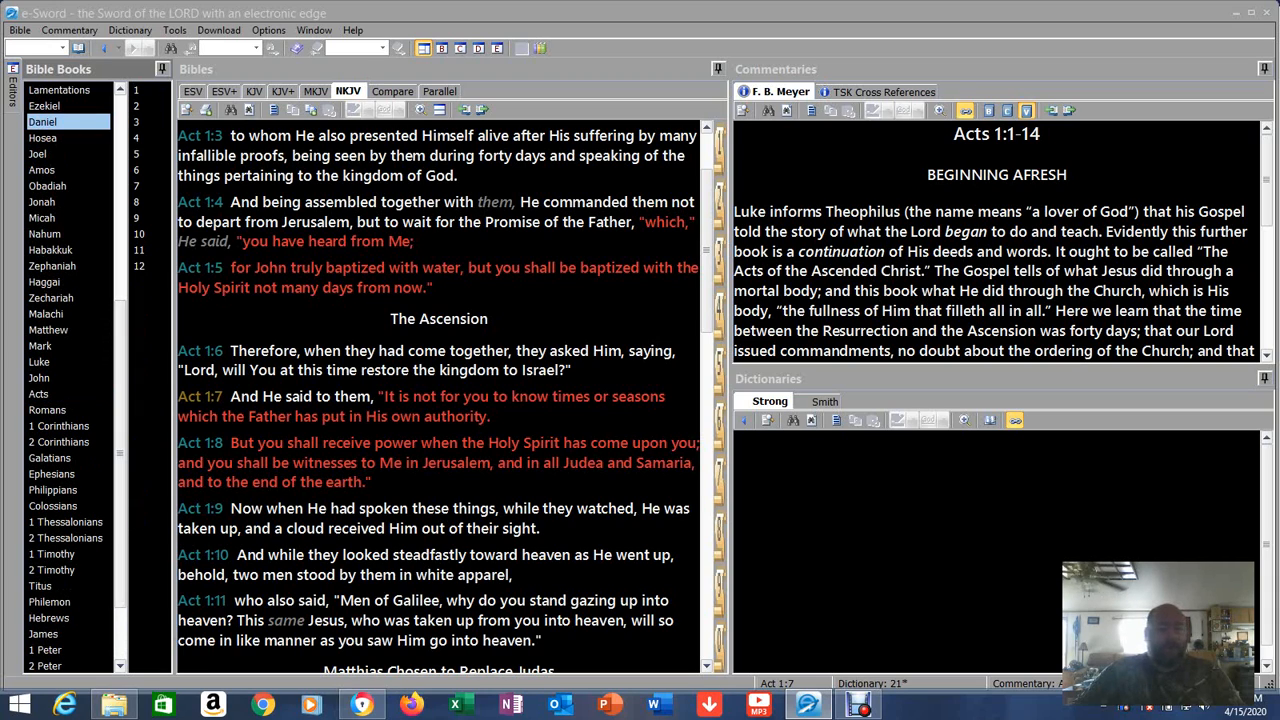
{"action": "left_click", "coordinate": [136, 202]}
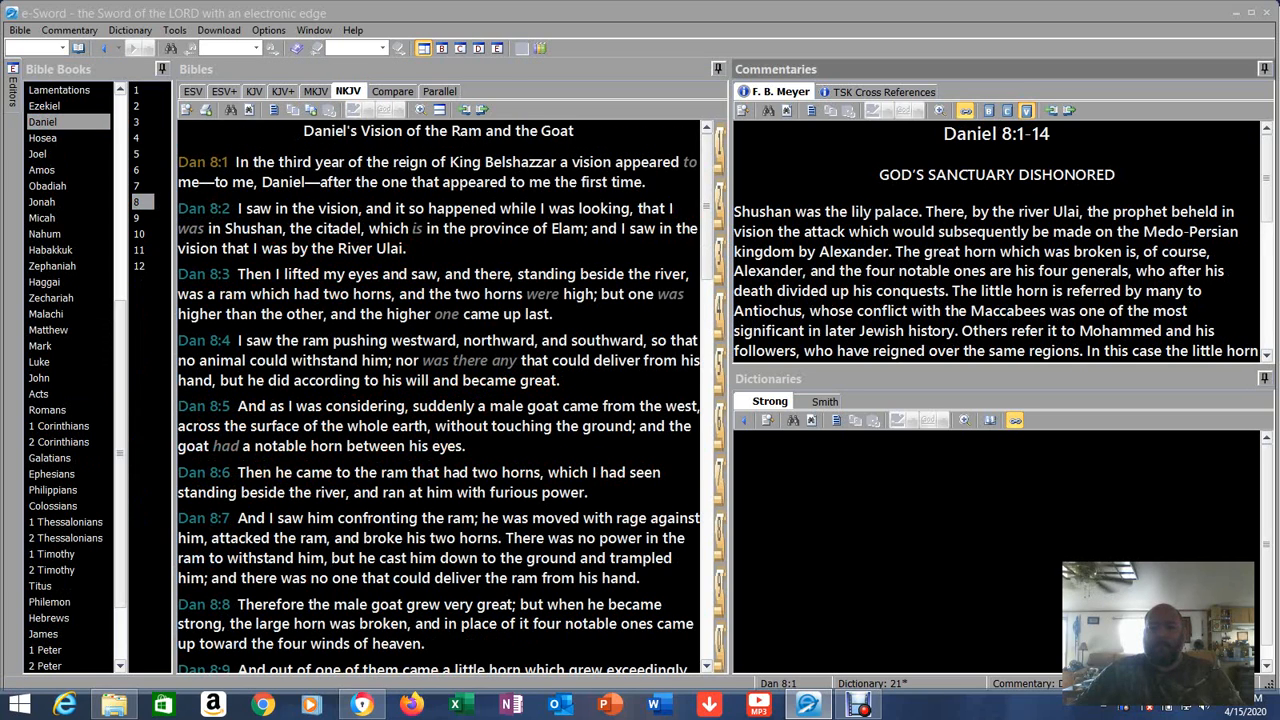
{"action": "left_click", "coordinate": [262, 704]}
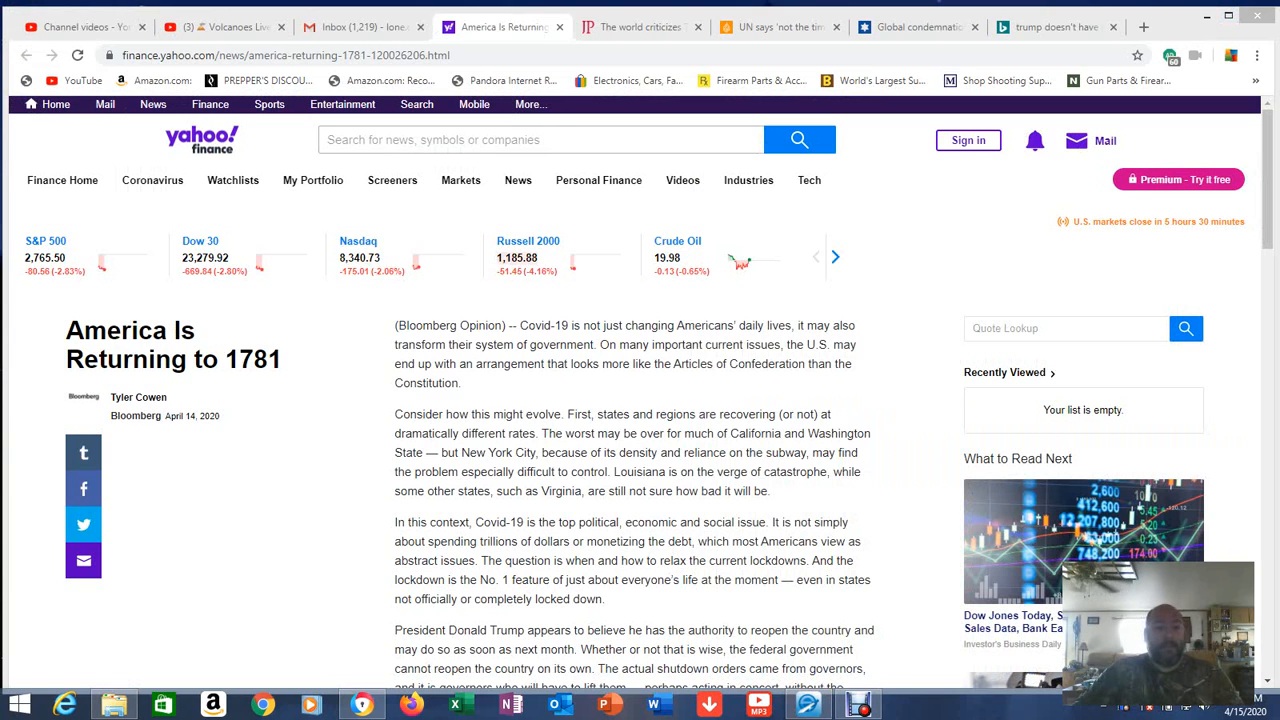
- Move from the Yahoo Finance 1781 article tab to the Gmail Inbox tab
{"action": "left_click", "coordinate": [364, 28]}
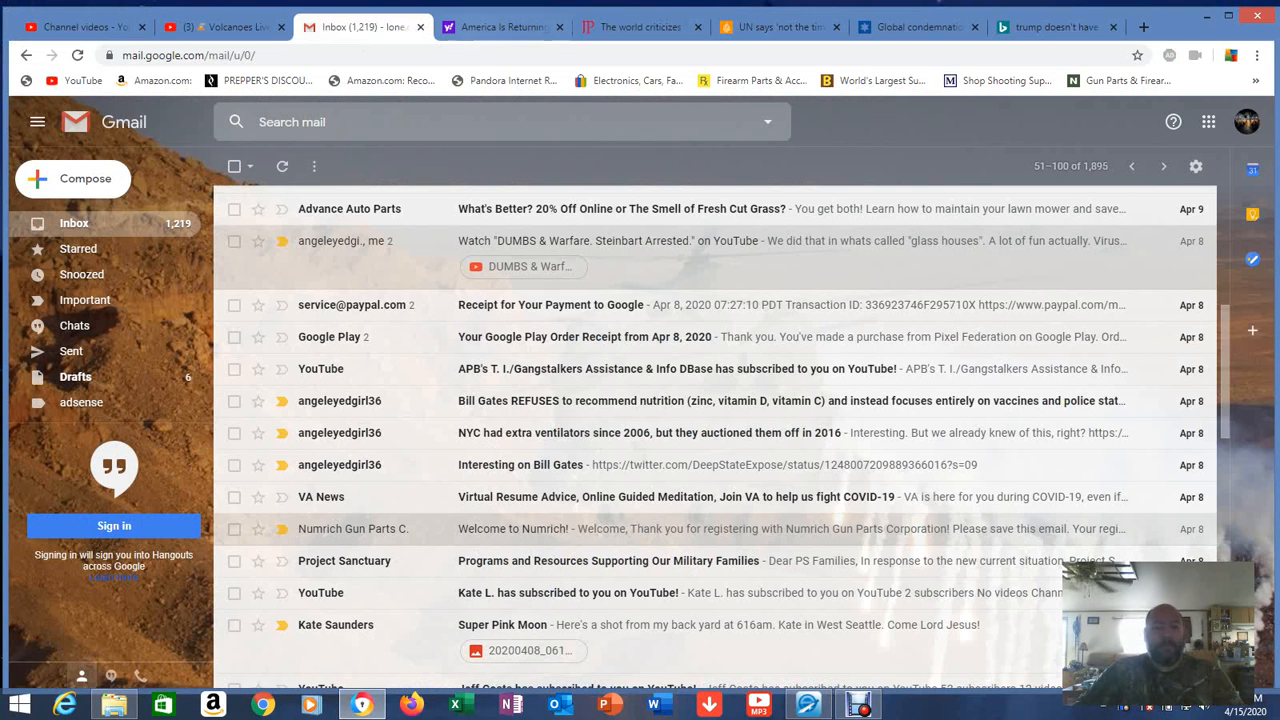
{"action": "left_click", "coordinate": [500, 28]}
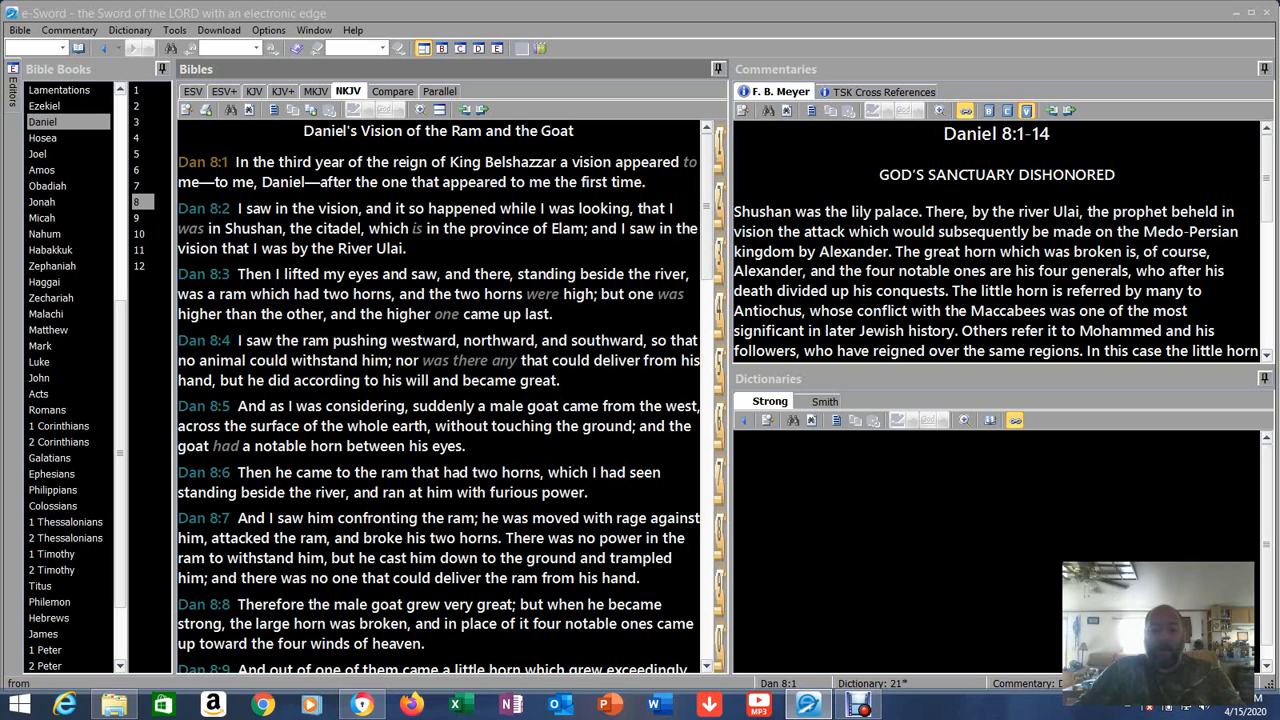
- Scroll the Bibles pane to Daniel 8:5–13 on the goat and the little horn
{"action": "scroll", "scroll_direction": "down", "scroll_amount": 3}
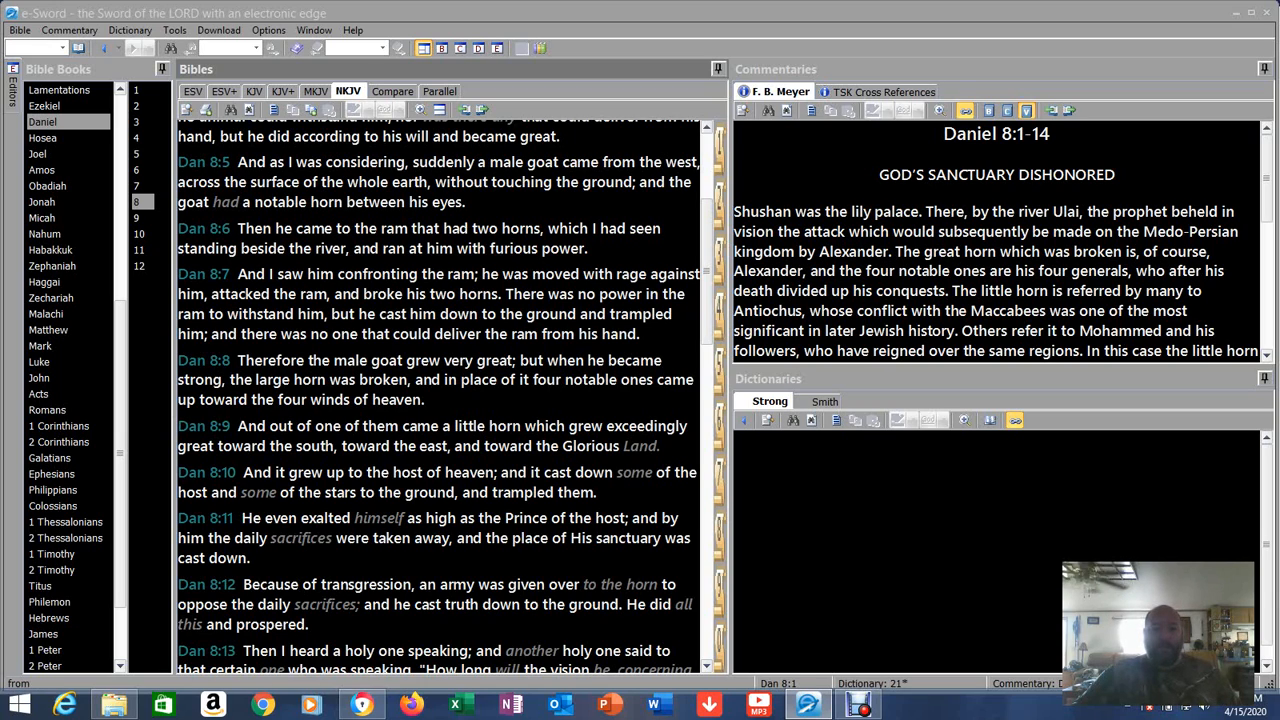
- Scroll past Daniel 8:14, the 2,300 days, to the start of the vision's interpretation
{"action": "scroll", "scroll_direction": "down", "scroll_amount": 3}
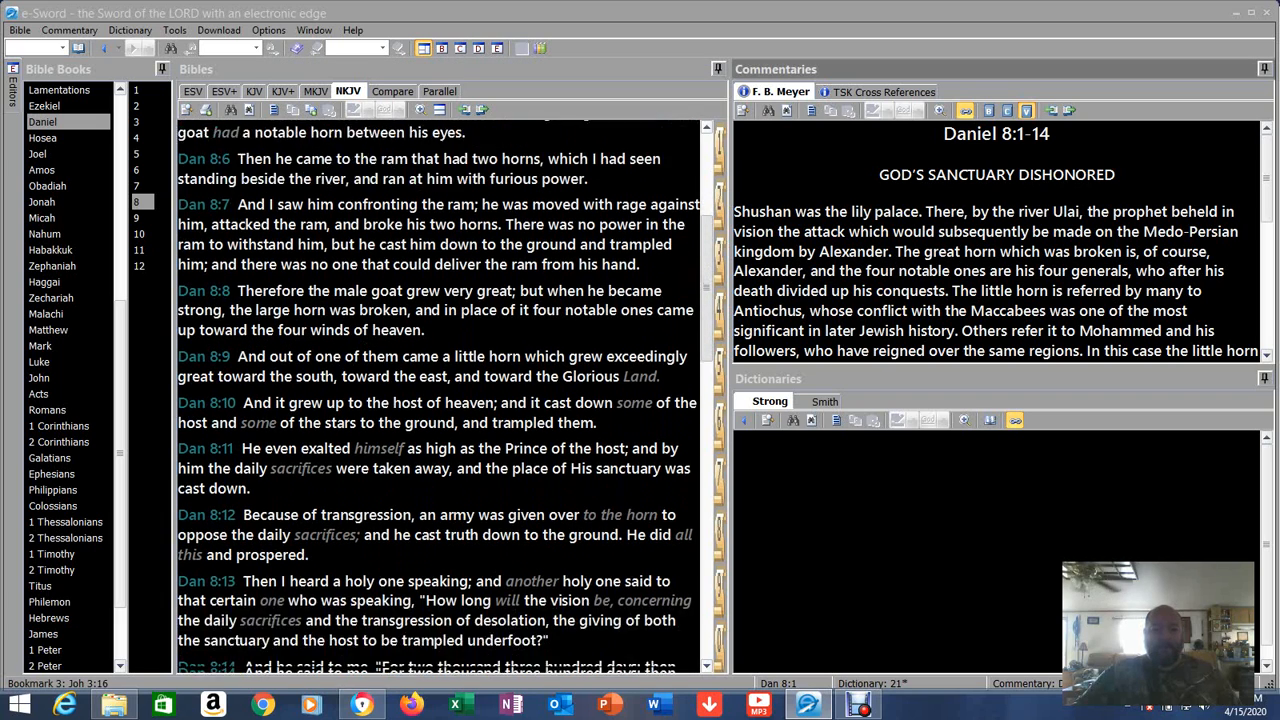
{"action": "scroll", "scroll_direction": "down", "scroll_amount": 3}
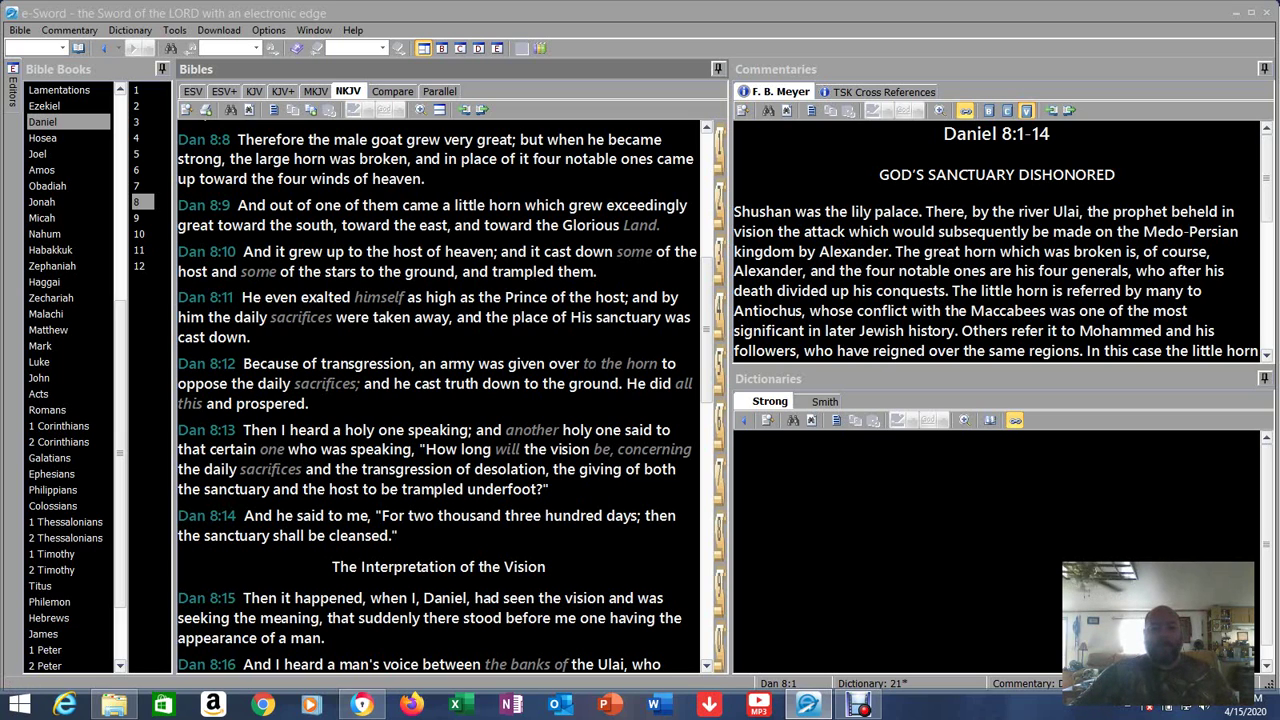
{"action": "scroll", "scroll_direction": "up", "scroll_amount": 3}
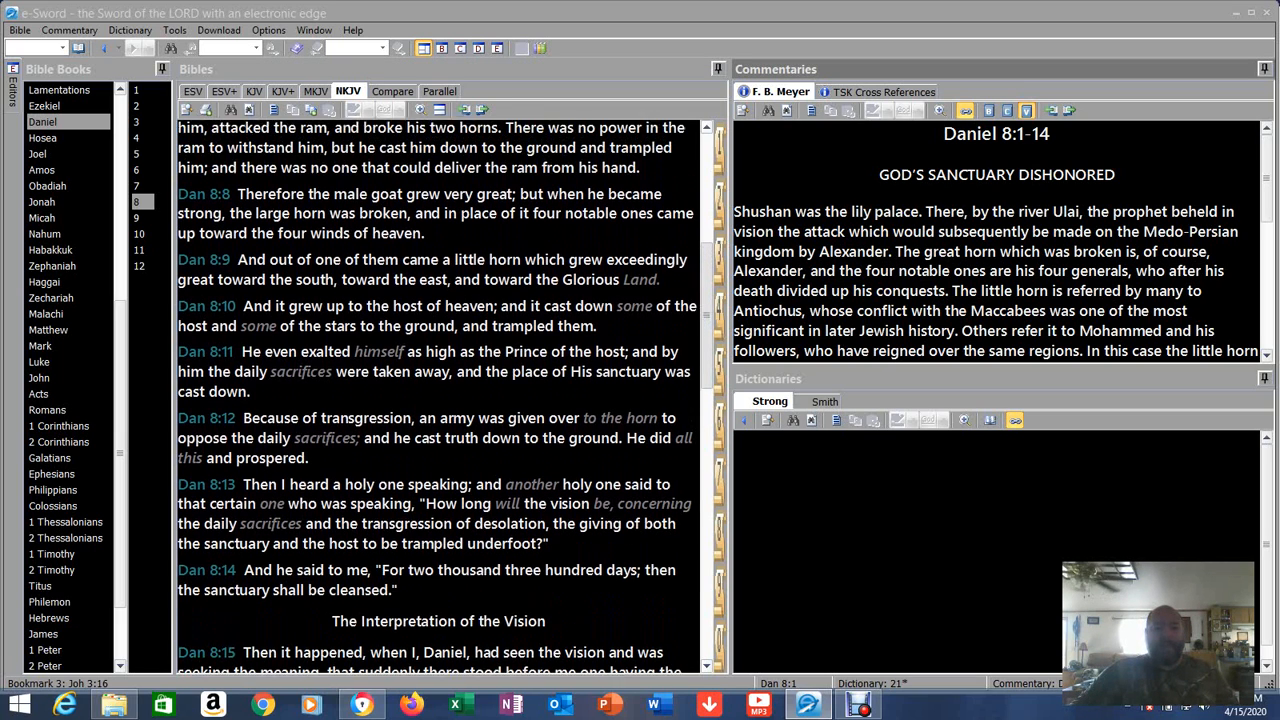
{"action": "scroll", "scroll_direction": "up", "scroll_amount": 3}
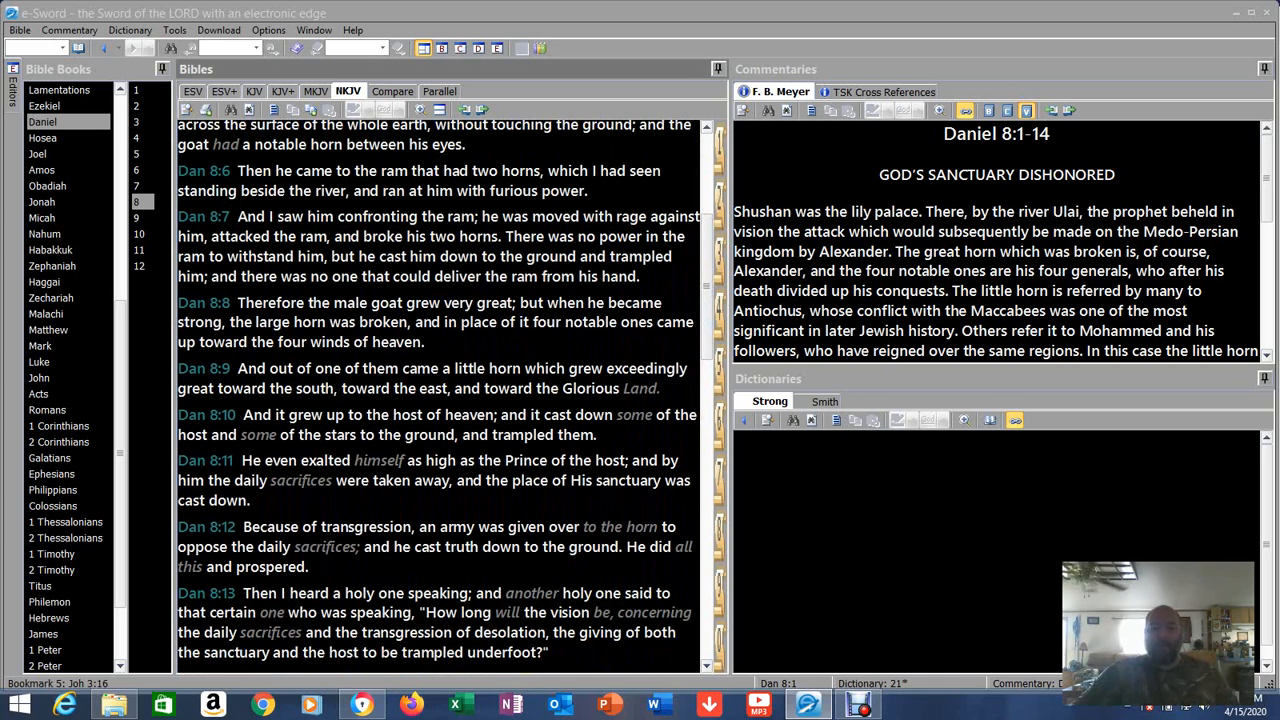
{"action": "scroll", "scroll_direction": "up", "scroll_amount": 3}
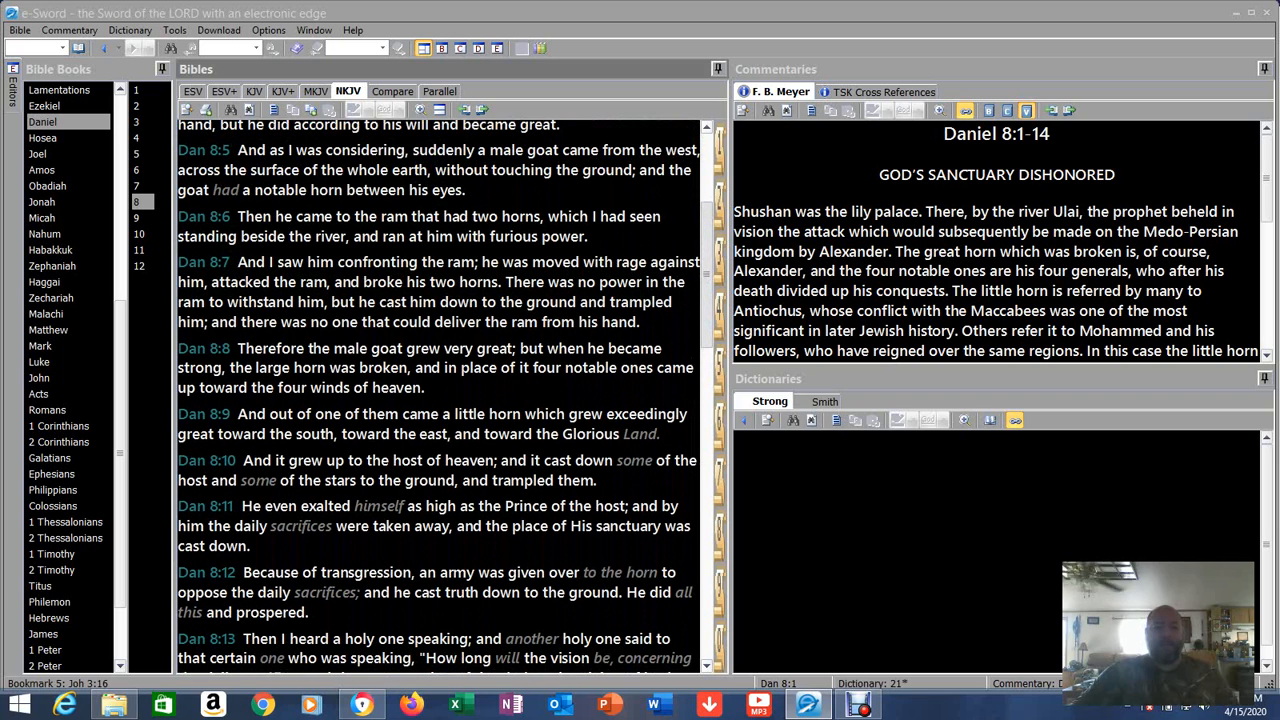
{"action": "scroll", "scroll_direction": "up", "scroll_amount": 3}
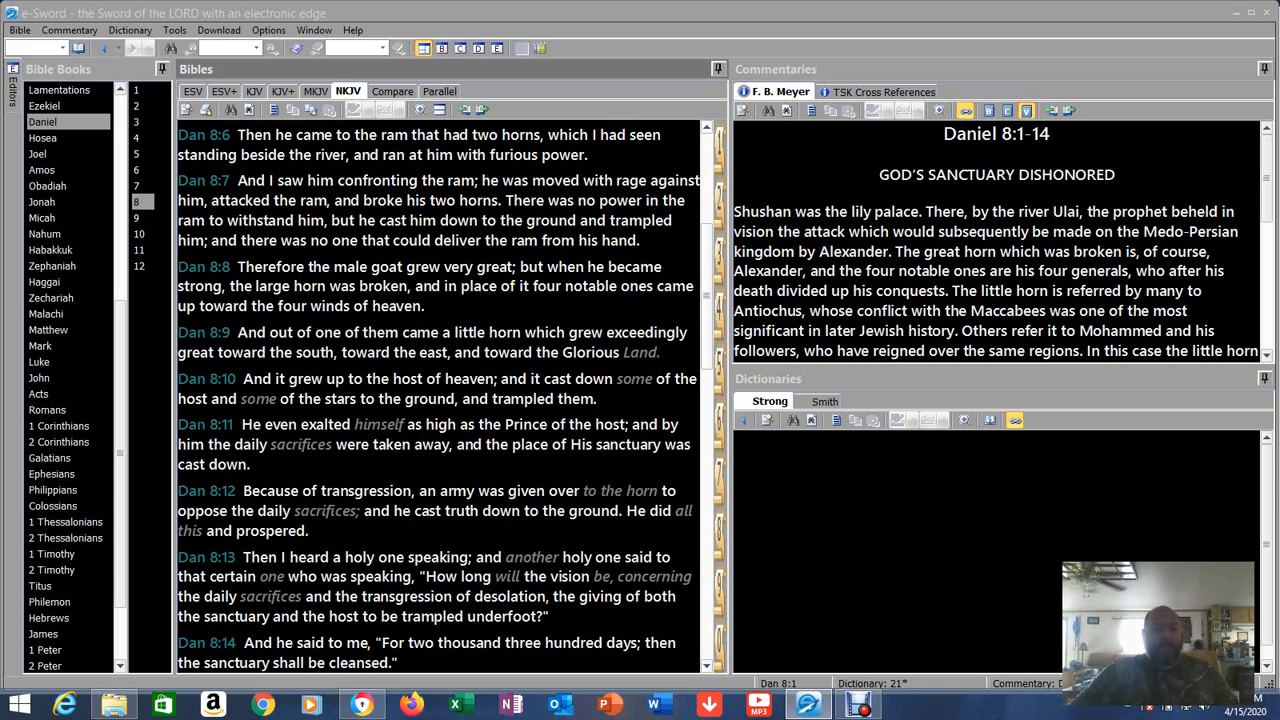
- Position the Bible pane on Daniel 8:15–17, Gabriel's explanation of the time of the end
{"action": "scroll", "scroll_direction": "down", "scroll_amount": 3}
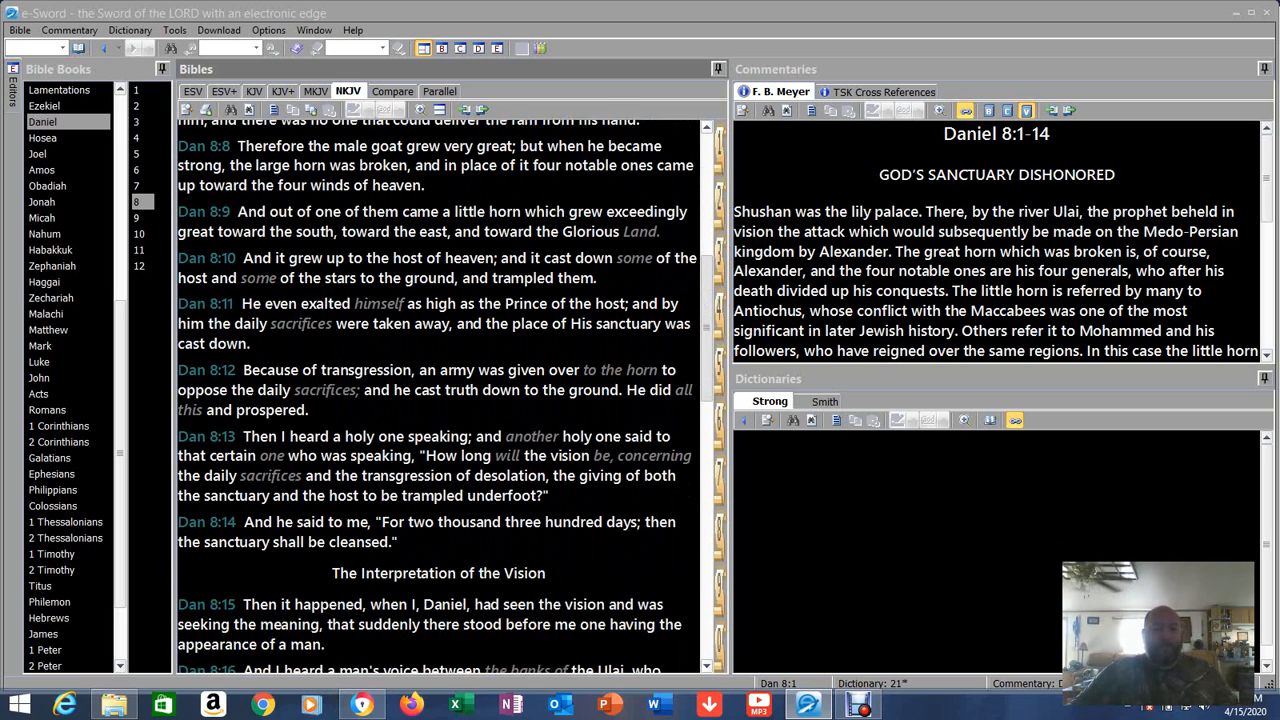
{"action": "scroll", "scroll_direction": "up", "scroll_amount": 3}
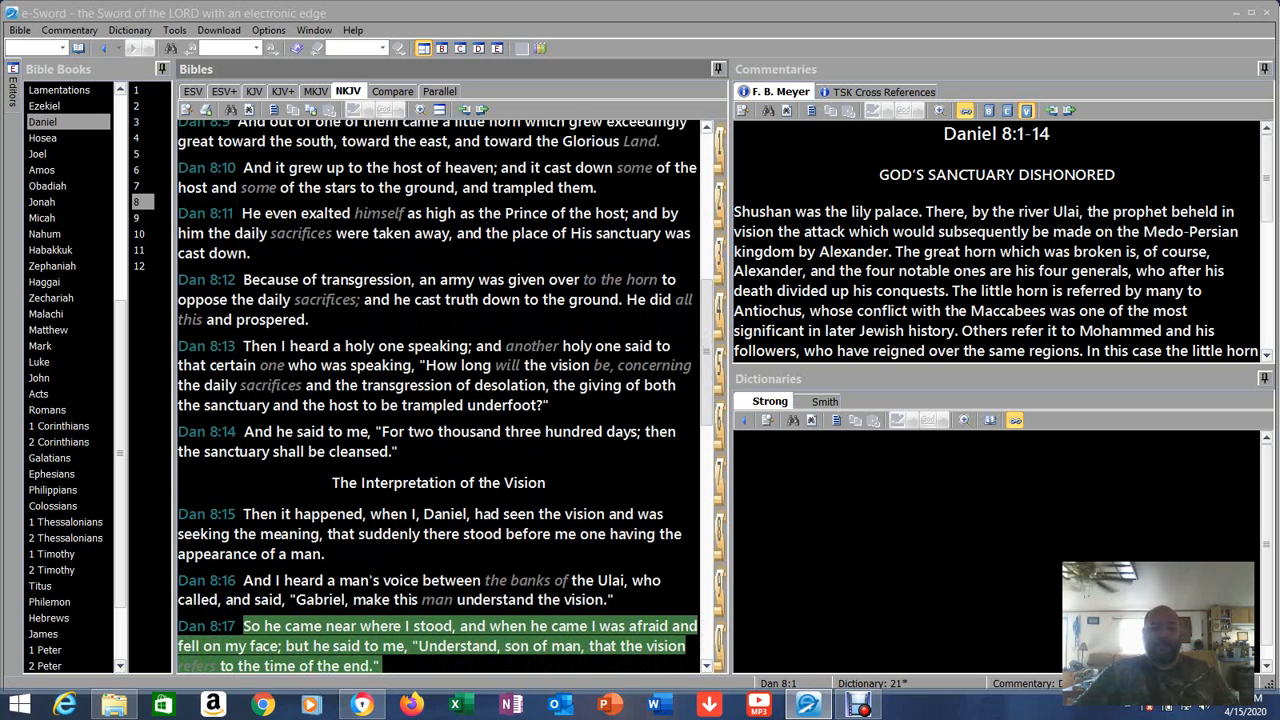
- Scroll on to Daniel 8:18–23, naming the ram as Media and Persia and the goat as Greece
{"action": "scroll", "scroll_direction": "down", "scroll_amount": 3}
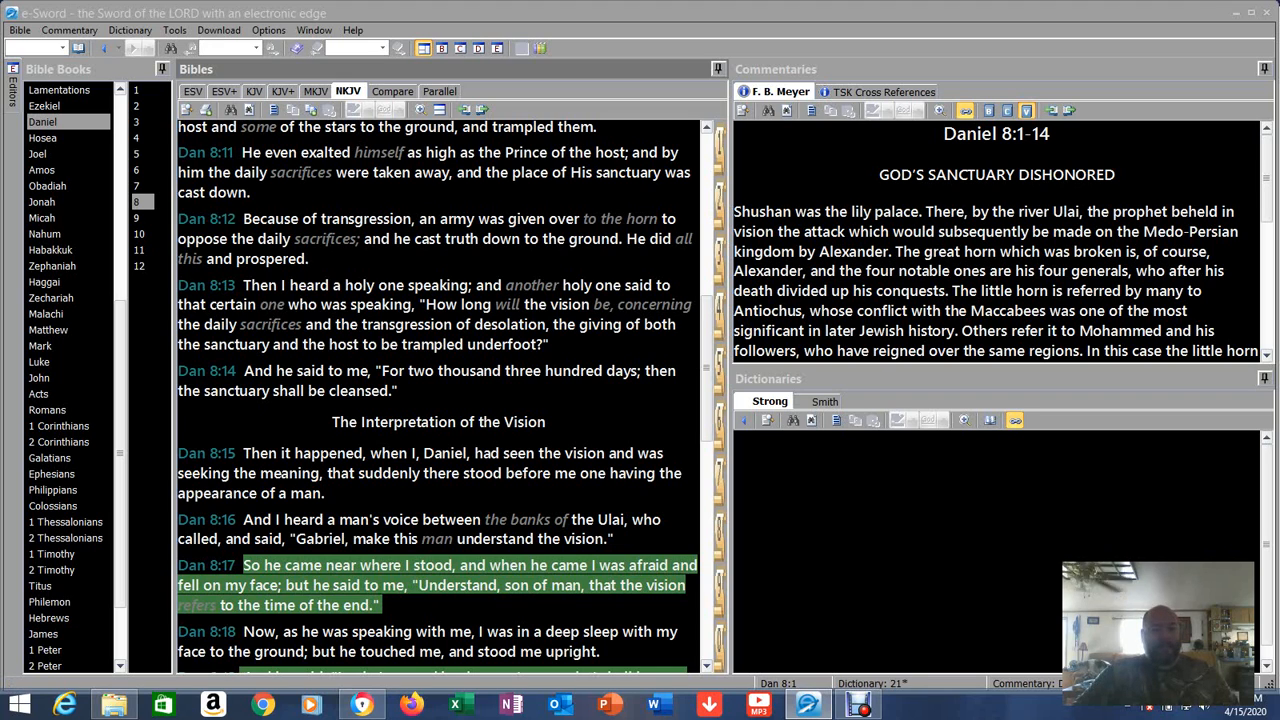
{"action": "scroll", "scroll_direction": "down", "scroll_amount": 3}
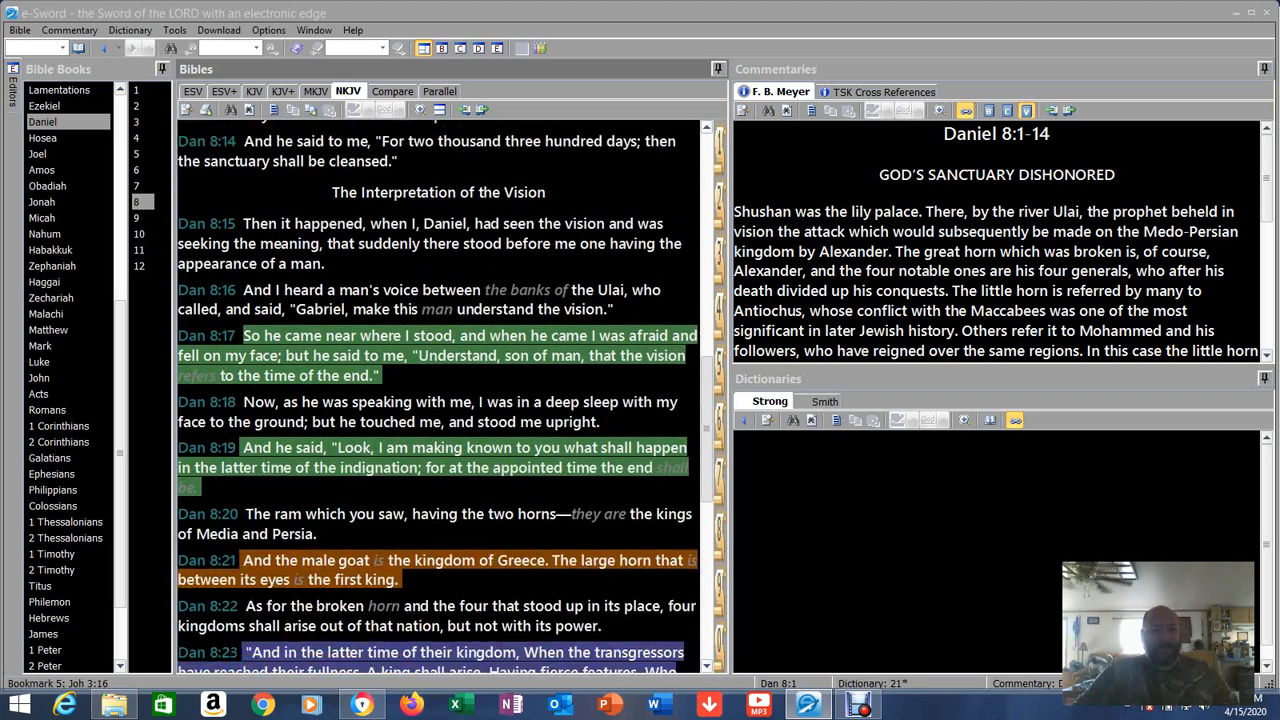
{"action": "scroll", "scroll_direction": "down", "scroll_amount": 3}
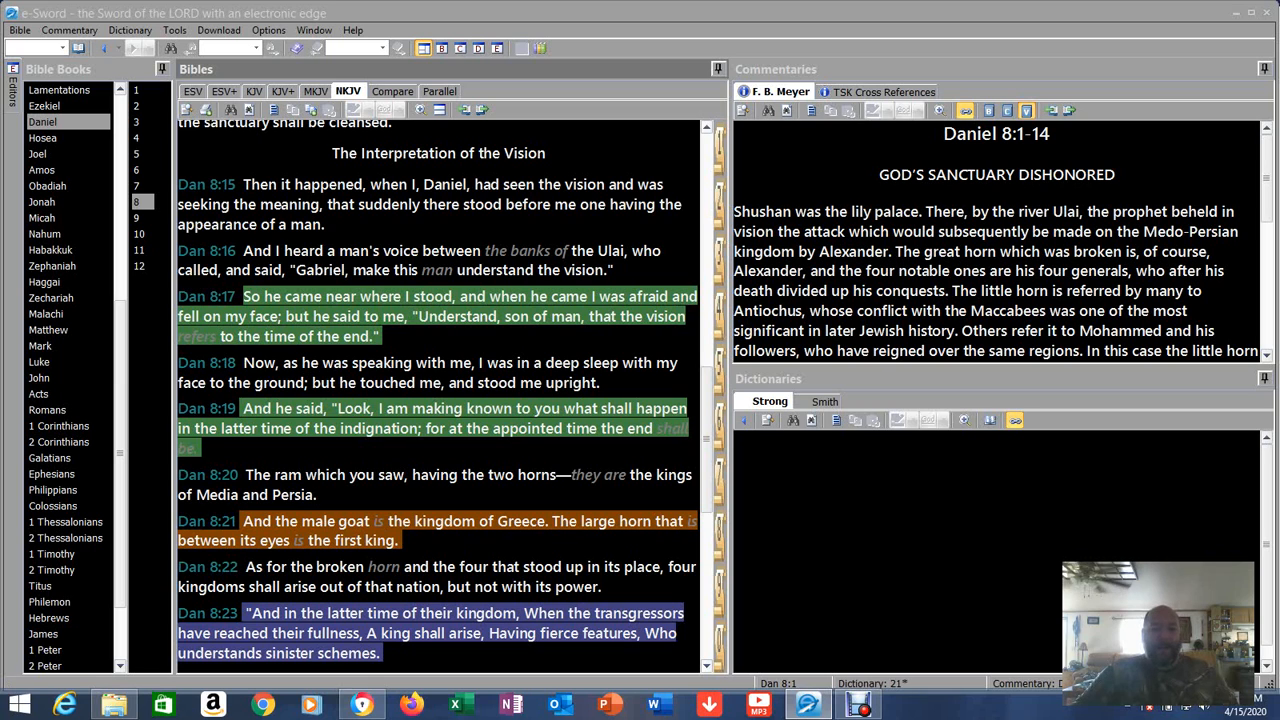
{"action": "scroll", "scroll_direction": "down", "scroll_amount": 3}
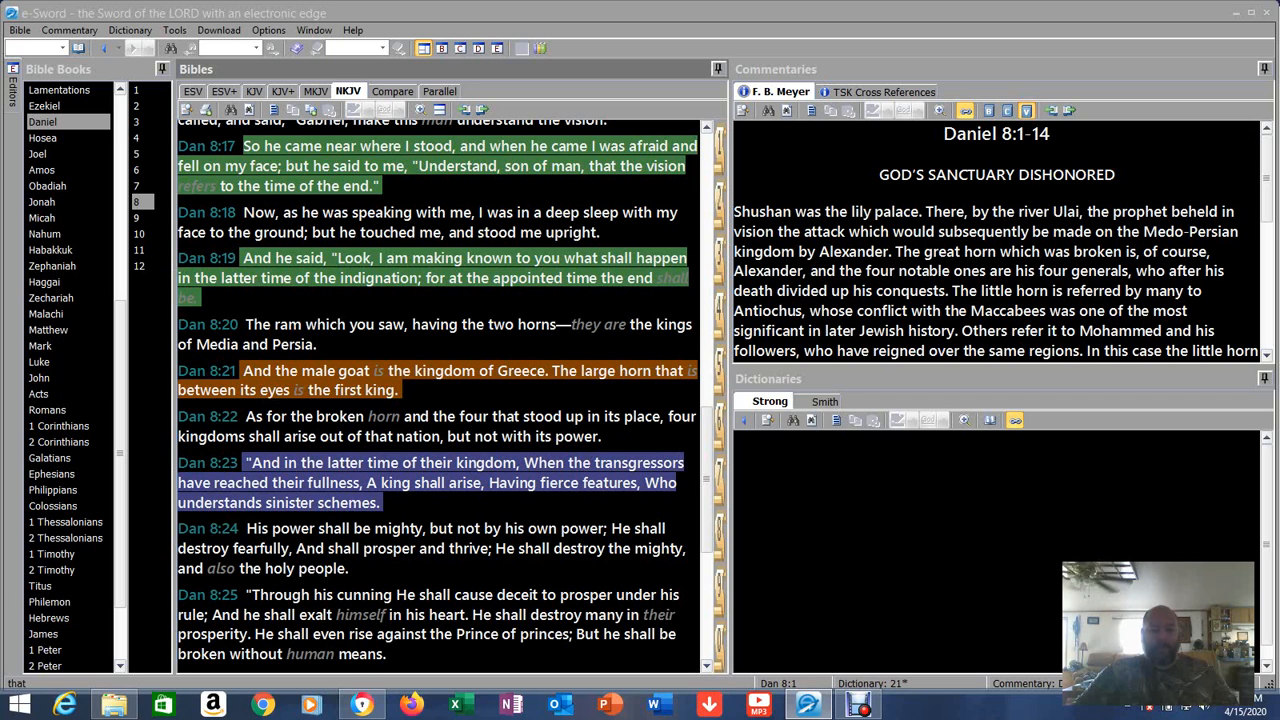
{"action": "scroll", "scroll_direction": "down", "scroll_amount": 3}
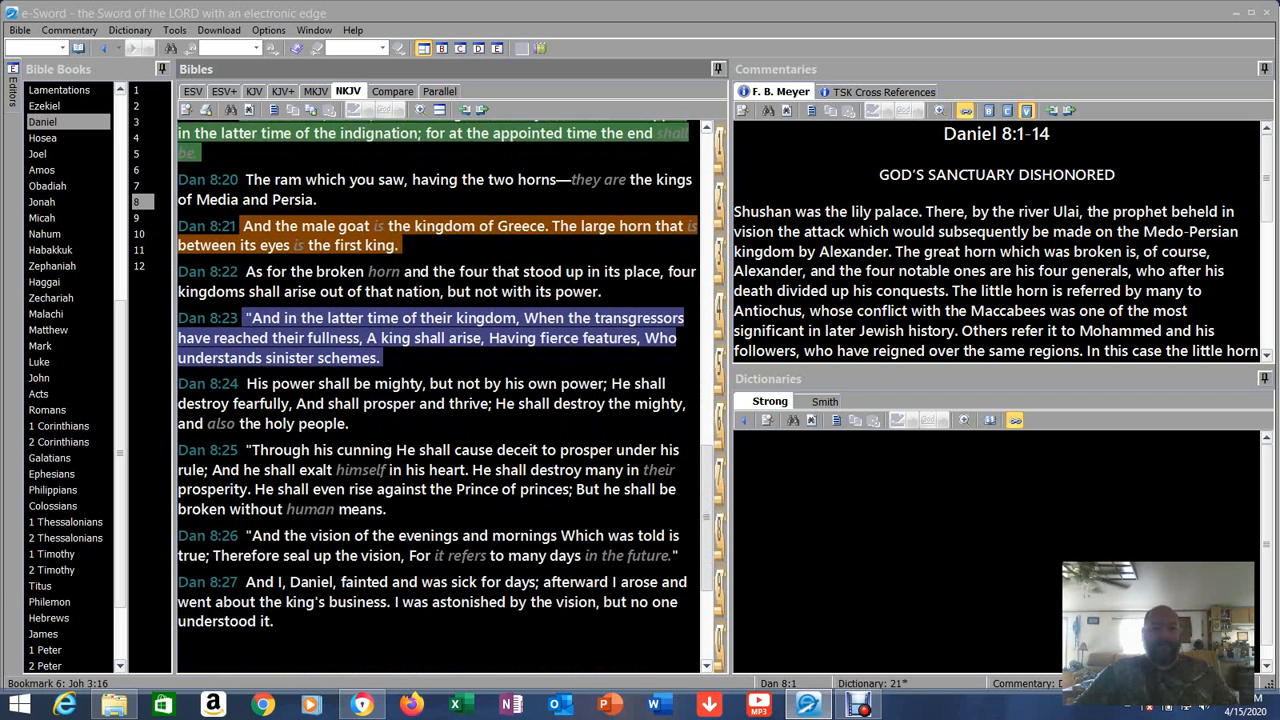
{"action": "scroll", "scroll_direction": "up", "scroll_amount": 3}
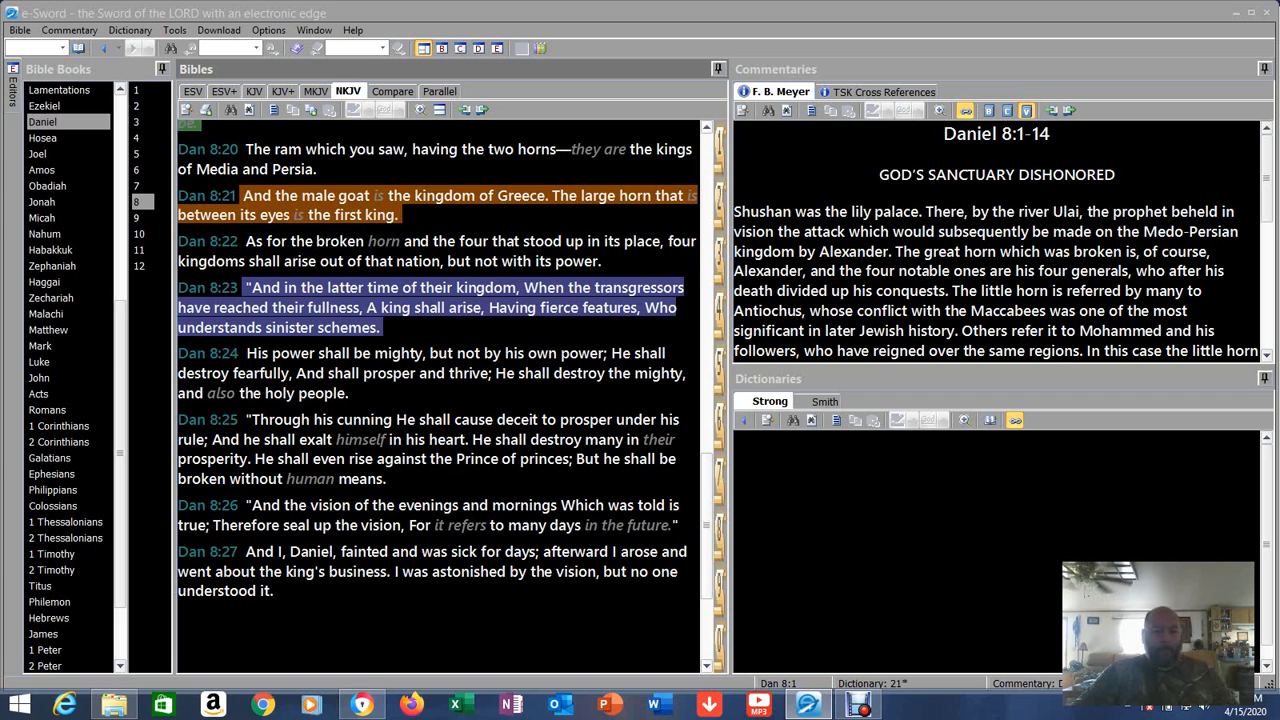
{"action": "scroll", "scroll_direction": "up", "scroll_amount": 3}
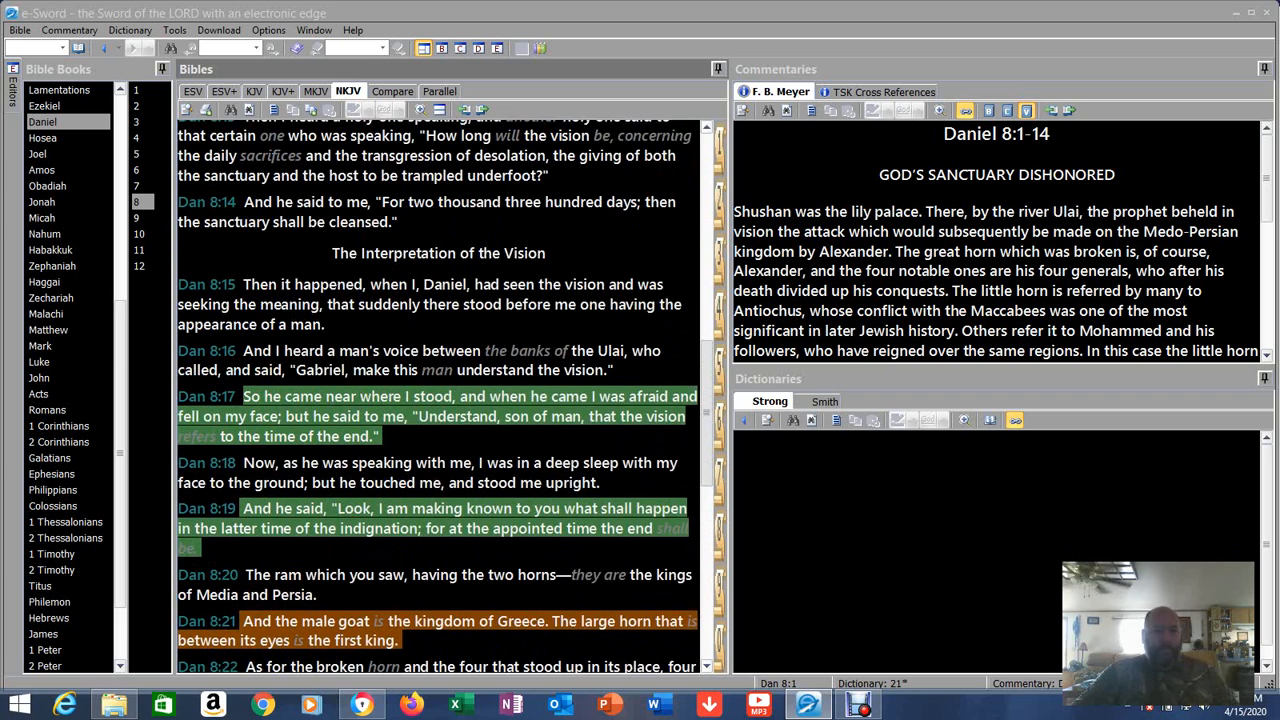
{"action": "scroll", "scroll_direction": "down", "scroll_amount": 3}
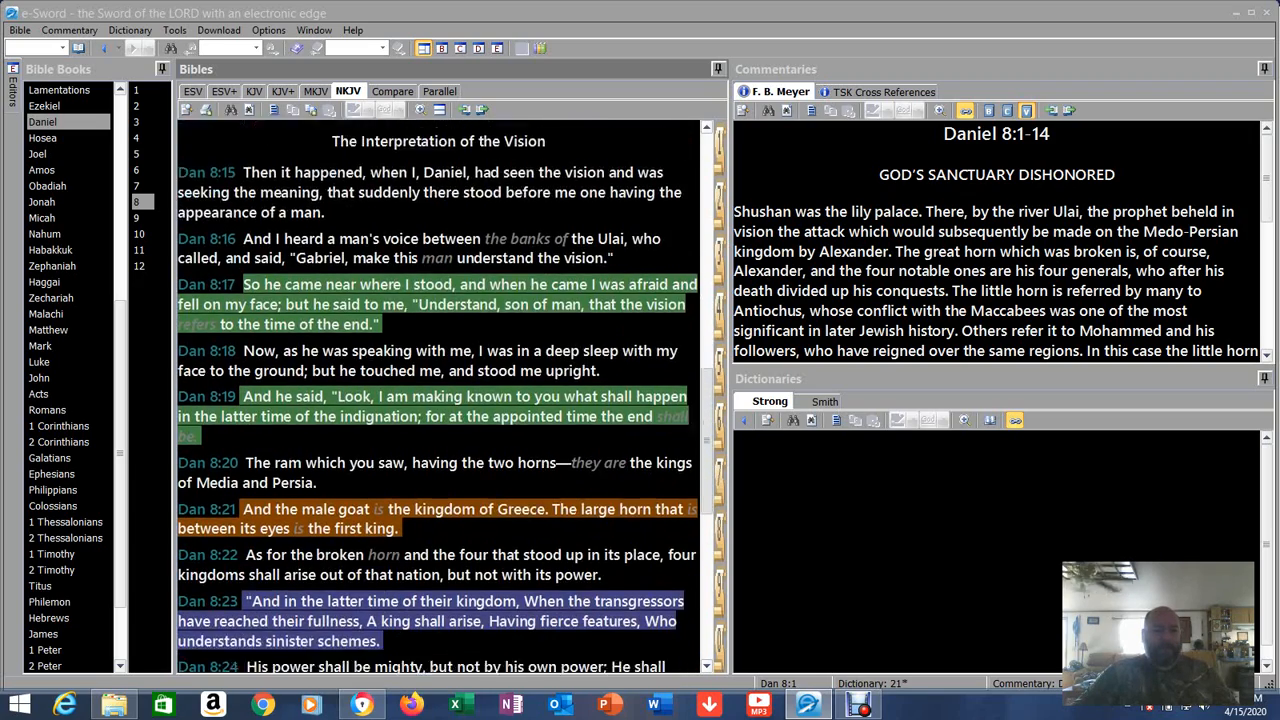
{"action": "scroll", "scroll_direction": "down", "scroll_amount": 3}
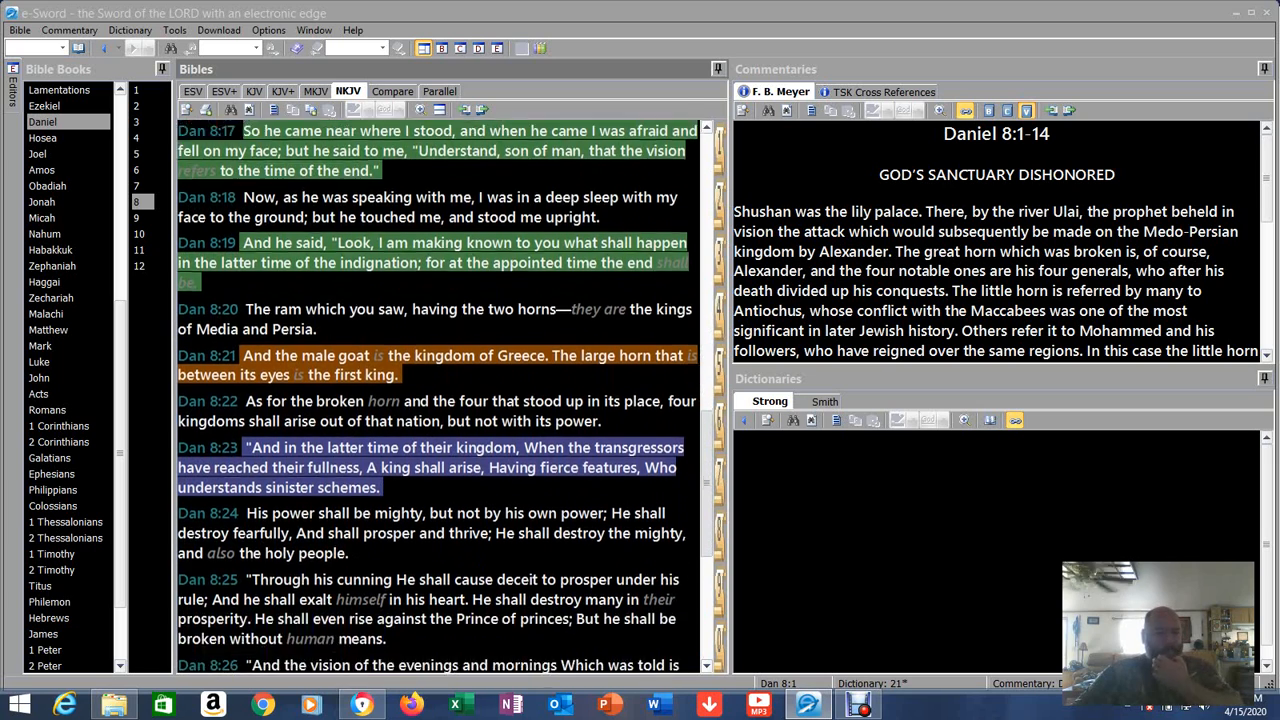
{"action": "scroll", "scroll_direction": "down", "scroll_amount": 3}
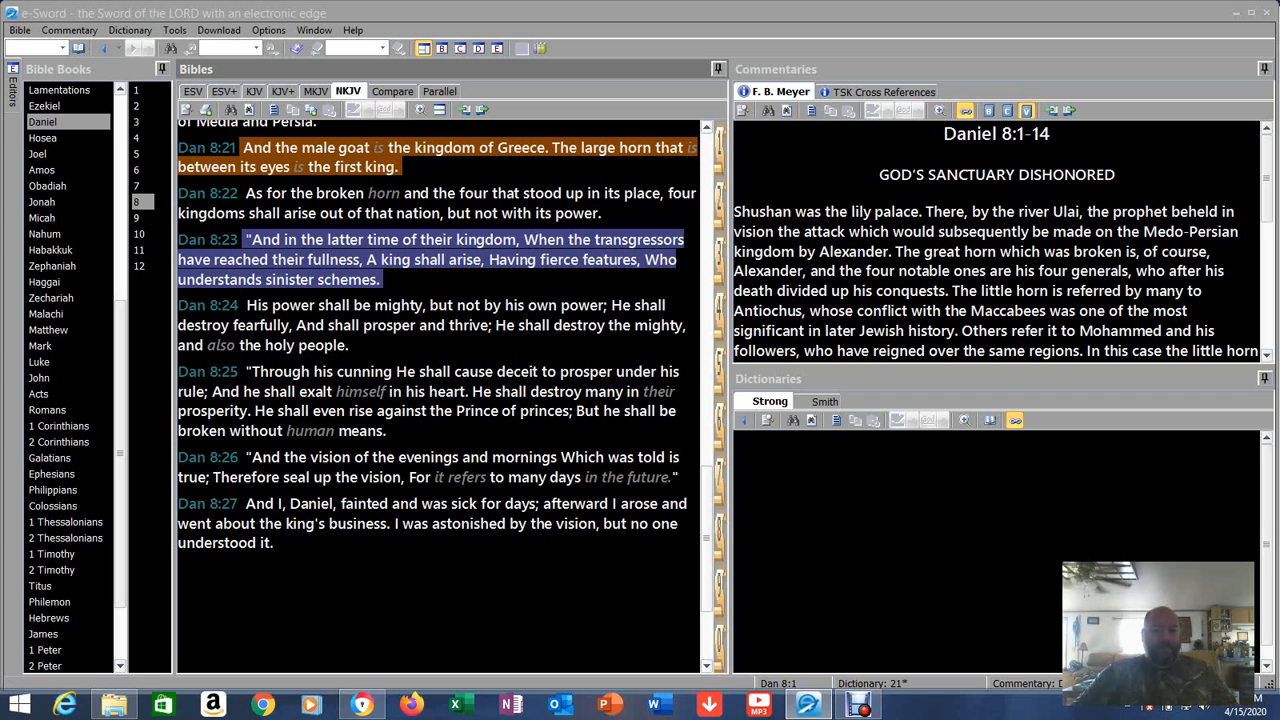
{"action": "scroll", "scroll_direction": "up", "scroll_amount": 3}
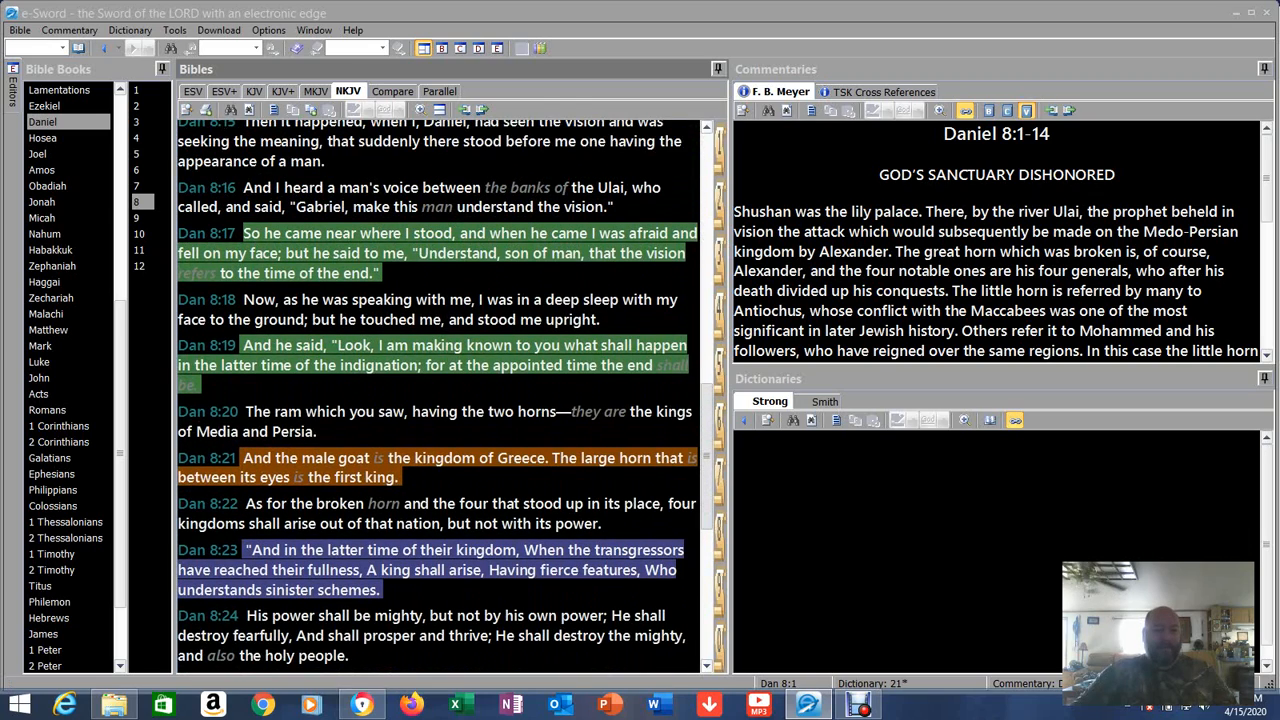
{"action": "scroll", "scroll_direction": "up", "scroll_amount": 3}
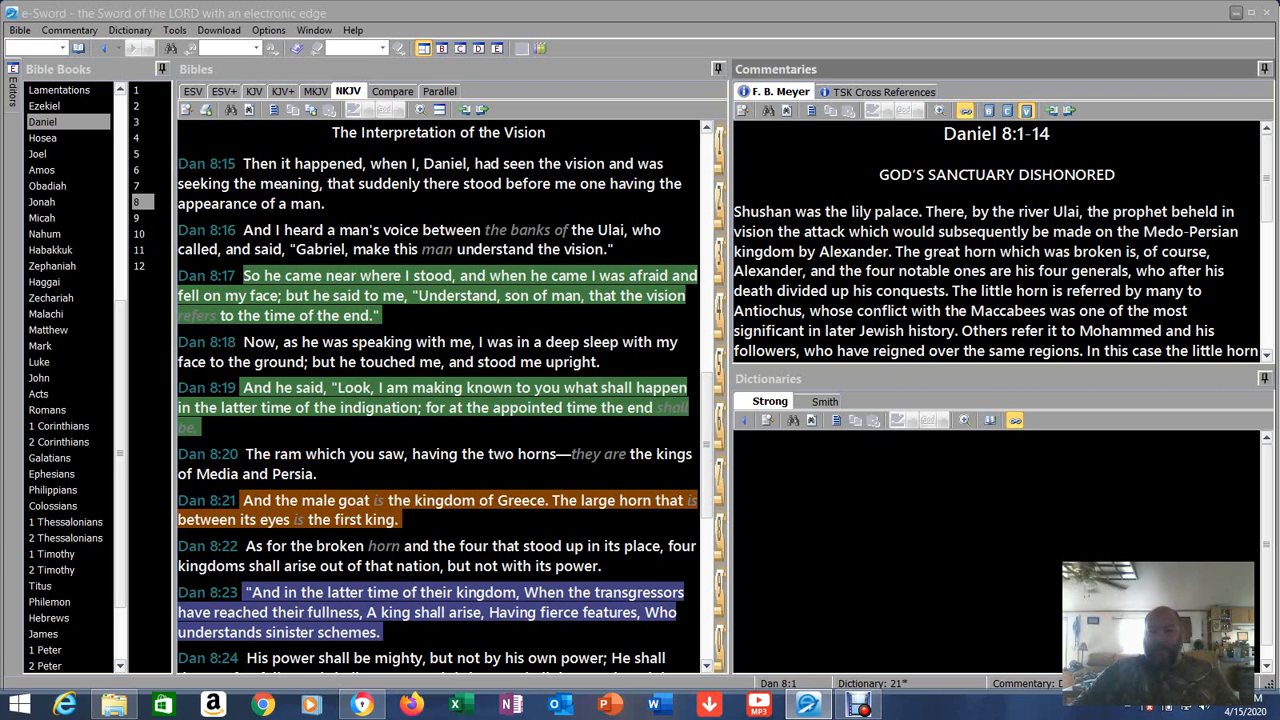
{"action": "mouse_move", "coordinate": [1244, 32]}
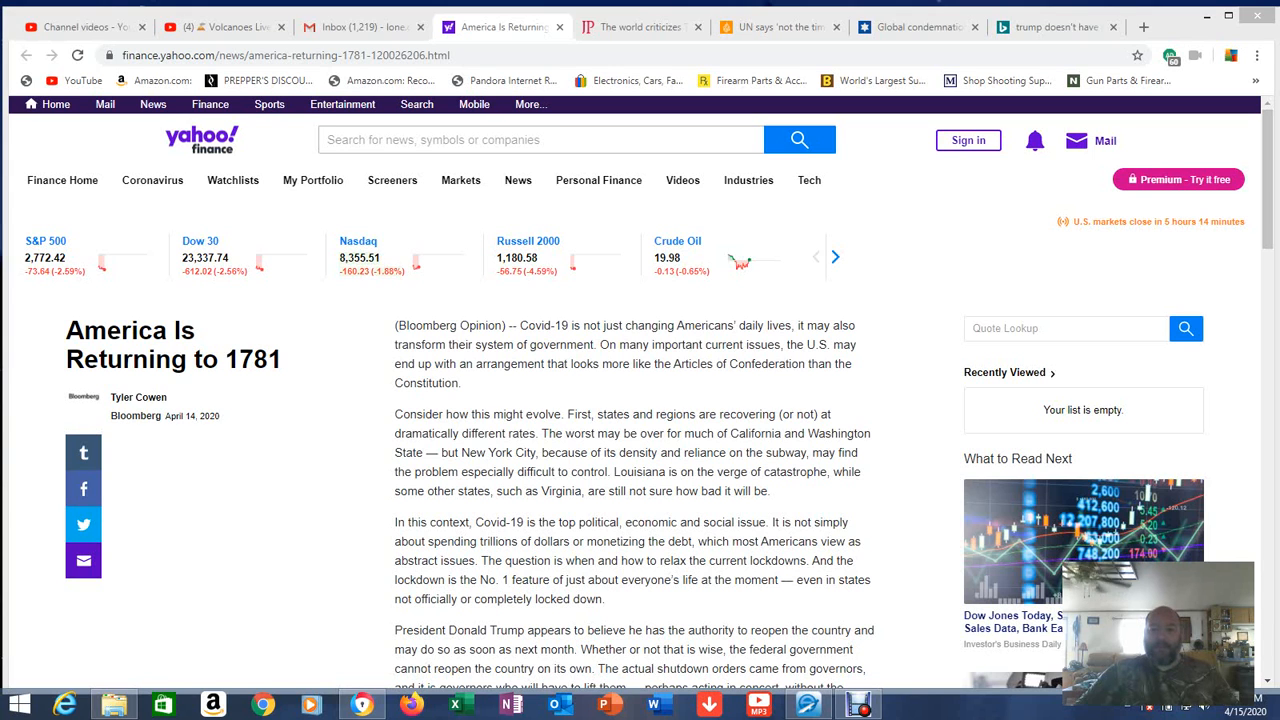
- Read down the 1781 article past Trump's reopening authority to the state policy divergence passage
{"action": "scroll", "scroll_direction": "down", "scroll_amount": 3}
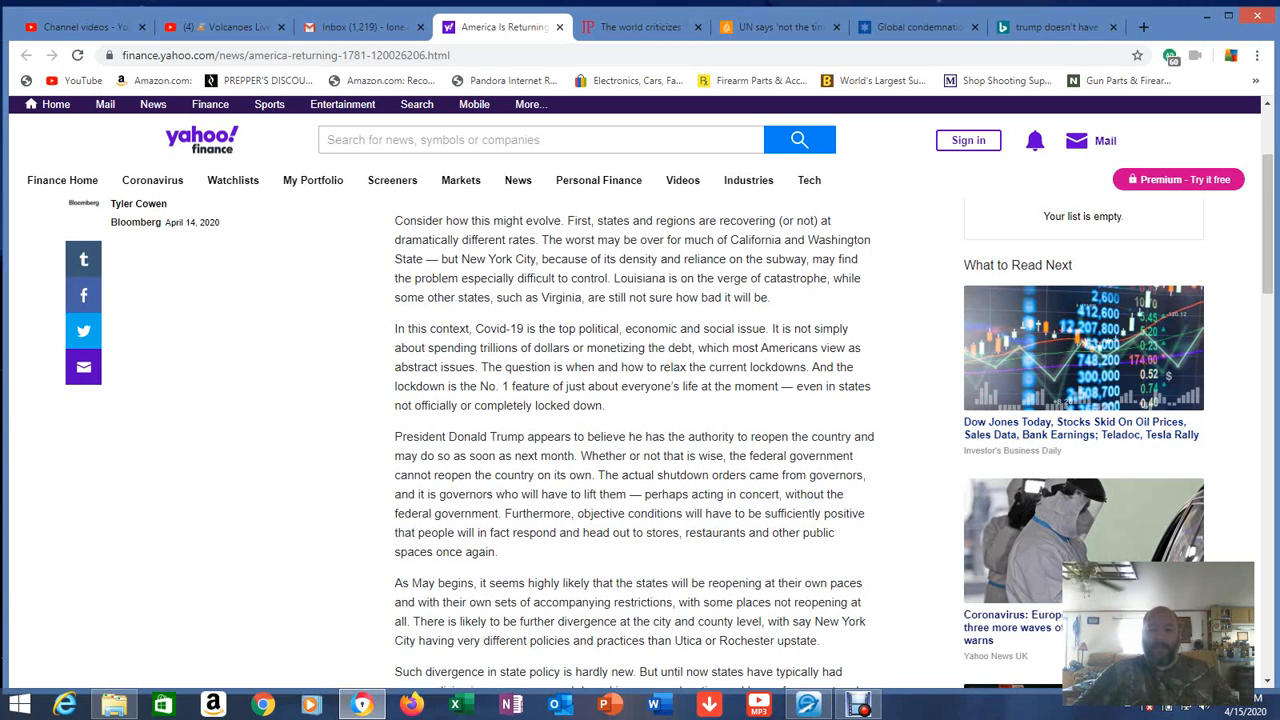
{"action": "scroll", "scroll_direction": "down", "scroll_amount": 3}
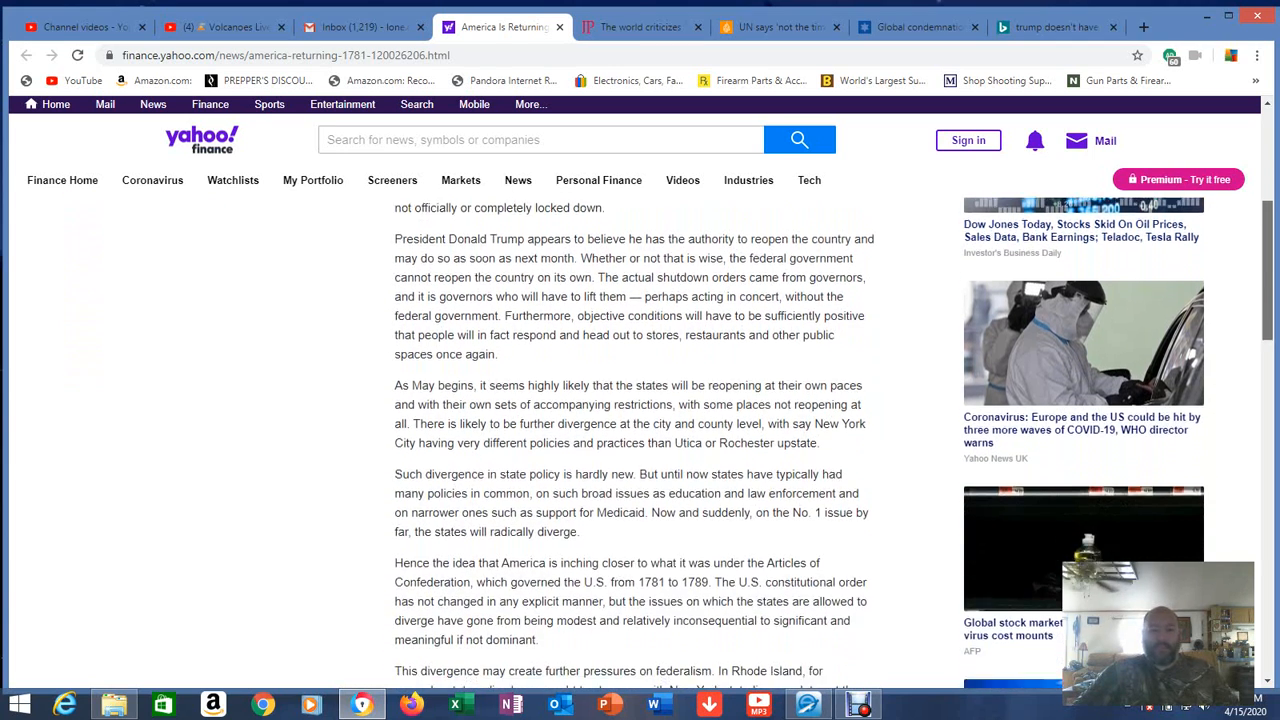
{"action": "scroll", "scroll_direction": "down", "scroll_amount": 3}
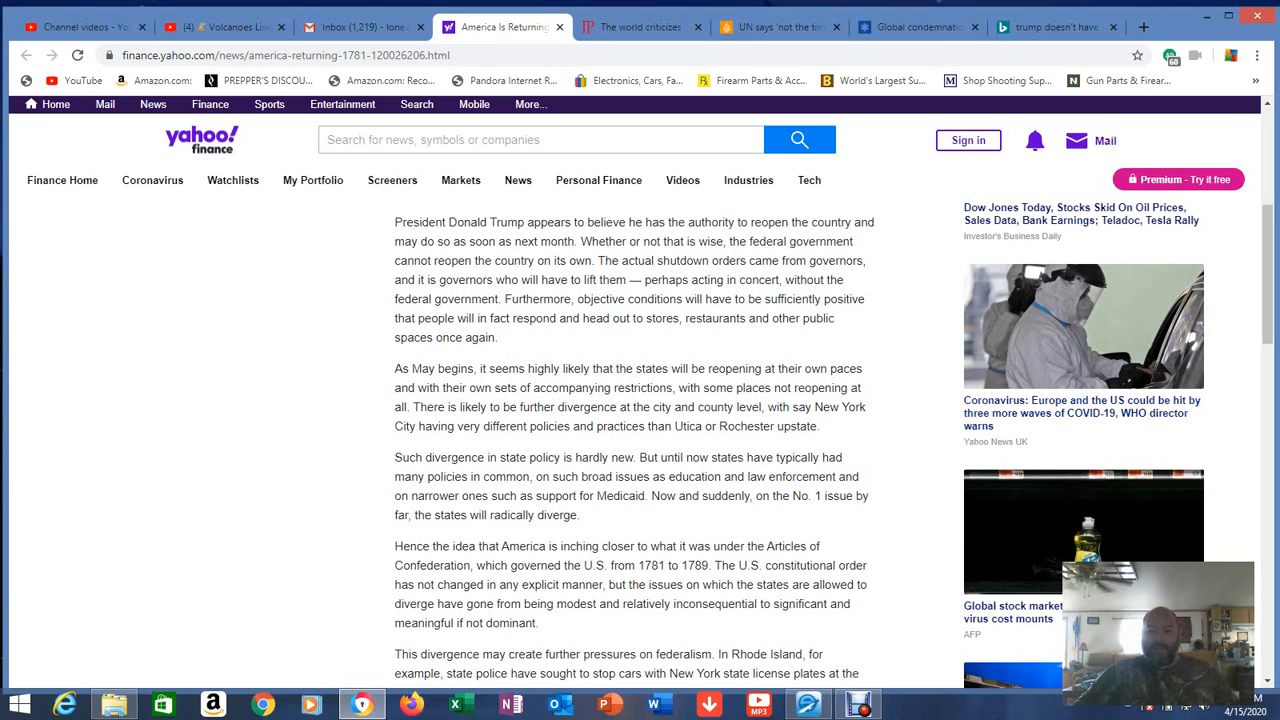
- Read on to the federalism pressures and interstate border-crossing restrictions paragraphs
{"action": "scroll", "scroll_direction": "down", "scroll_amount": 3}
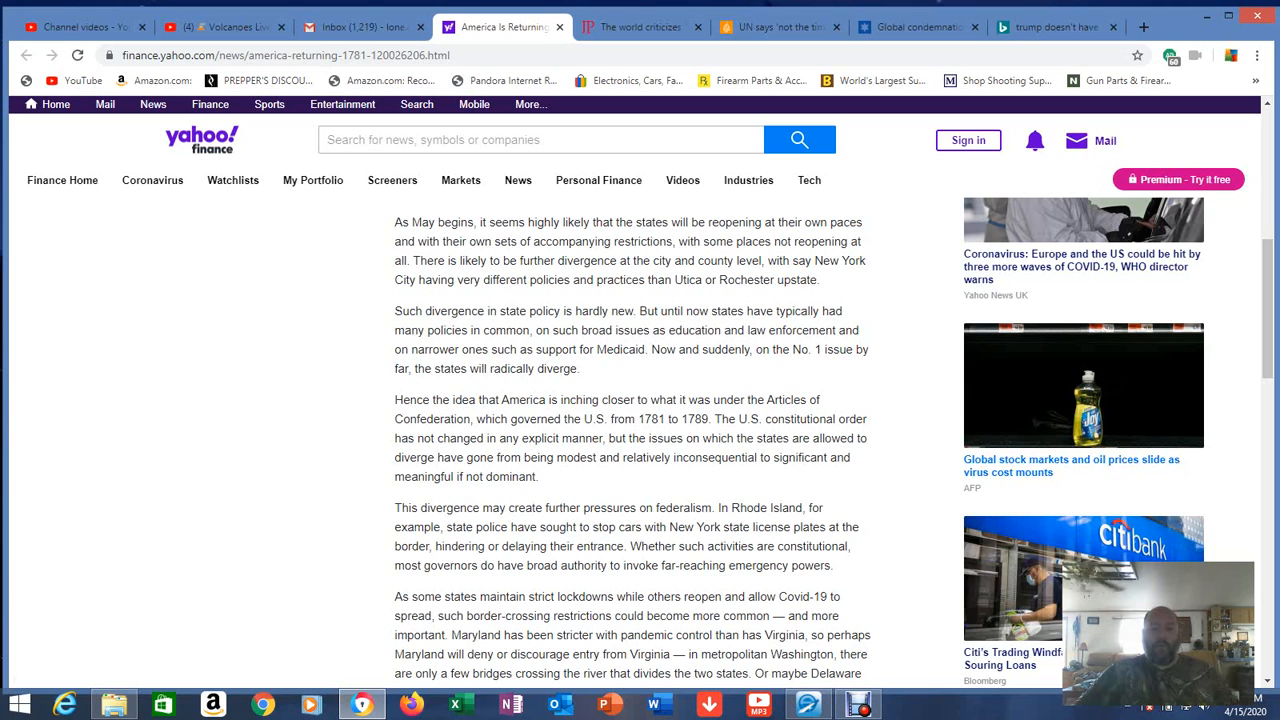
{"action": "scroll", "scroll_direction": "down", "scroll_amount": 3}
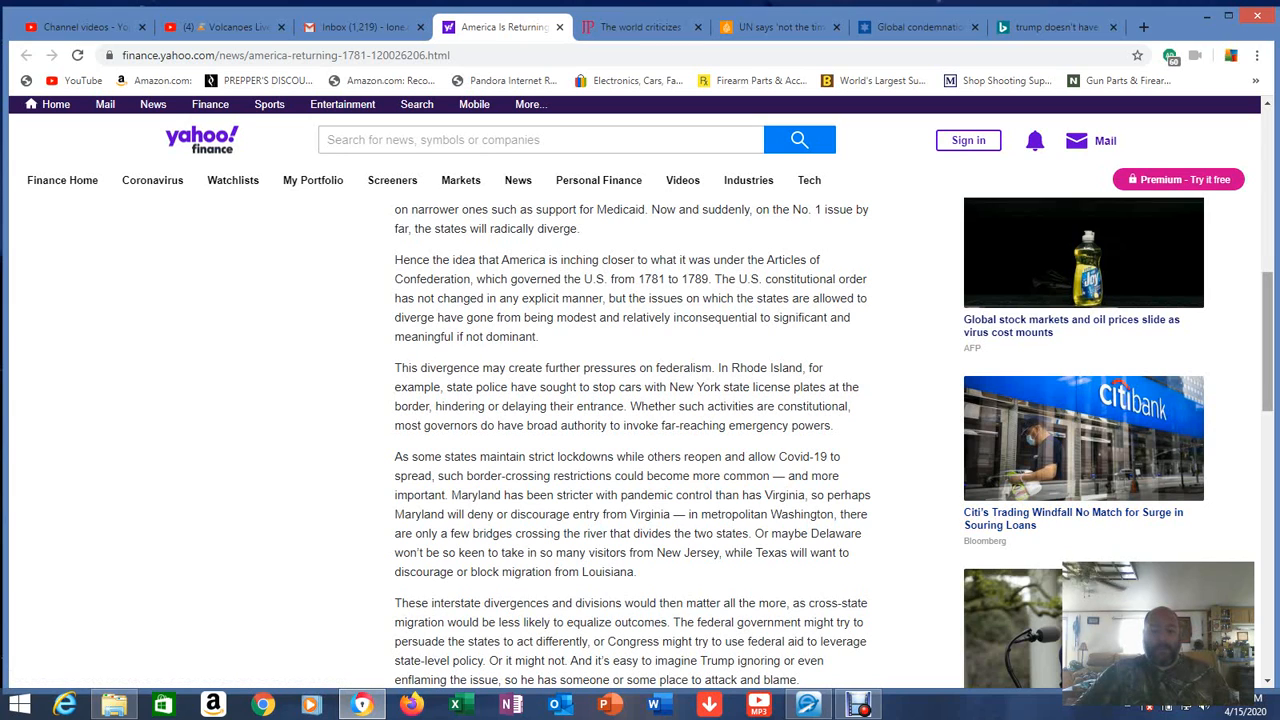
- Read to the article's end: the new-federalism conclusion, Tyler Cowen's note and Bloomberg copyright
{"action": "scroll", "scroll_direction": "down", "scroll_amount": 3}
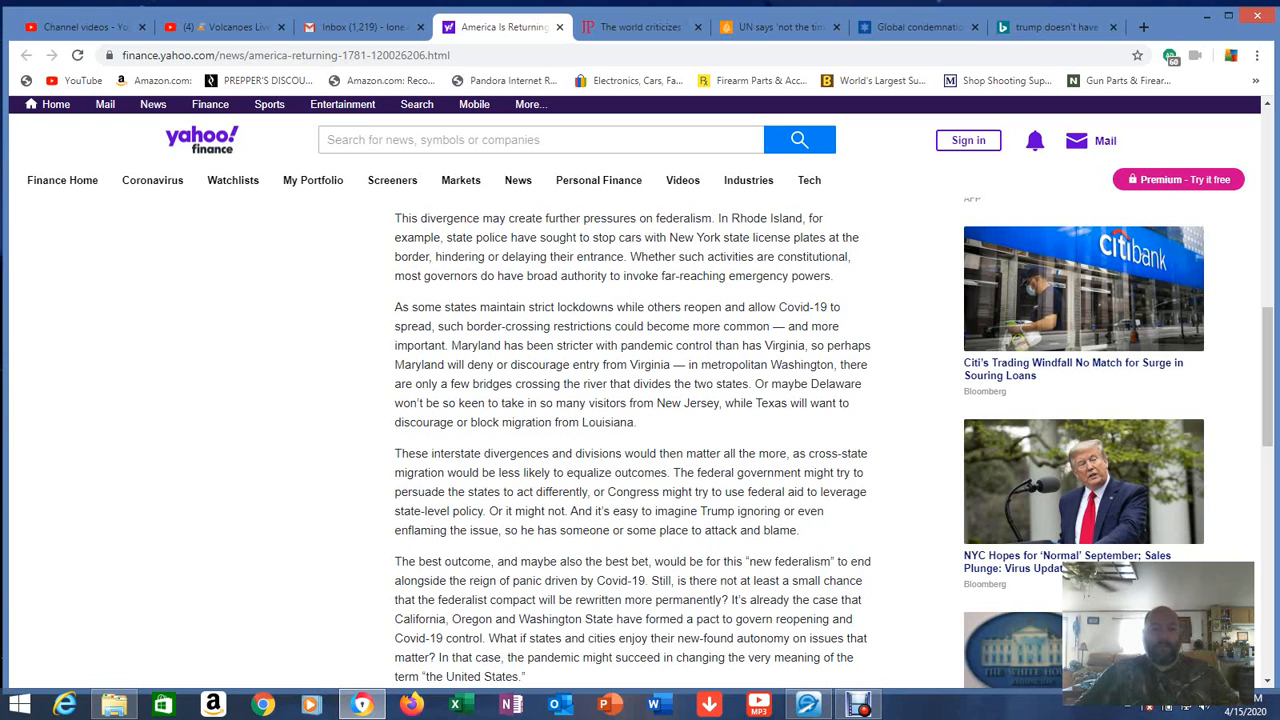
{"action": "scroll", "scroll_direction": "down", "scroll_amount": 3}
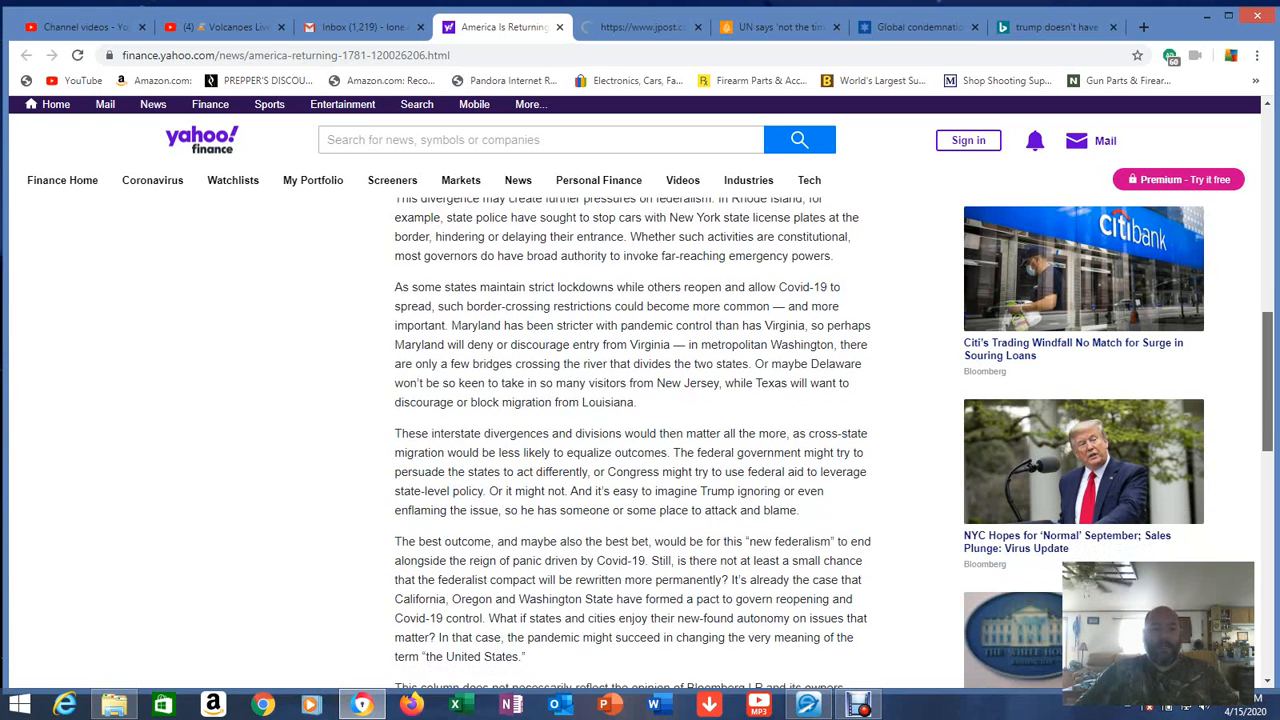
{"action": "scroll", "scroll_direction": "down", "scroll_amount": 3}
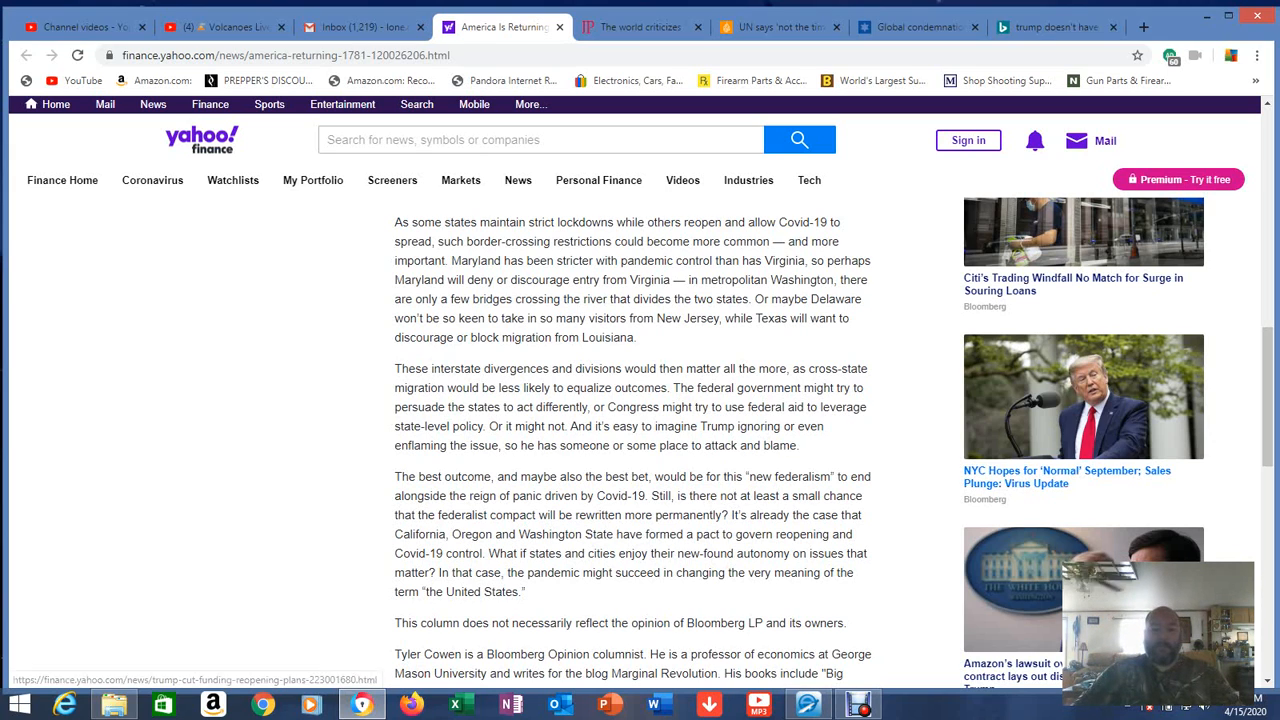
{"action": "scroll", "scroll_direction": "down", "scroll_amount": 3}
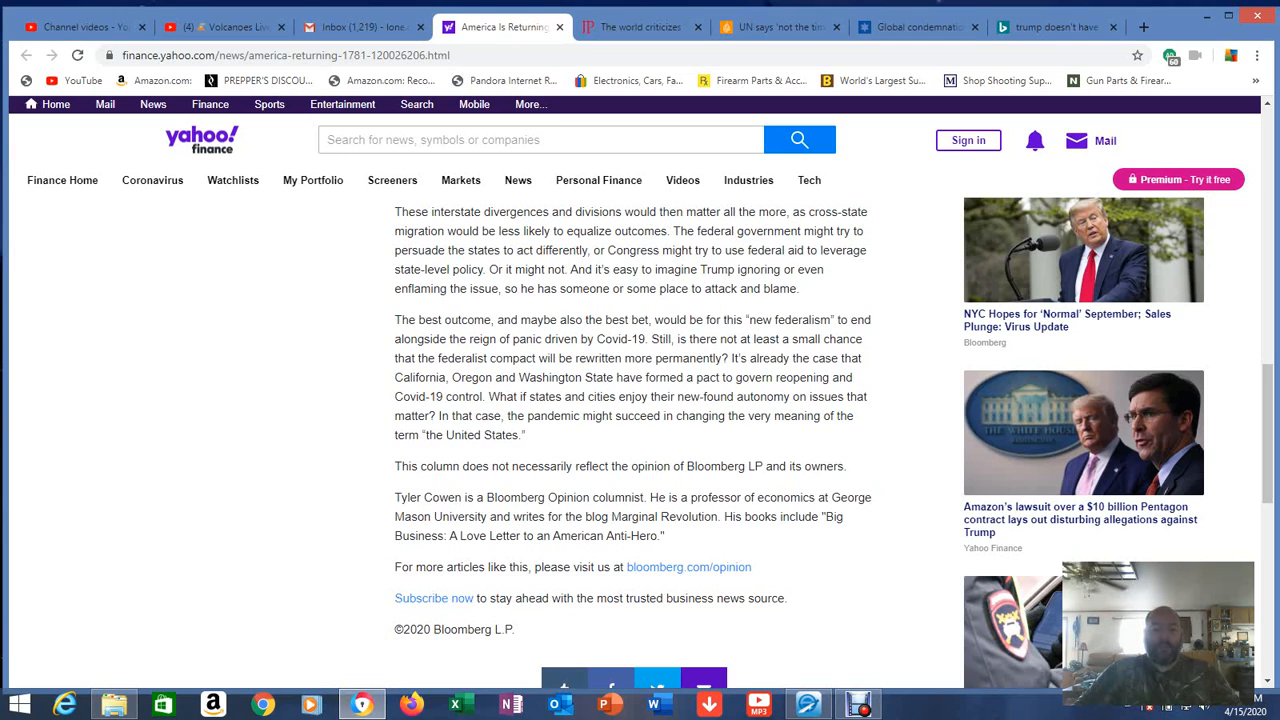
- Scroll the 1781 article back toward its headline and opening paragraphs
{"action": "scroll", "scroll_direction": "down", "scroll_amount": 3}
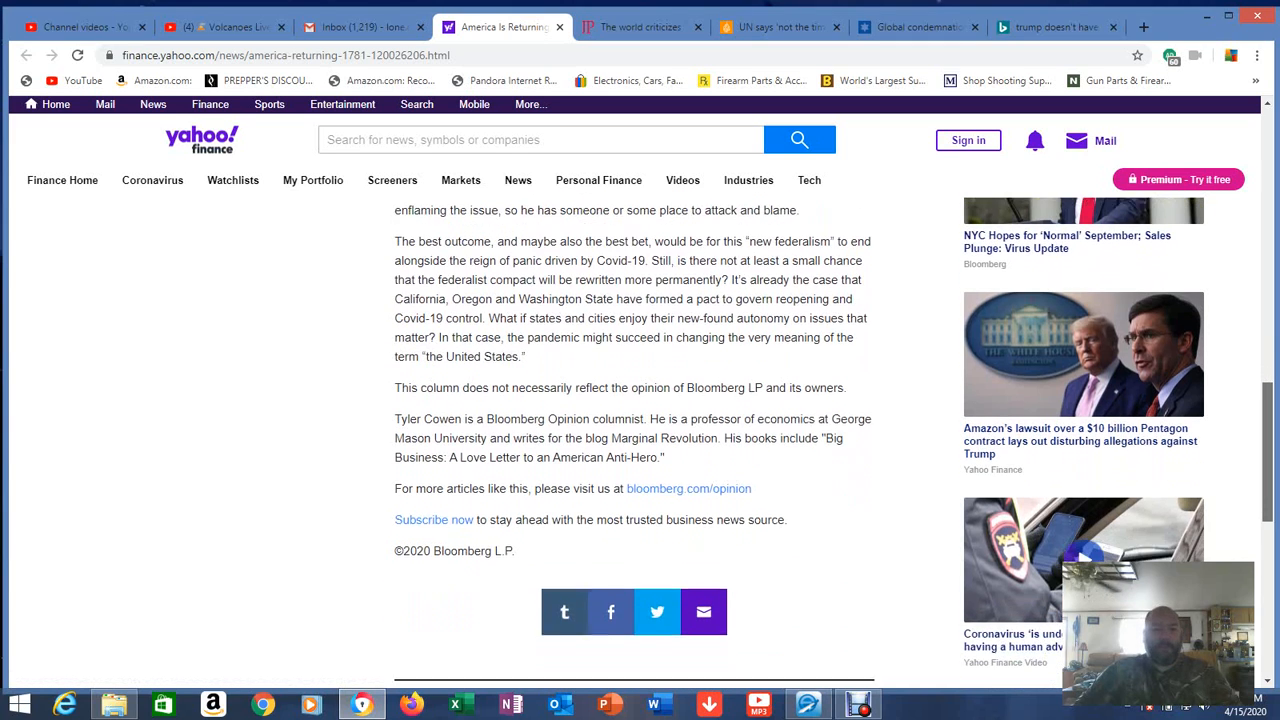
{"action": "scroll", "scroll_direction": "down", "scroll_amount": 3}
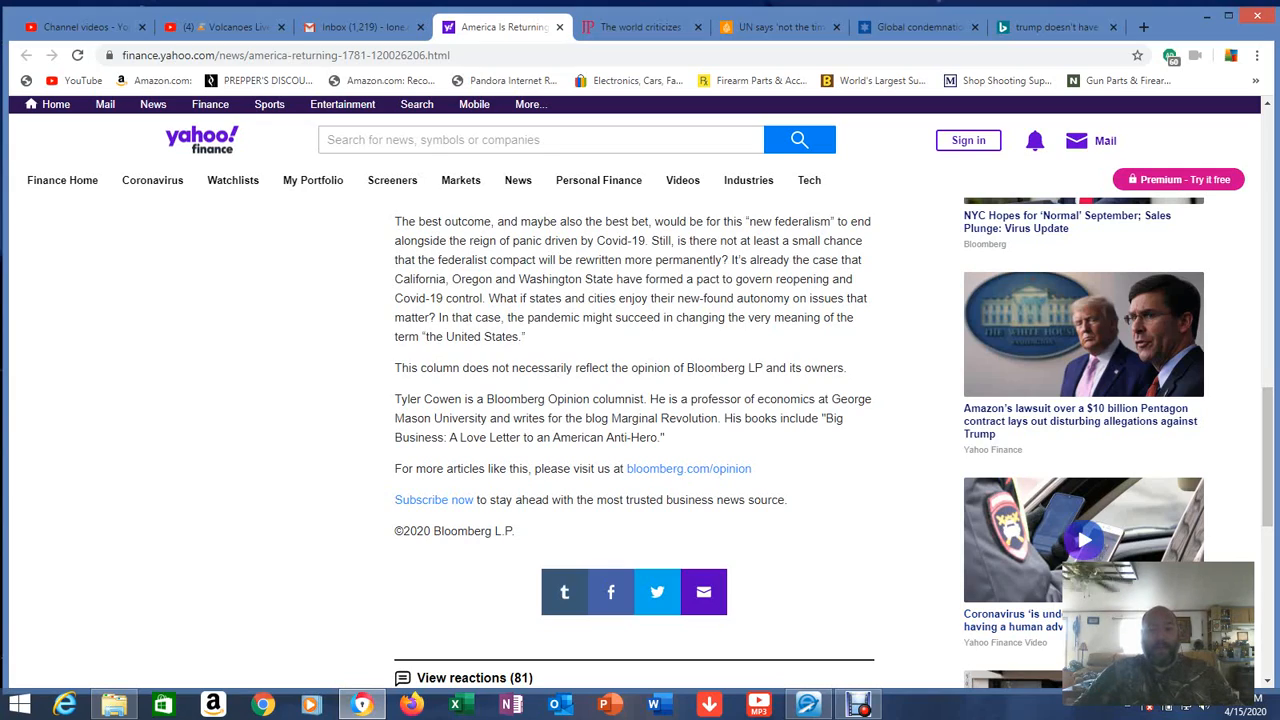
{"action": "scroll", "scroll_direction": "up", "scroll_amount": 3}
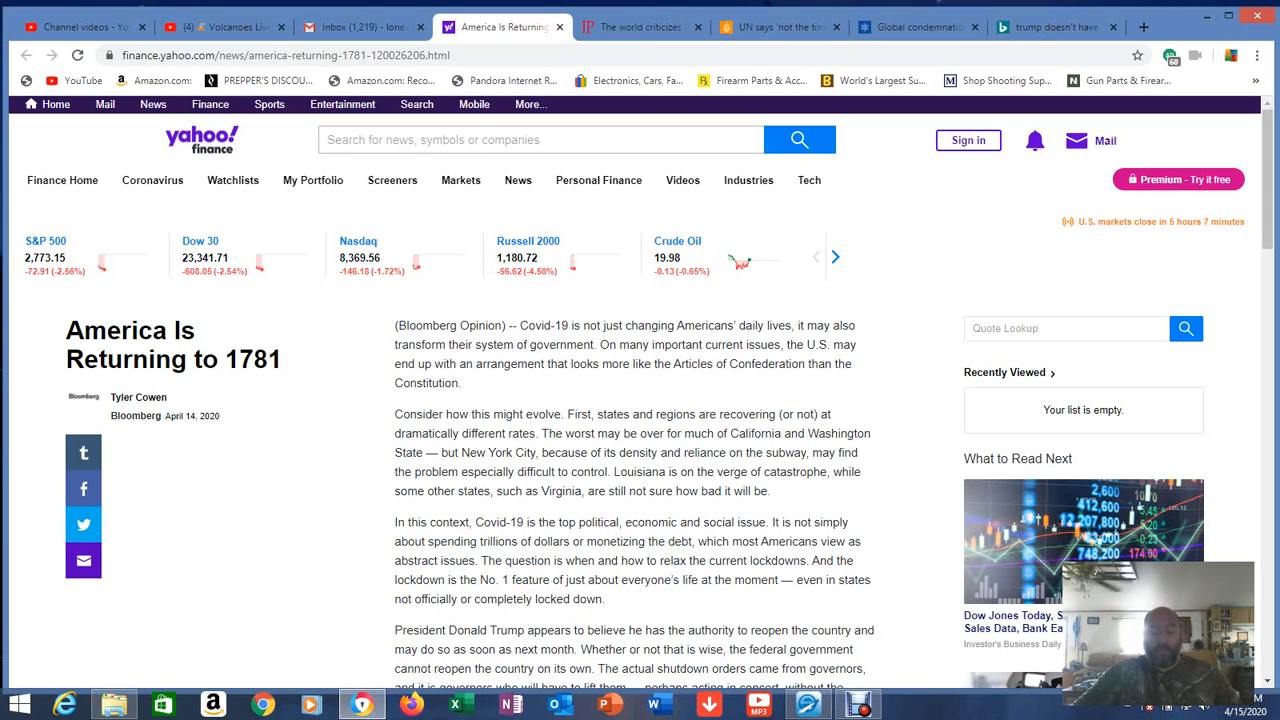
- Switch to the Jerusalem Post WHO-funding article and read down to Russia's condemnation
{"action": "left_click", "coordinate": [640, 28]}
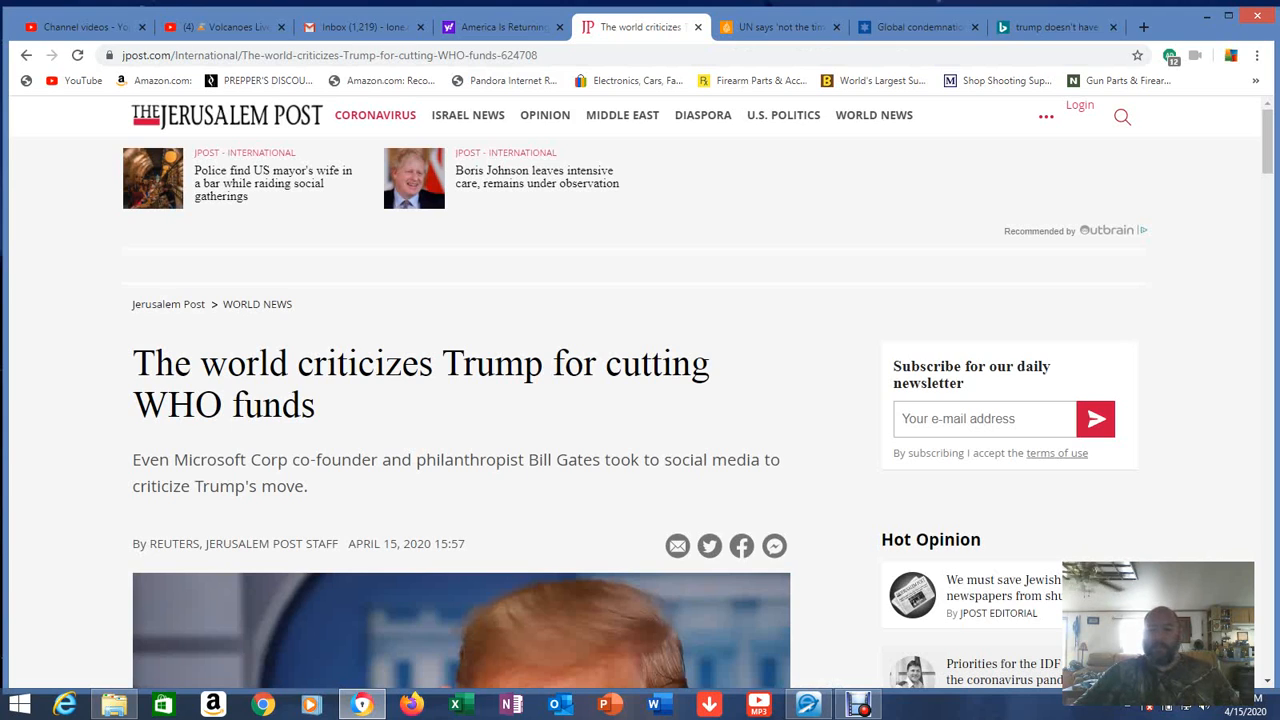
{"action": "scroll", "scroll_direction": "down", "scroll_amount": 3}
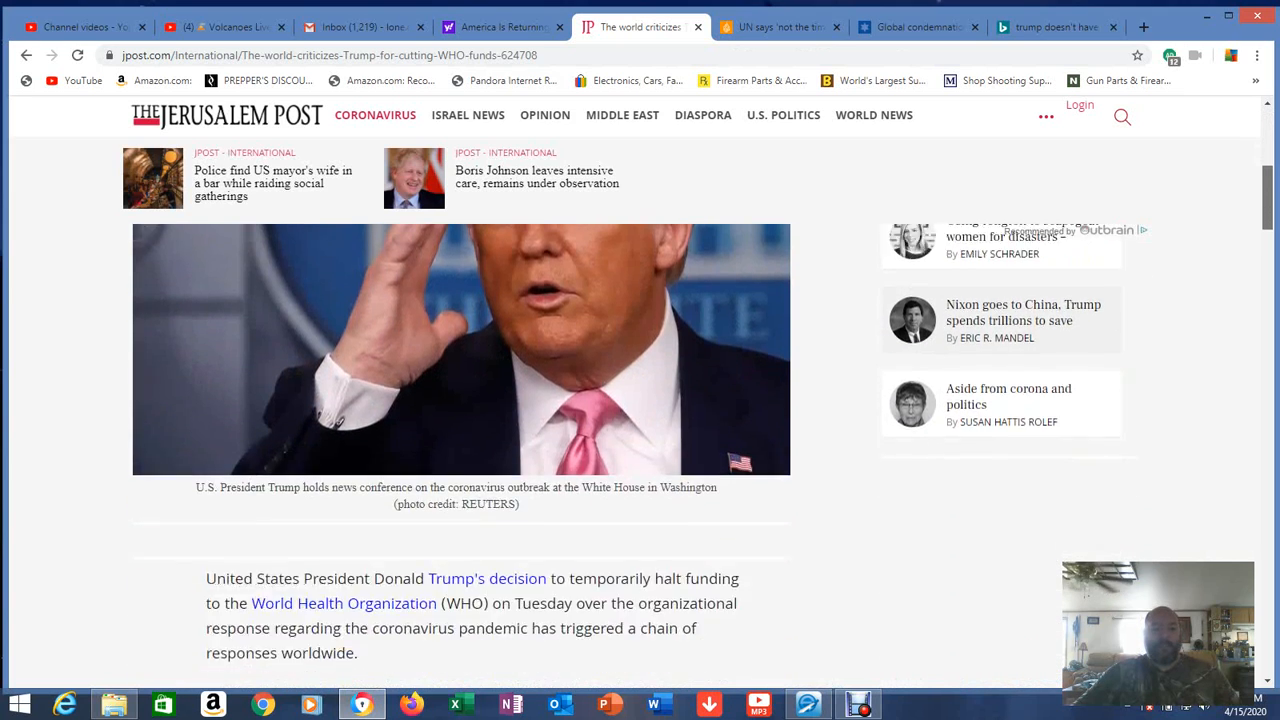
{"action": "scroll", "scroll_direction": "down", "scroll_amount": 3}
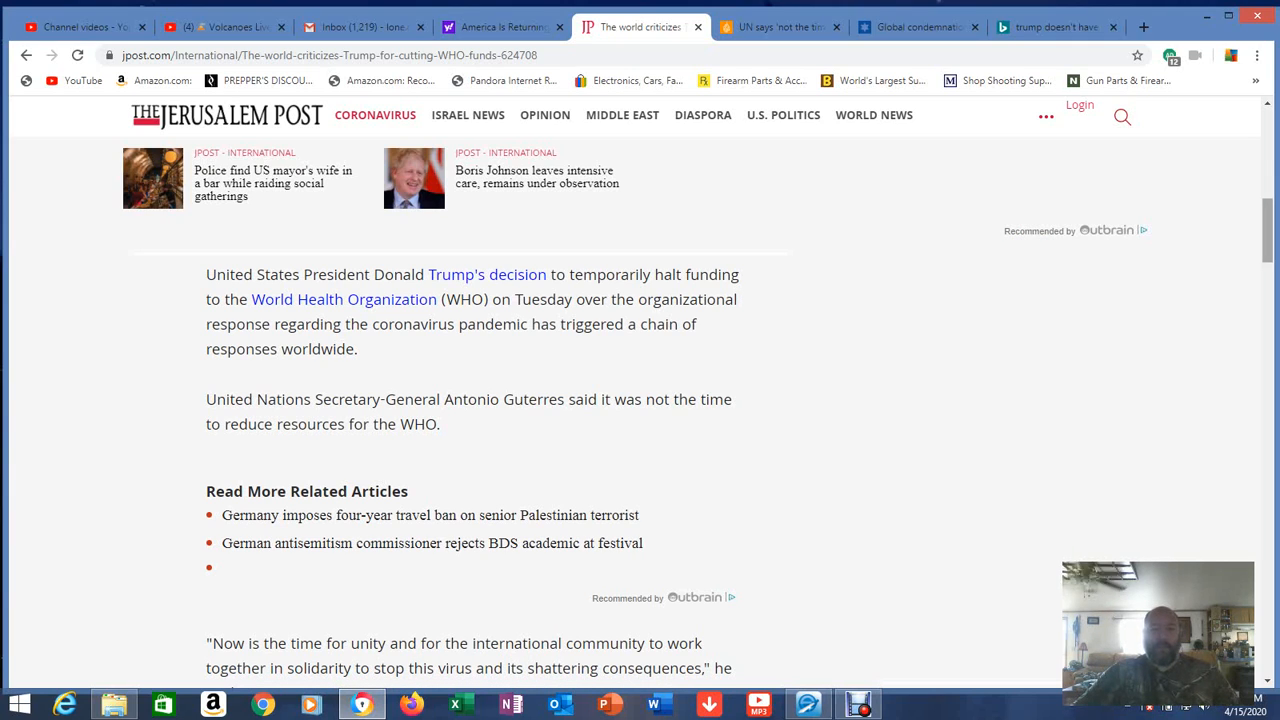
{"action": "scroll", "scroll_direction": "down", "scroll_amount": 3}
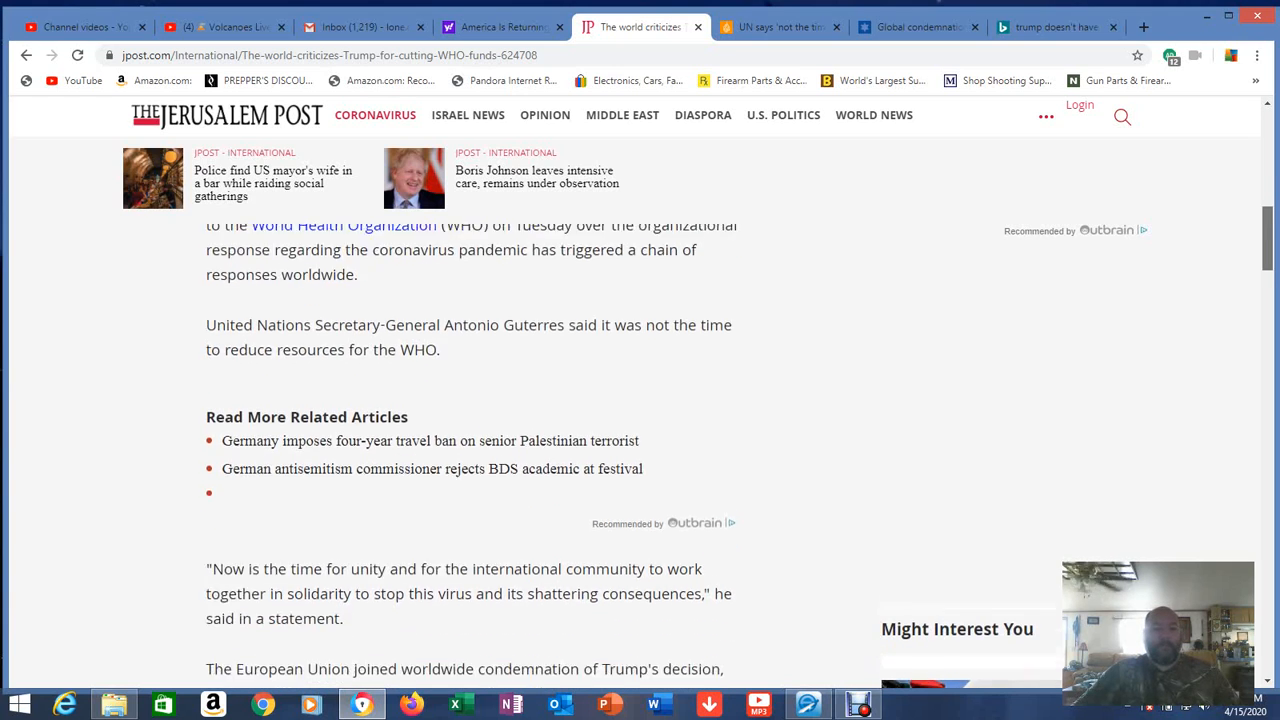
{"action": "scroll", "scroll_direction": "down", "scroll_amount": 3}
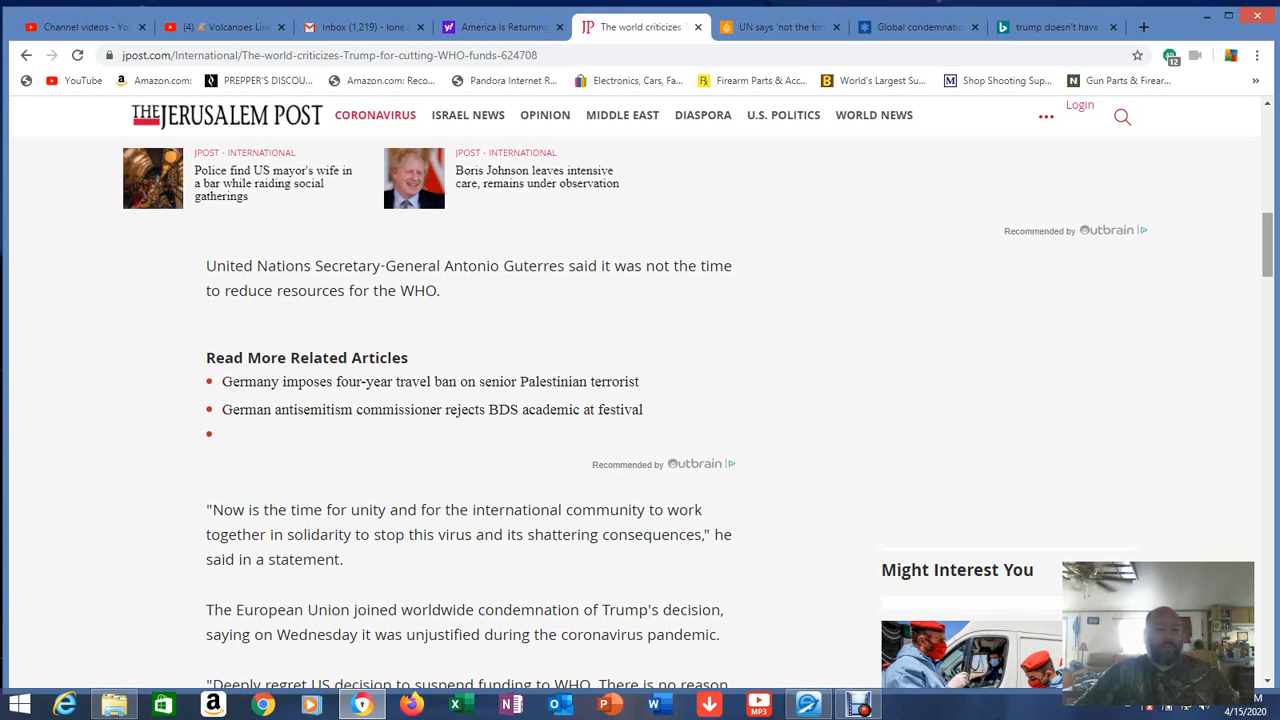
{"action": "scroll", "scroll_direction": "down", "scroll_amount": 3}
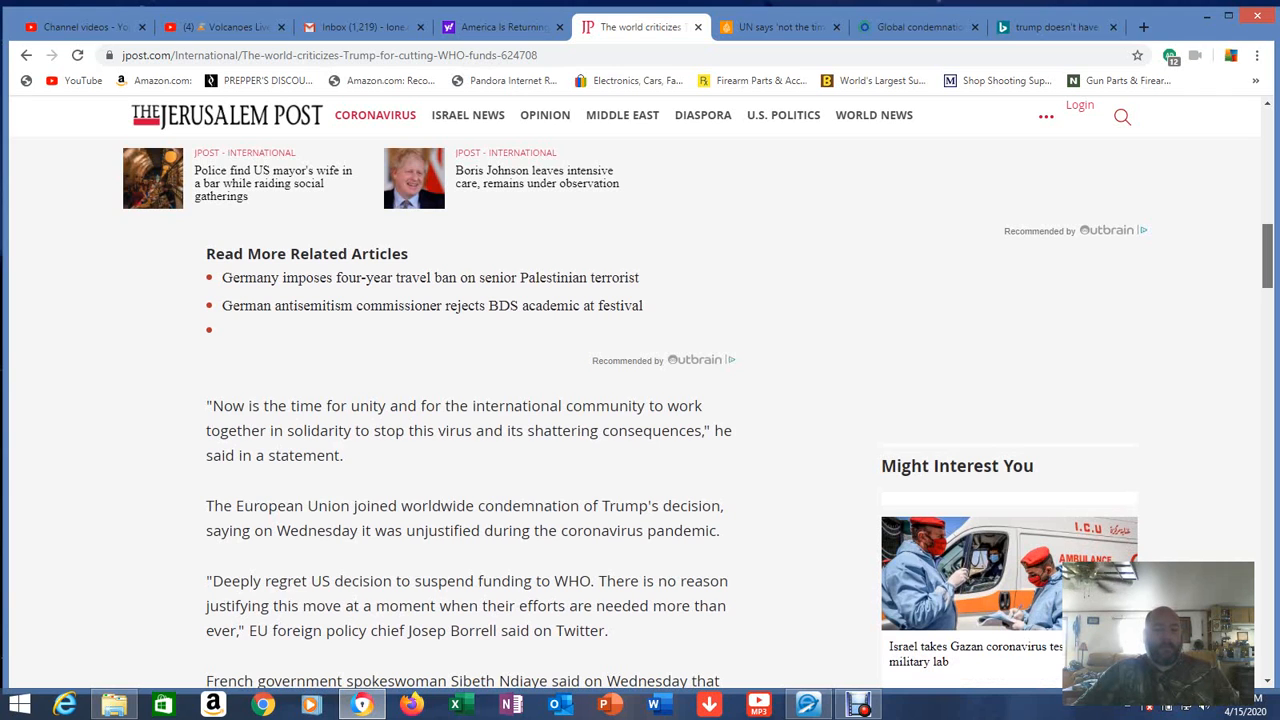
{"action": "scroll", "scroll_direction": "down", "scroll_amount": 3}
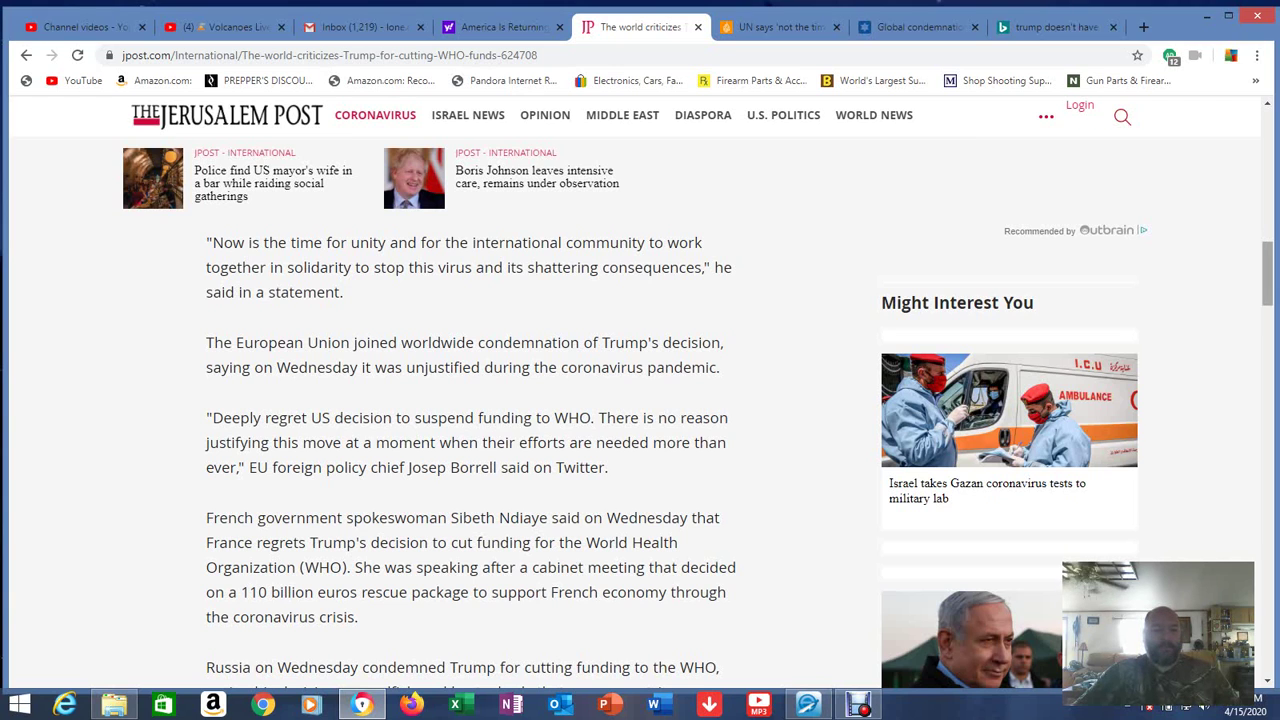
{"action": "scroll", "scroll_direction": "down", "scroll_amount": 3}
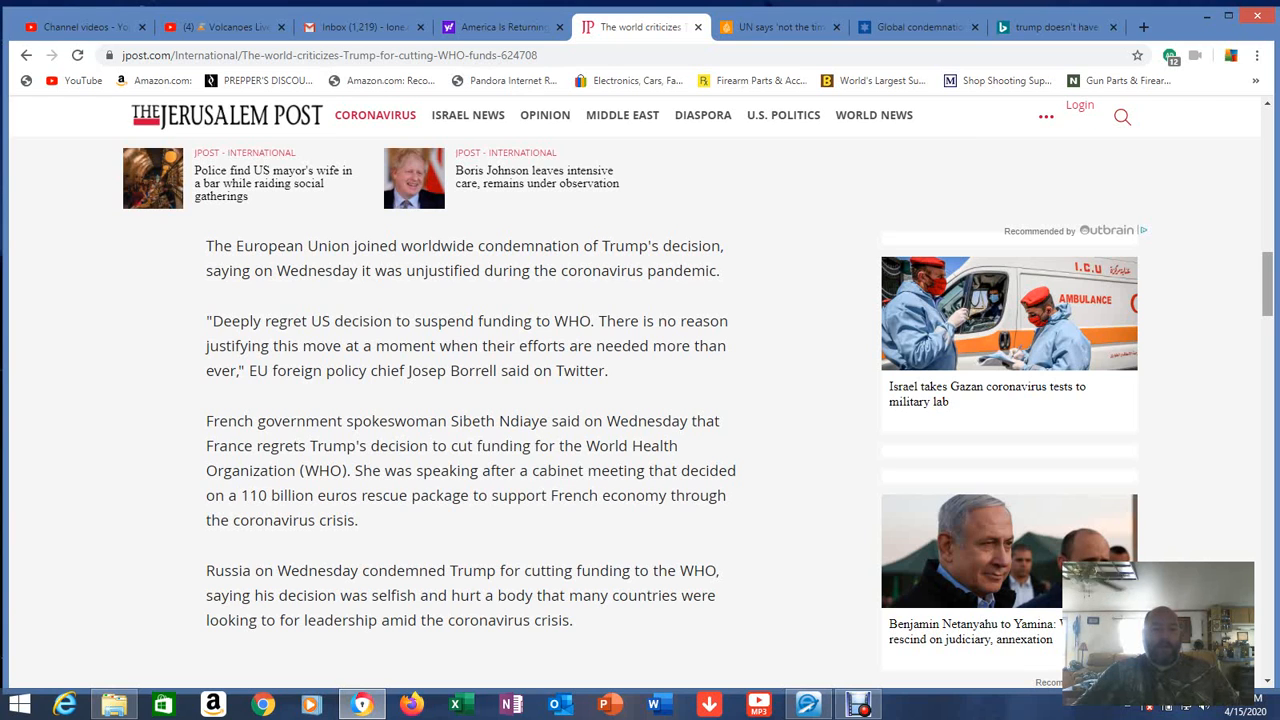
- Continue reading the Jerusalem Post article through further international reactions
{"action": "scroll", "scroll_direction": "down", "scroll_amount": 3}
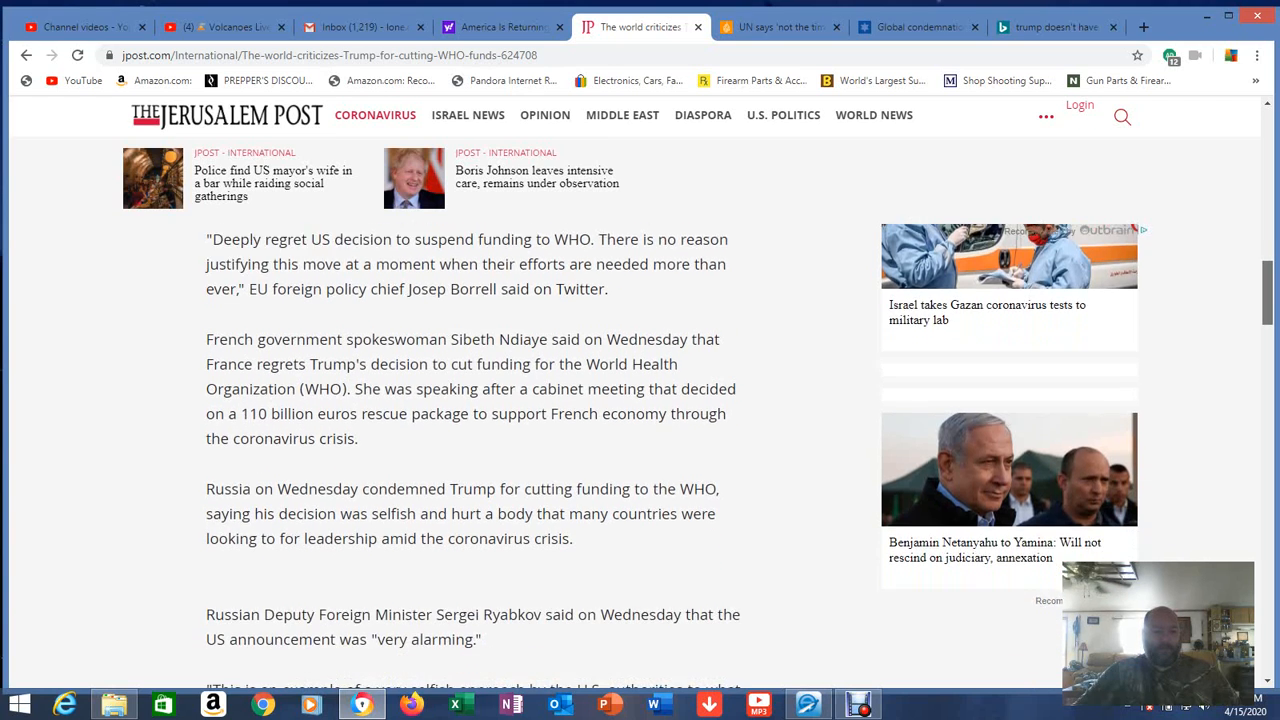
{"action": "scroll", "scroll_direction": "down", "scroll_amount": 3}
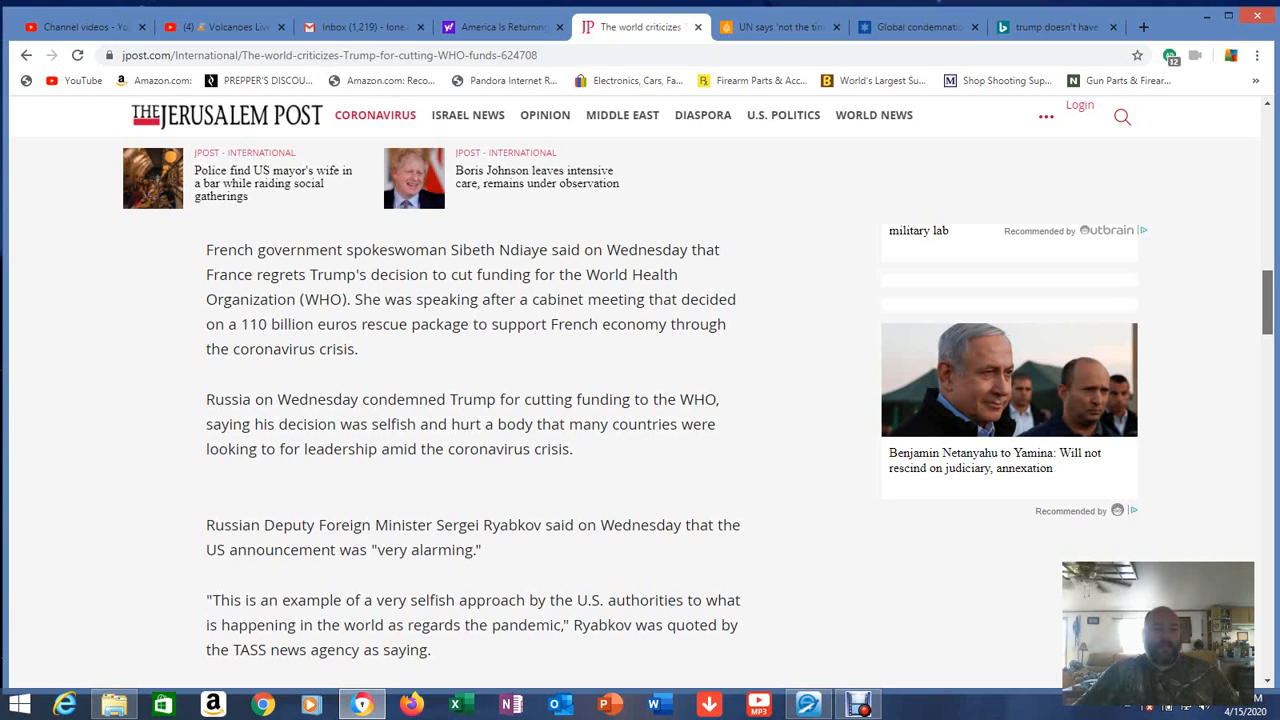
{"action": "scroll", "scroll_direction": "down", "scroll_amount": 3}
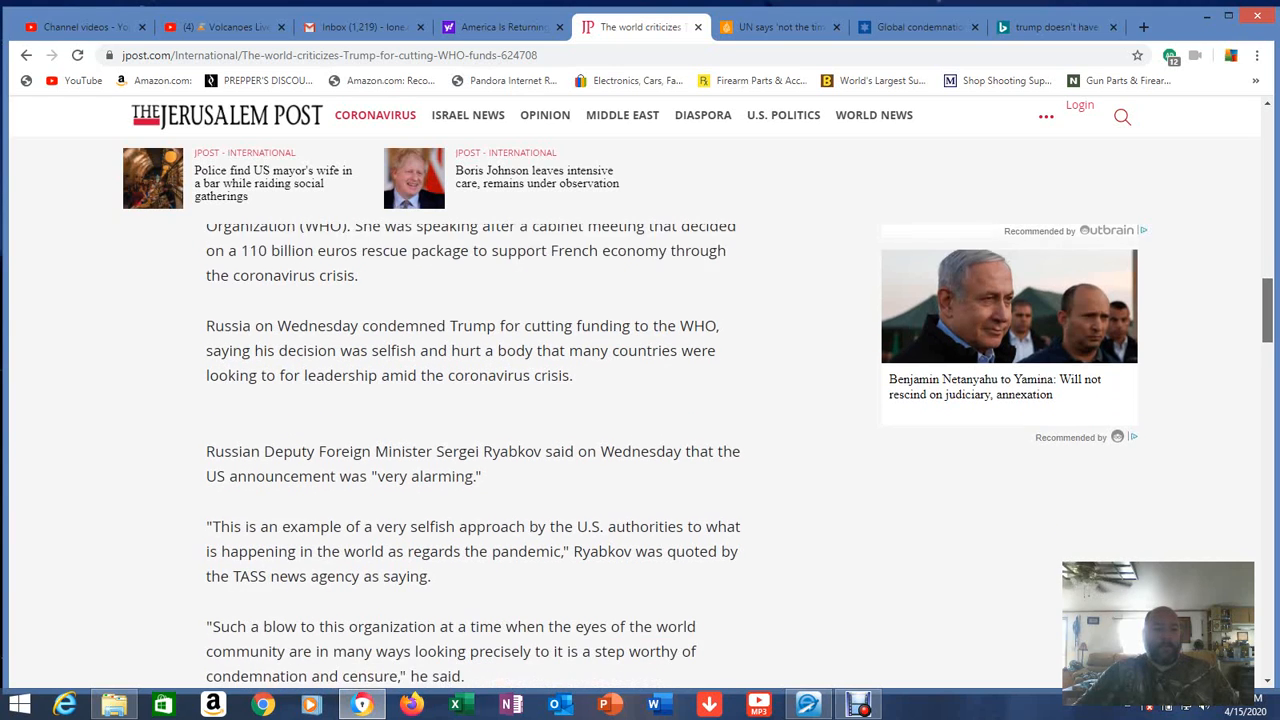
{"action": "scroll", "scroll_direction": "down", "scroll_amount": 3}
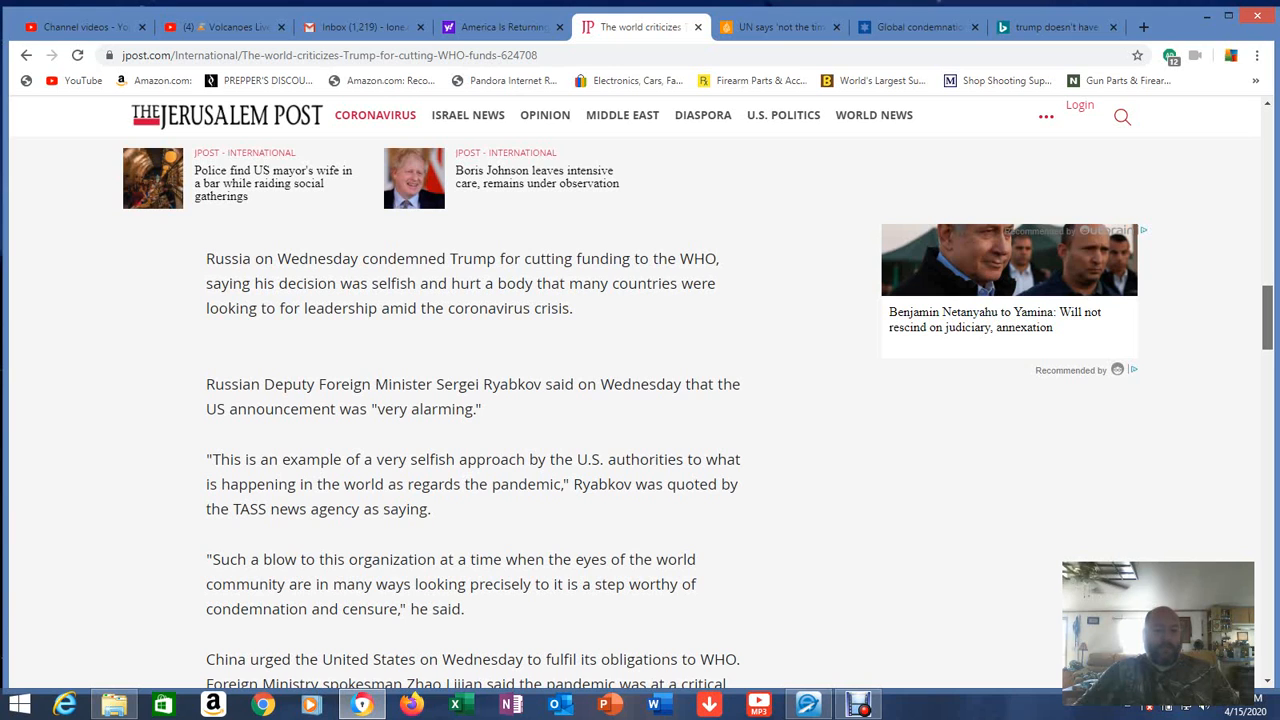
{"action": "scroll", "scroll_direction": "down", "scroll_amount": 3}
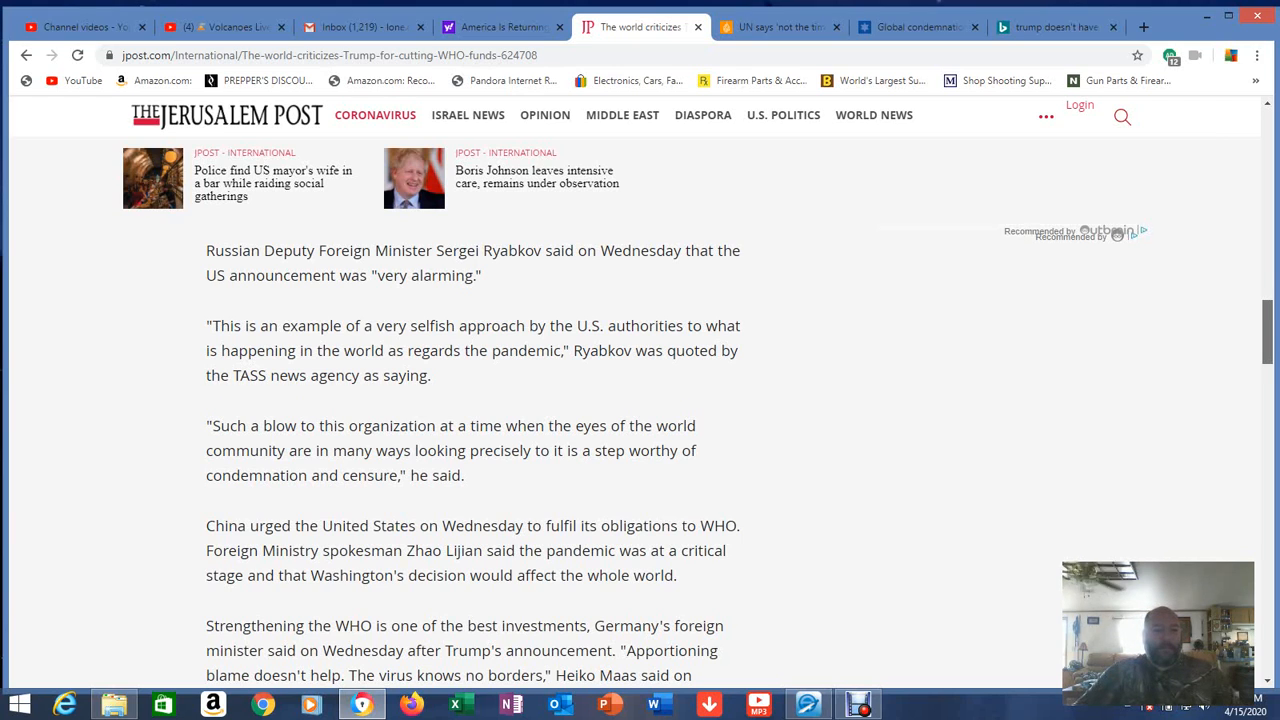
{"action": "scroll", "scroll_direction": "down", "scroll_amount": 3}
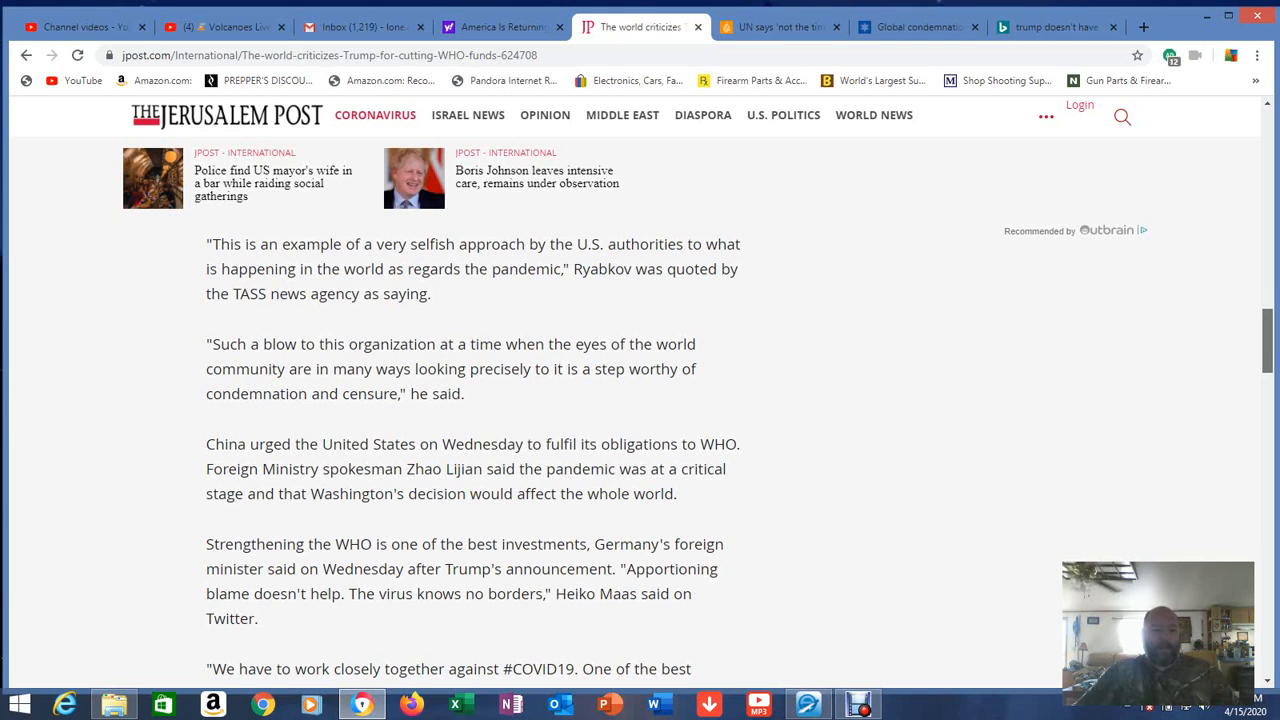
- Read on to Germany's and Bill Gates's criticism, then bring up the Al Jazeera UN report
{"action": "scroll", "scroll_direction": "down", "scroll_amount": 3}
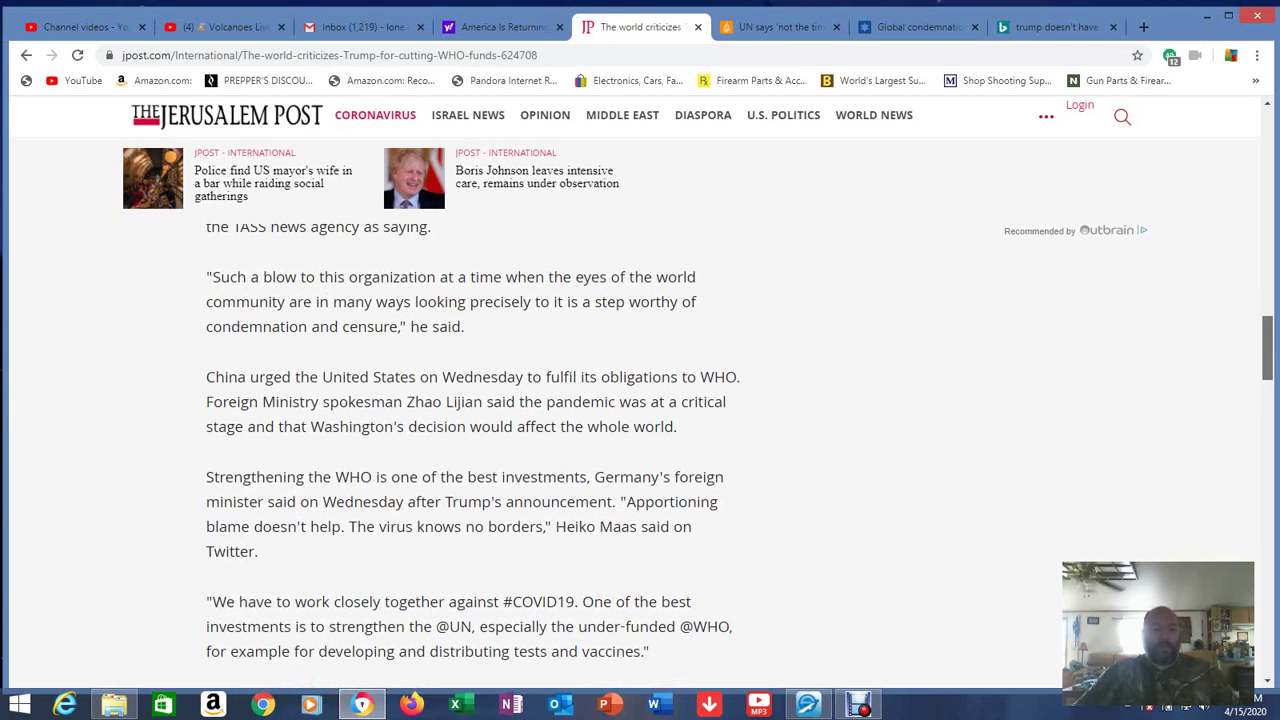
{"action": "scroll", "scroll_direction": "down", "scroll_amount": 3}
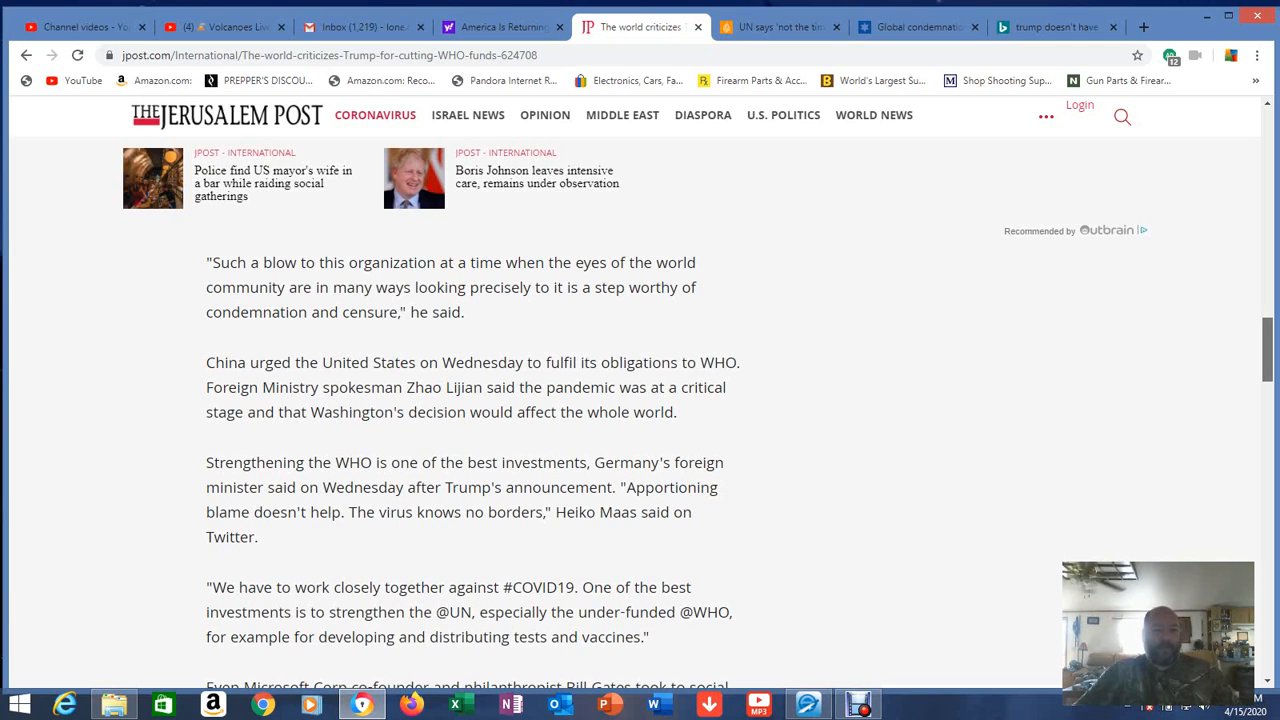
{"action": "scroll", "scroll_direction": "down", "scroll_amount": 3}
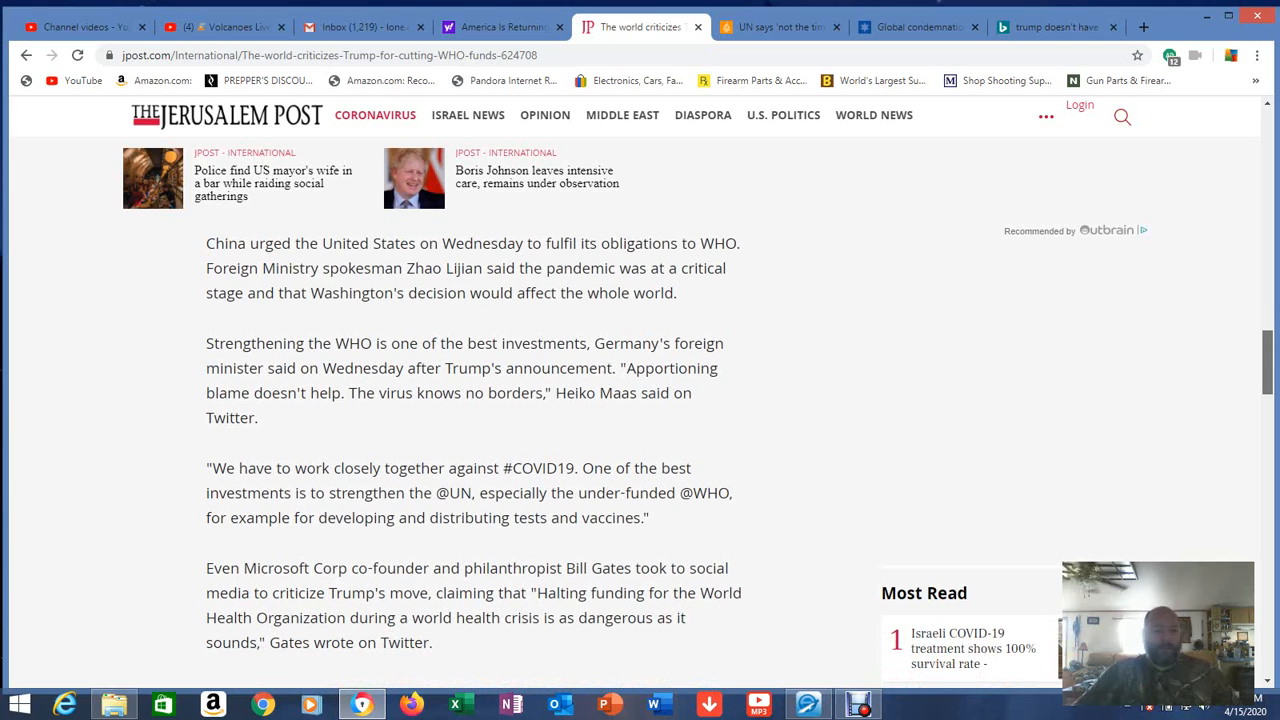
{"action": "scroll", "scroll_direction": "down", "scroll_amount": 3}
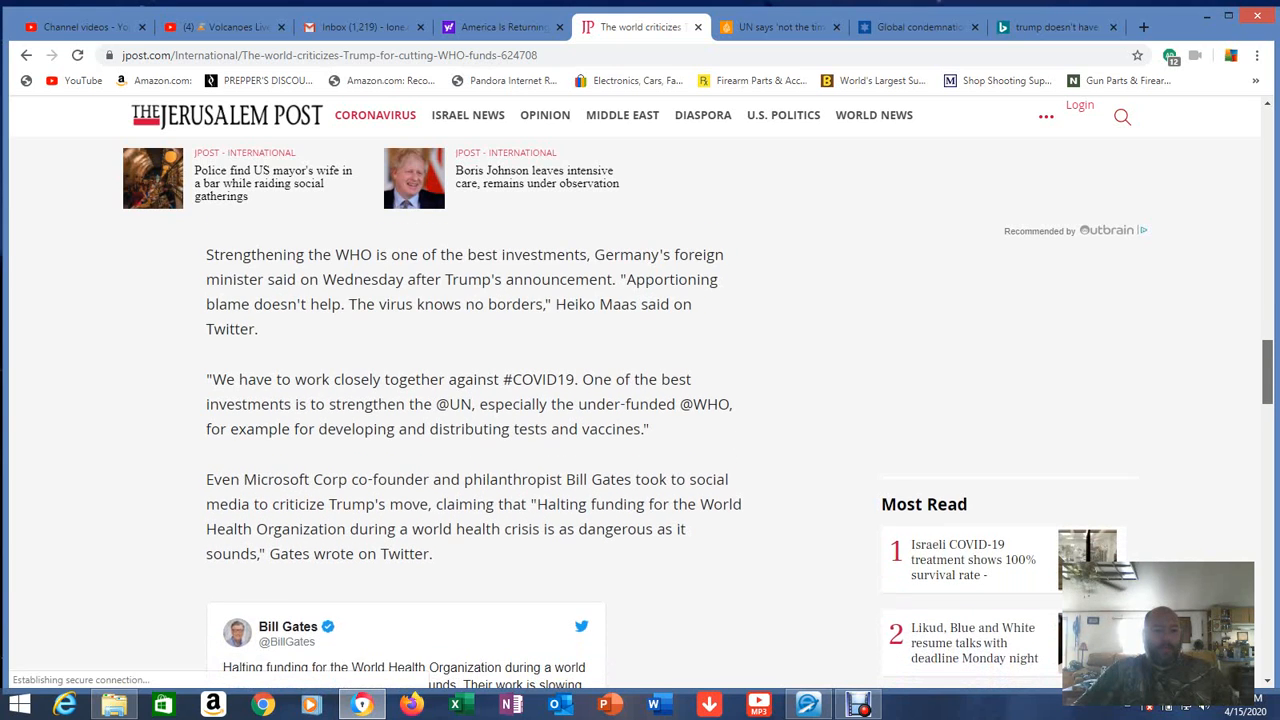
{"action": "scroll", "scroll_direction": "down", "scroll_amount": 3}
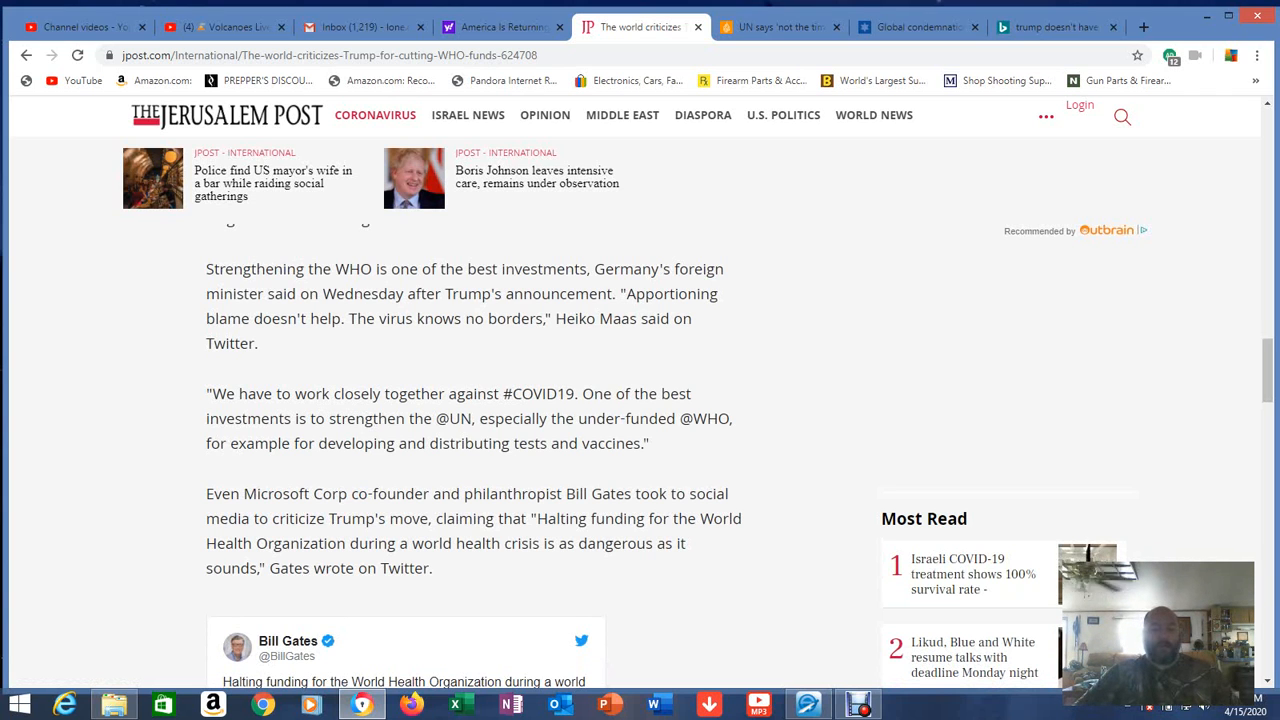
{"action": "scroll", "scroll_direction": "up", "scroll_amount": 3}
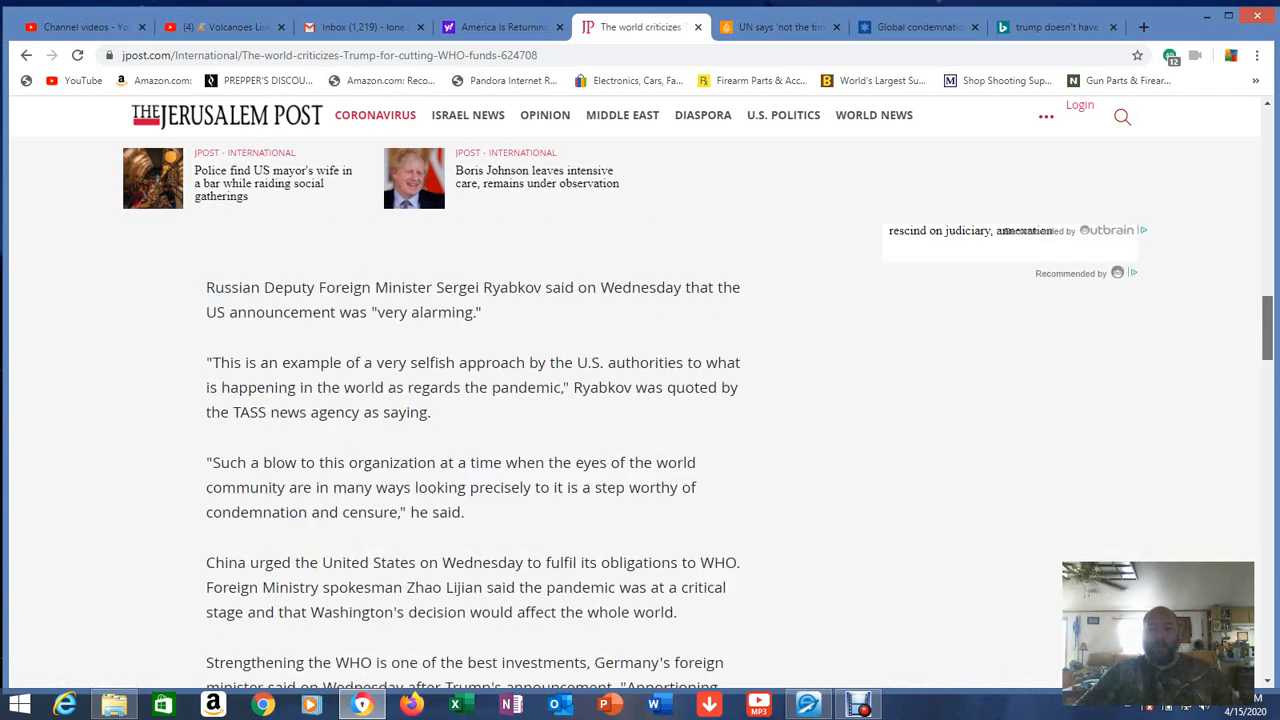
{"action": "scroll", "scroll_direction": "up", "scroll_amount": 3}
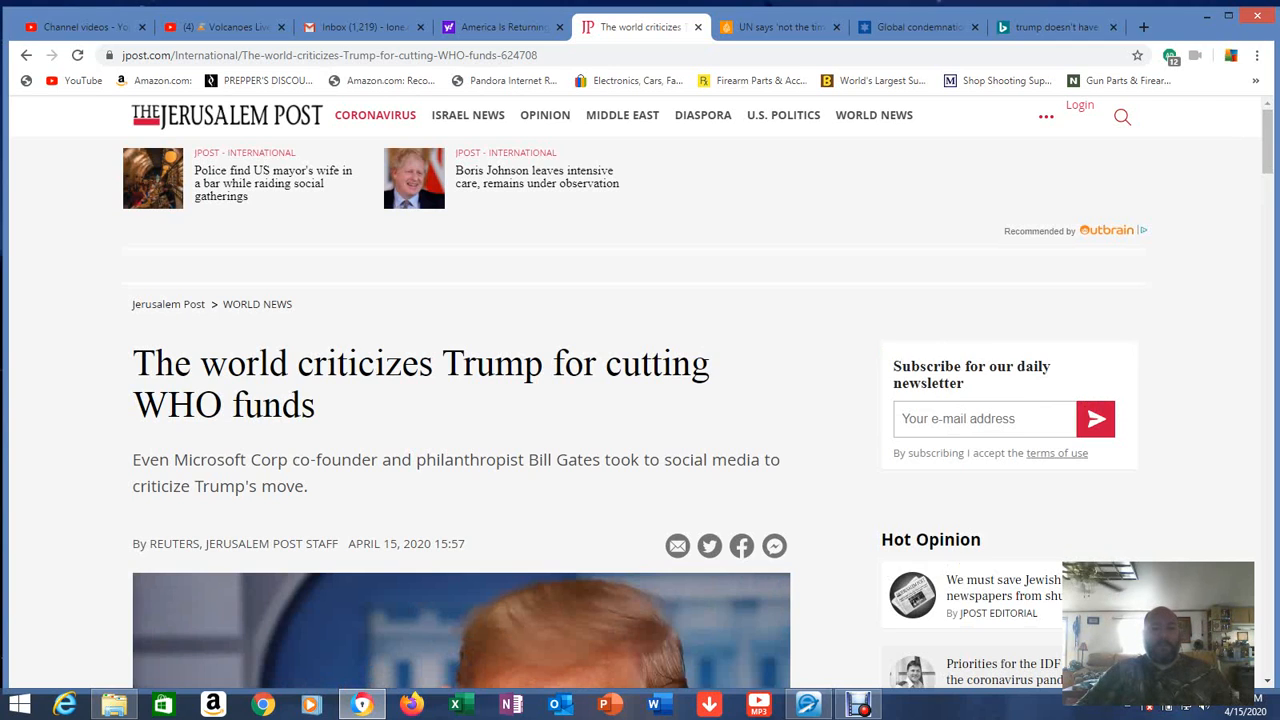
{"action": "left_click", "coordinate": [780, 28]}
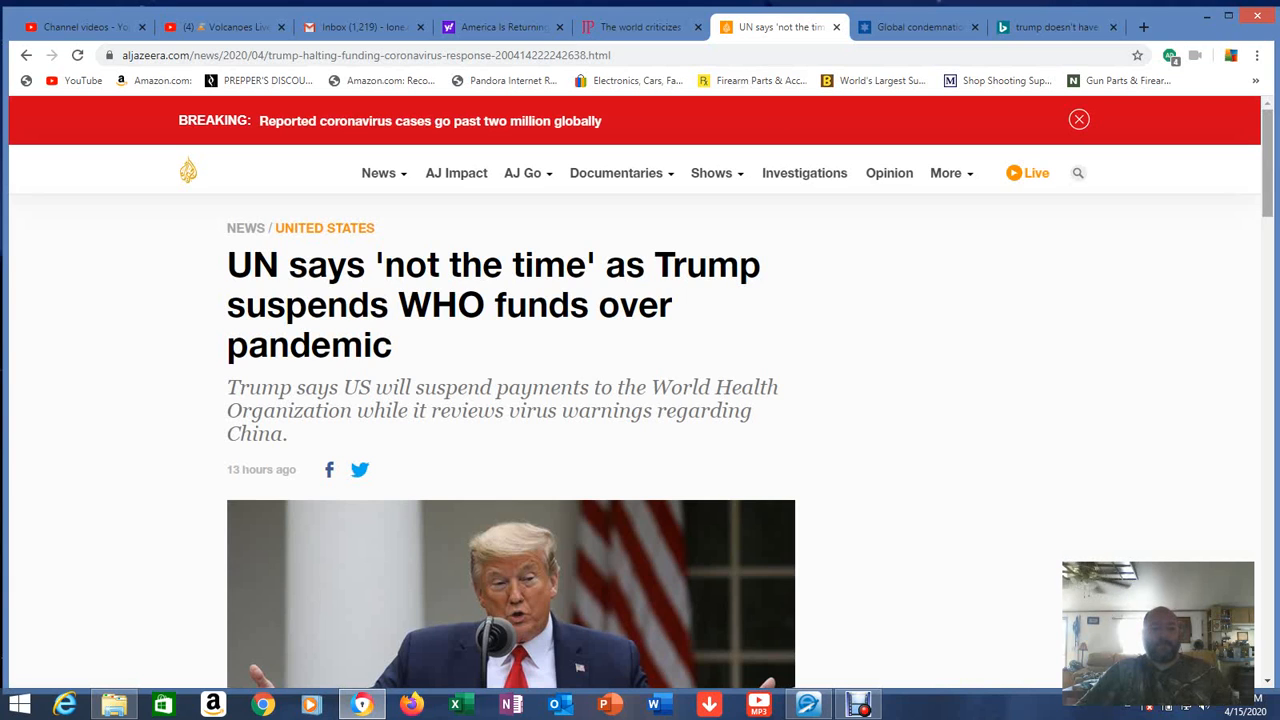
- Dismiss the breaking-news banner and read into Al Jazeera's UN 'not the time' article
{"action": "left_click", "coordinate": [1078, 120]}
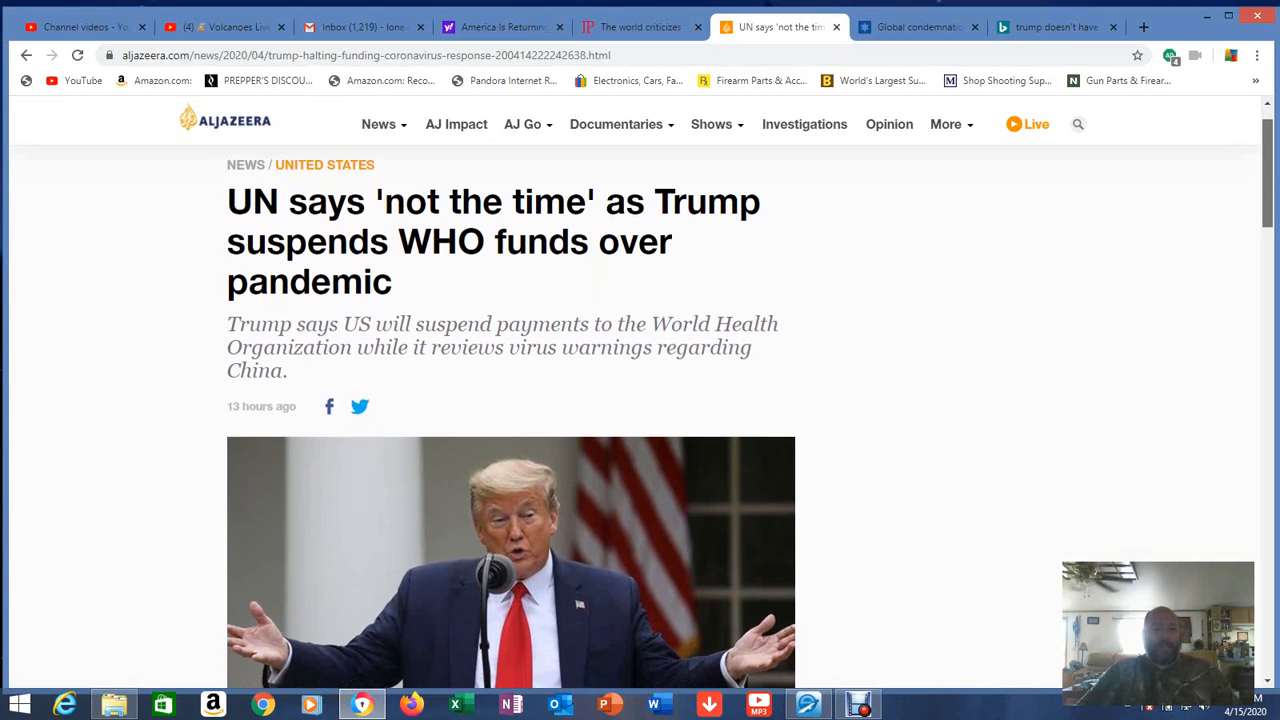
{"action": "scroll", "scroll_direction": "down", "scroll_amount": 3}
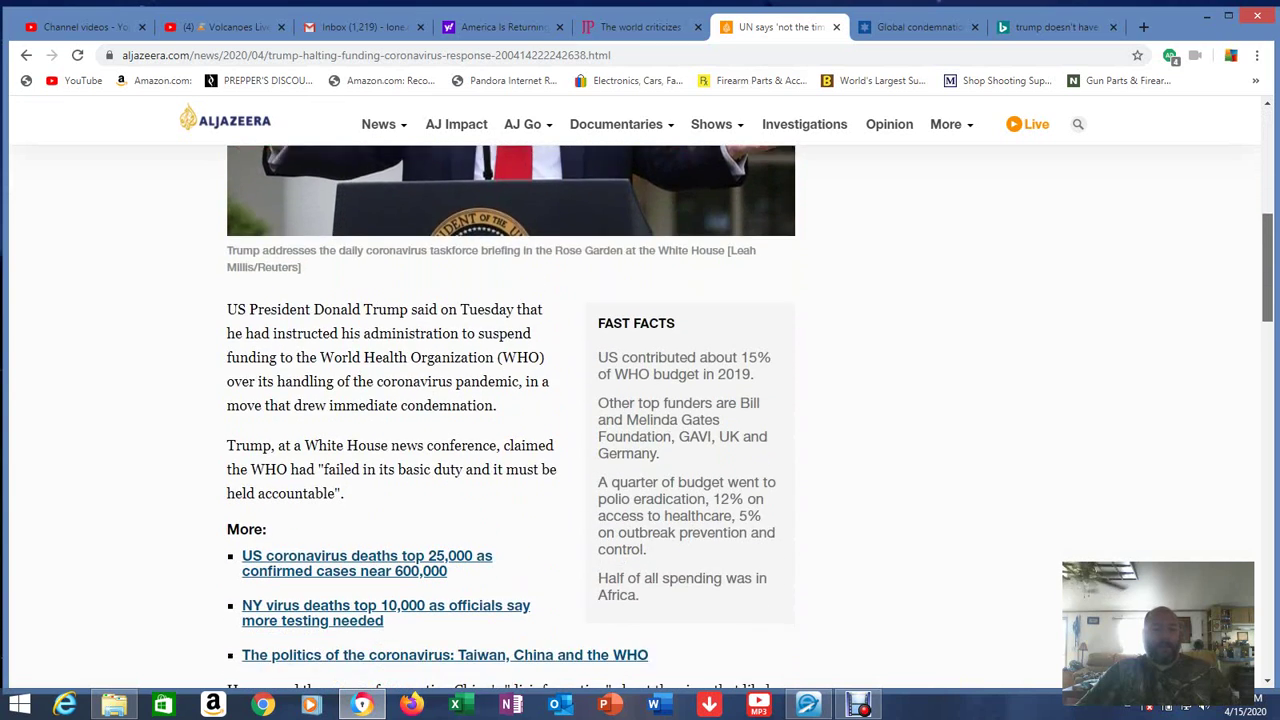
{"action": "scroll", "scroll_direction": "down", "scroll_amount": 3}
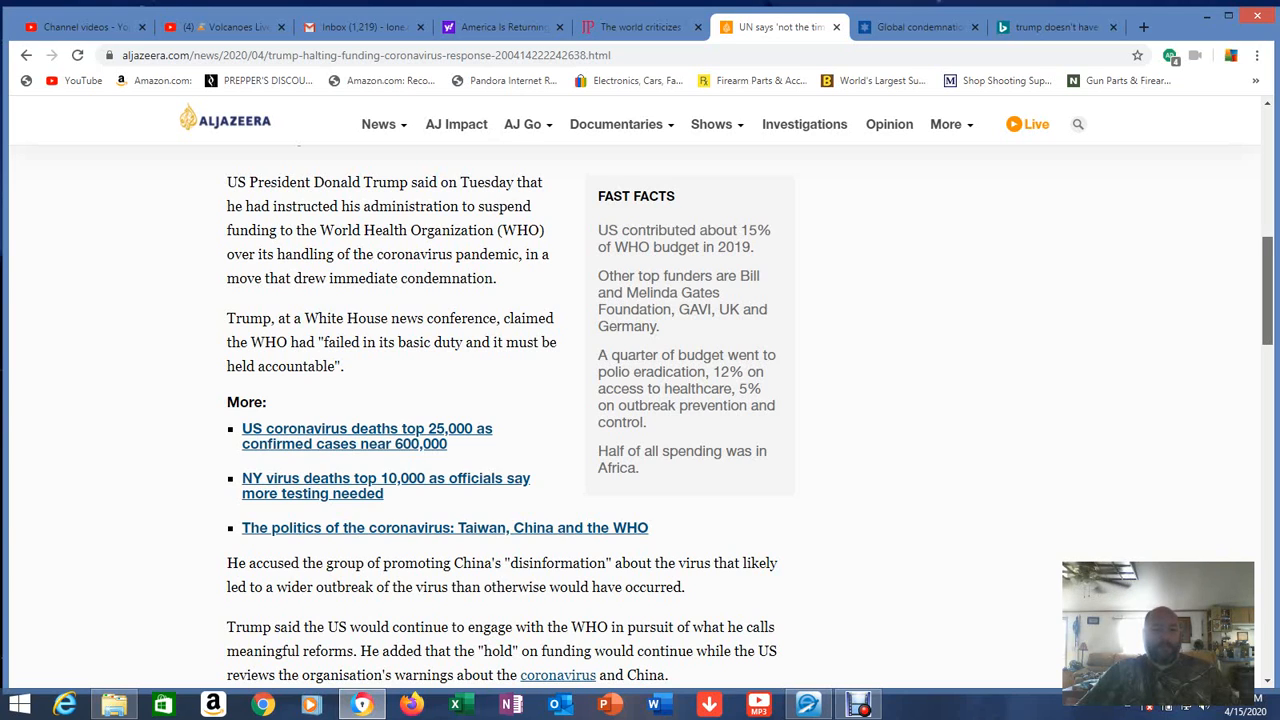
{"action": "scroll", "scroll_direction": "down", "scroll_amount": 3}
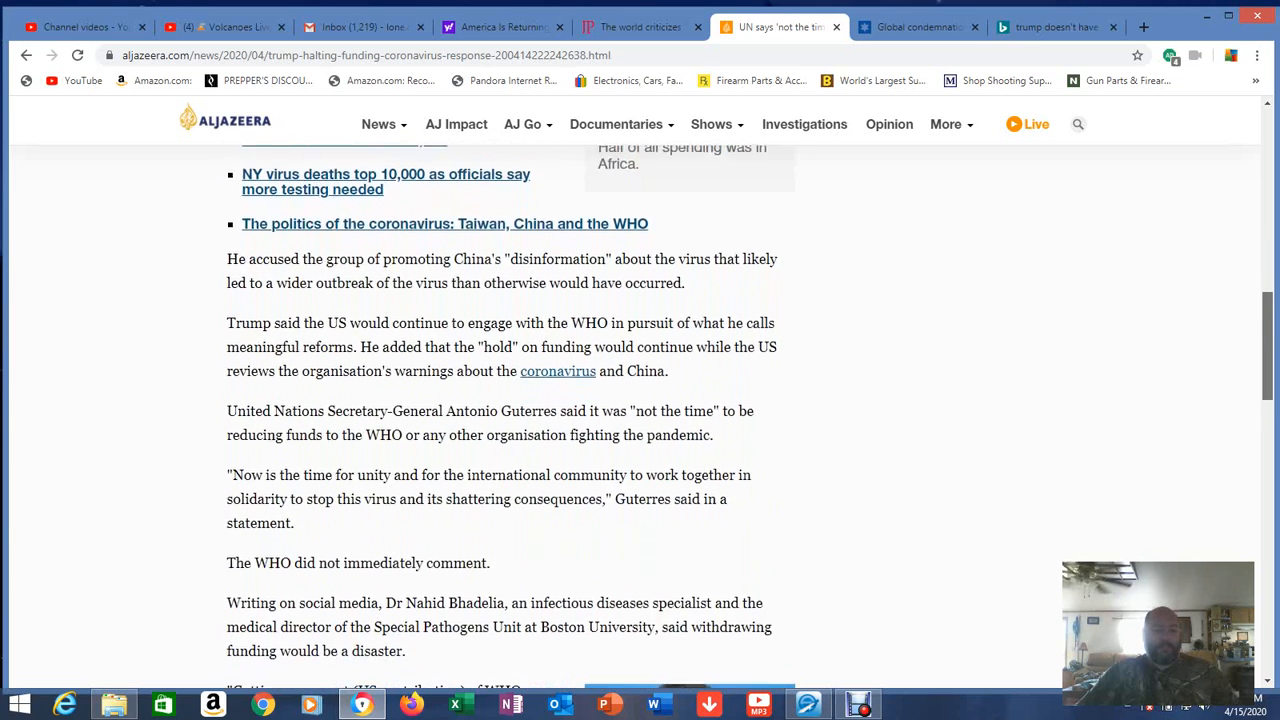
{"action": "scroll", "scroll_direction": "down", "scroll_amount": 3}
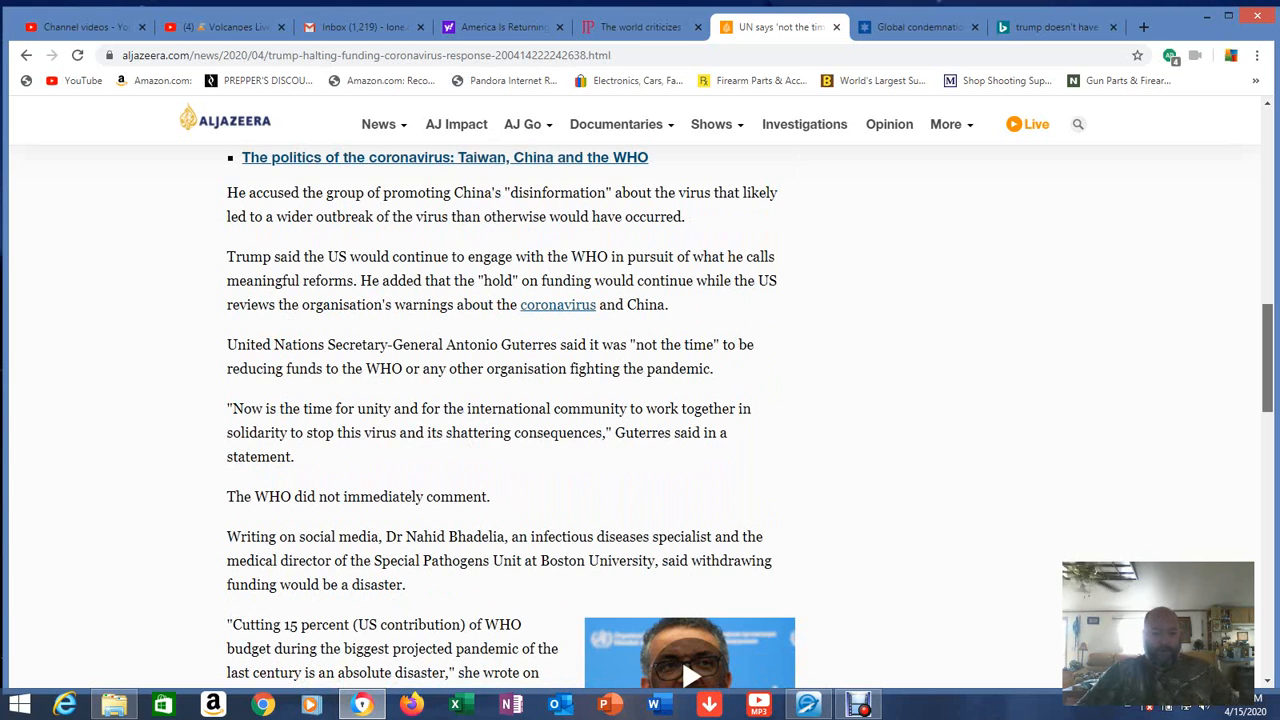
- Read through the Blame game section, then bring up The Times of Israel's WHO story
{"action": "scroll", "scroll_direction": "down", "scroll_amount": 3}
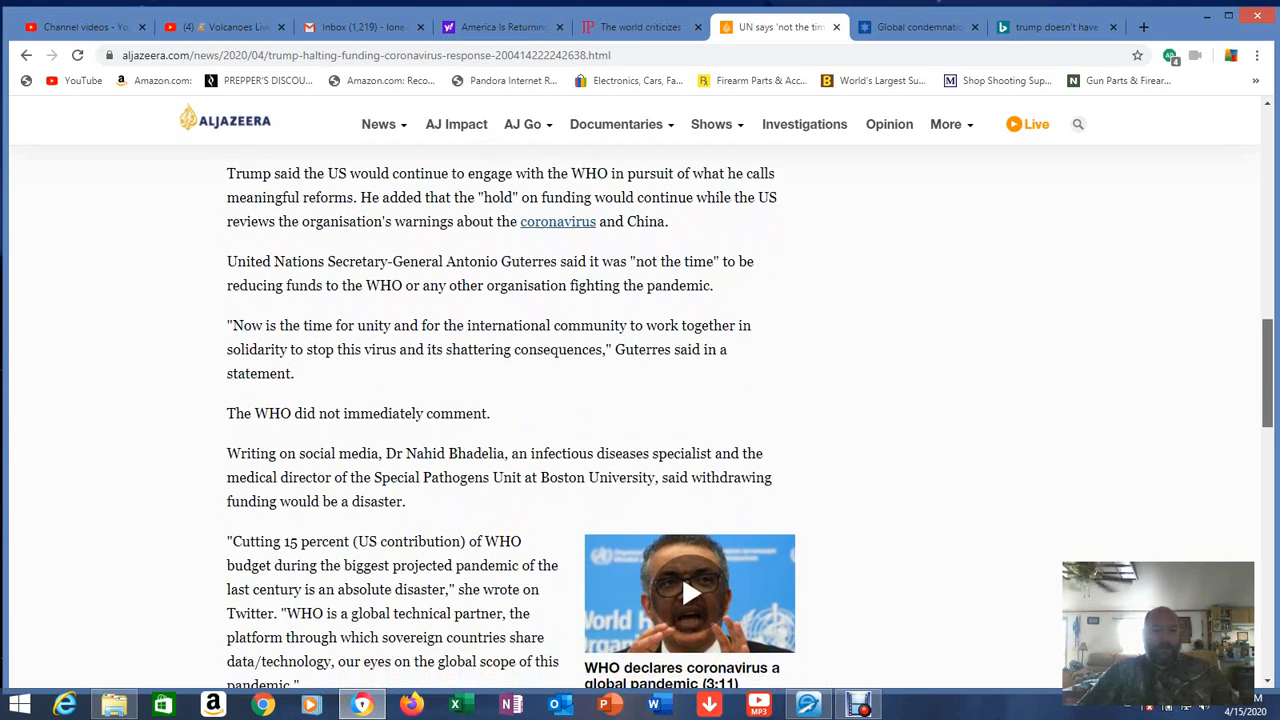
{"action": "scroll", "scroll_direction": "down", "scroll_amount": 3}
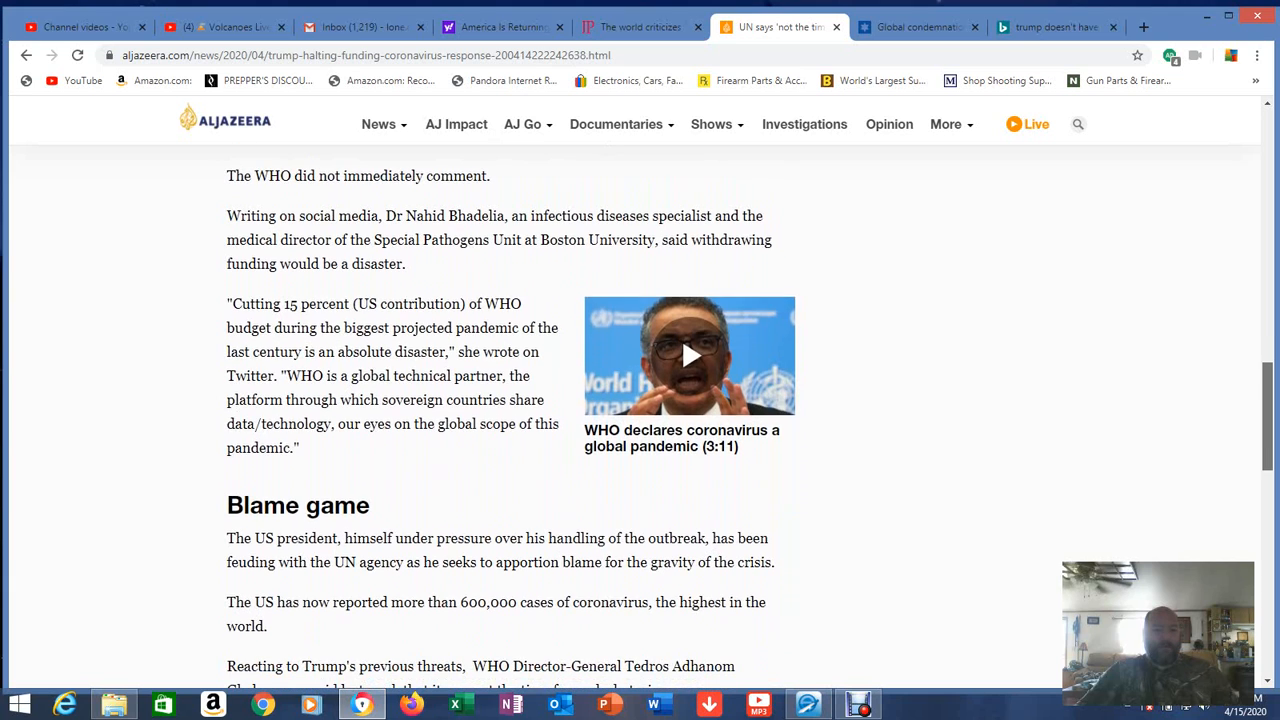
{"action": "scroll", "scroll_direction": "down", "scroll_amount": 3}
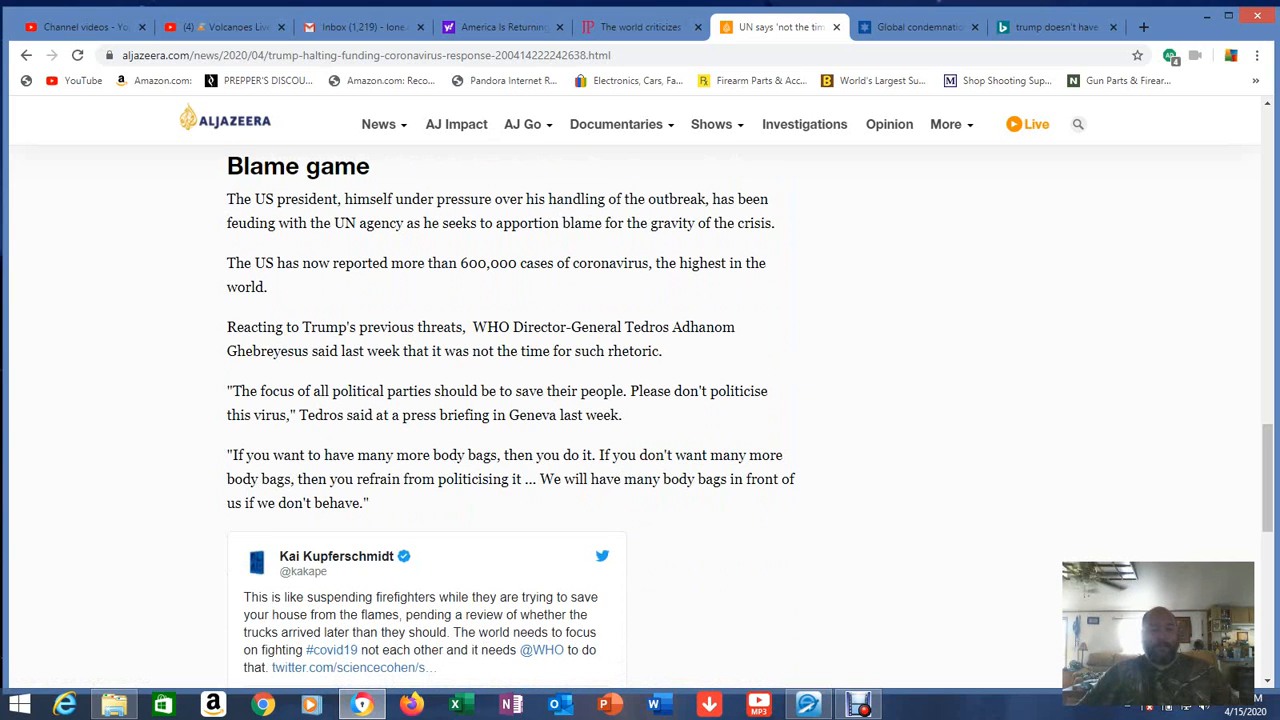
{"action": "left_click", "coordinate": [916, 28]}
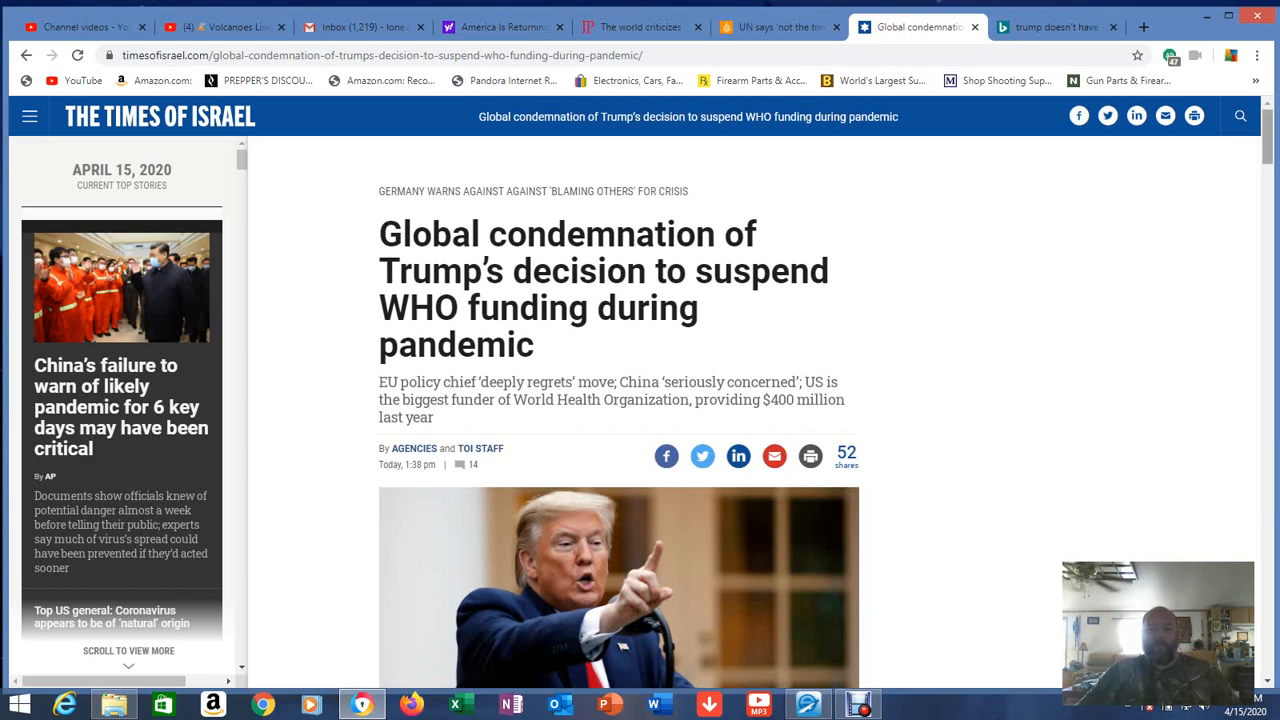
- Skim the Times of Israel article, close the Daily Edition popup, and bring up the Bing reopening-states results
{"action": "scroll", "scroll_direction": "down", "scroll_amount": 3}
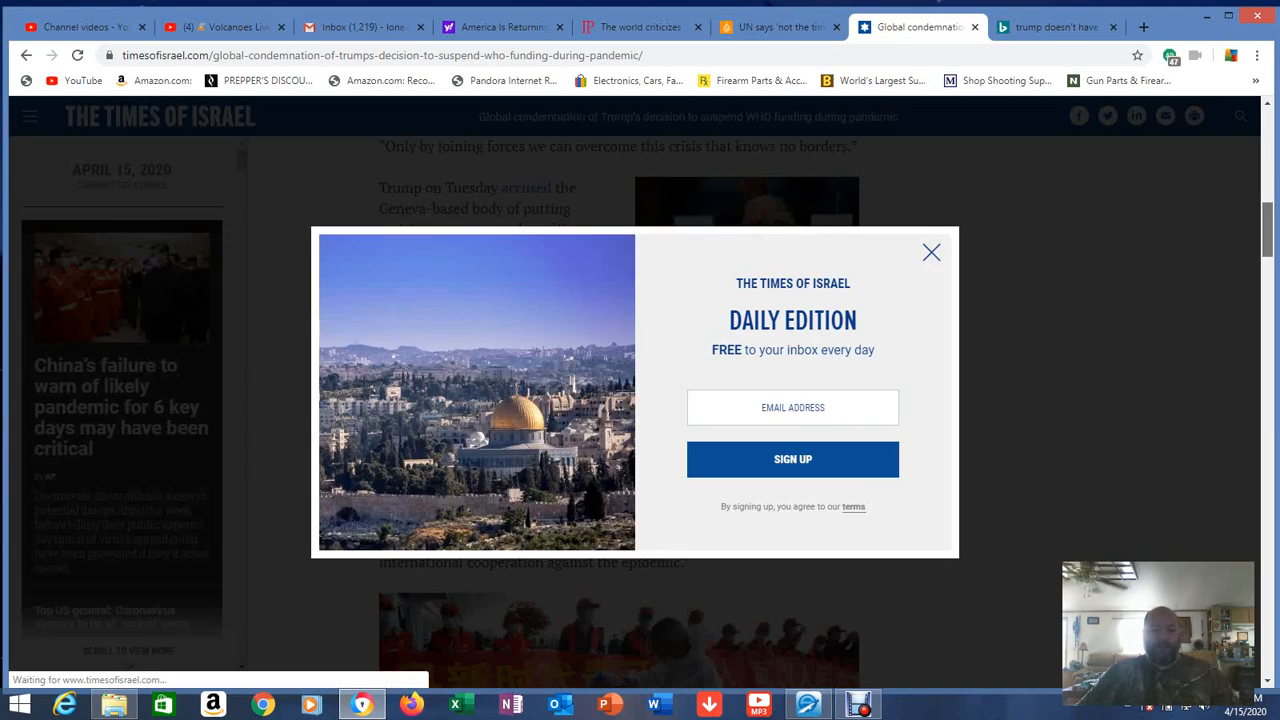
{"action": "left_click", "coordinate": [930, 252]}
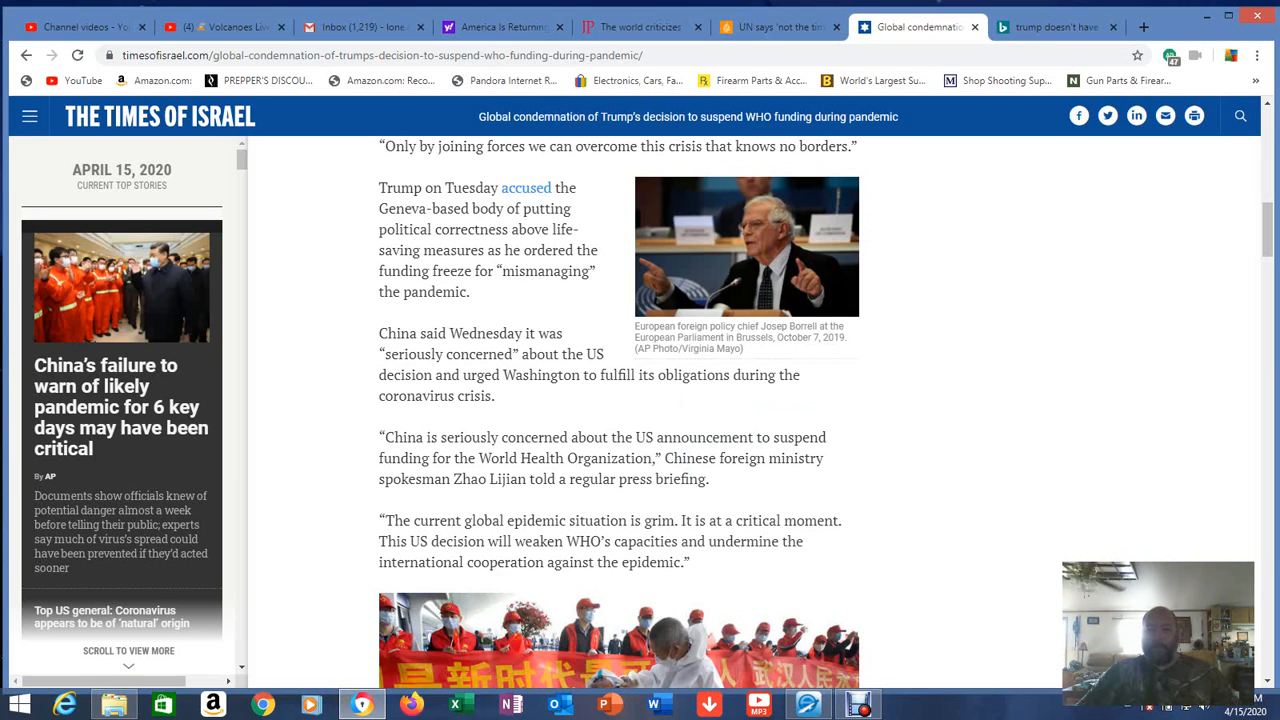
{"action": "scroll", "scroll_direction": "up", "scroll_amount": 3}
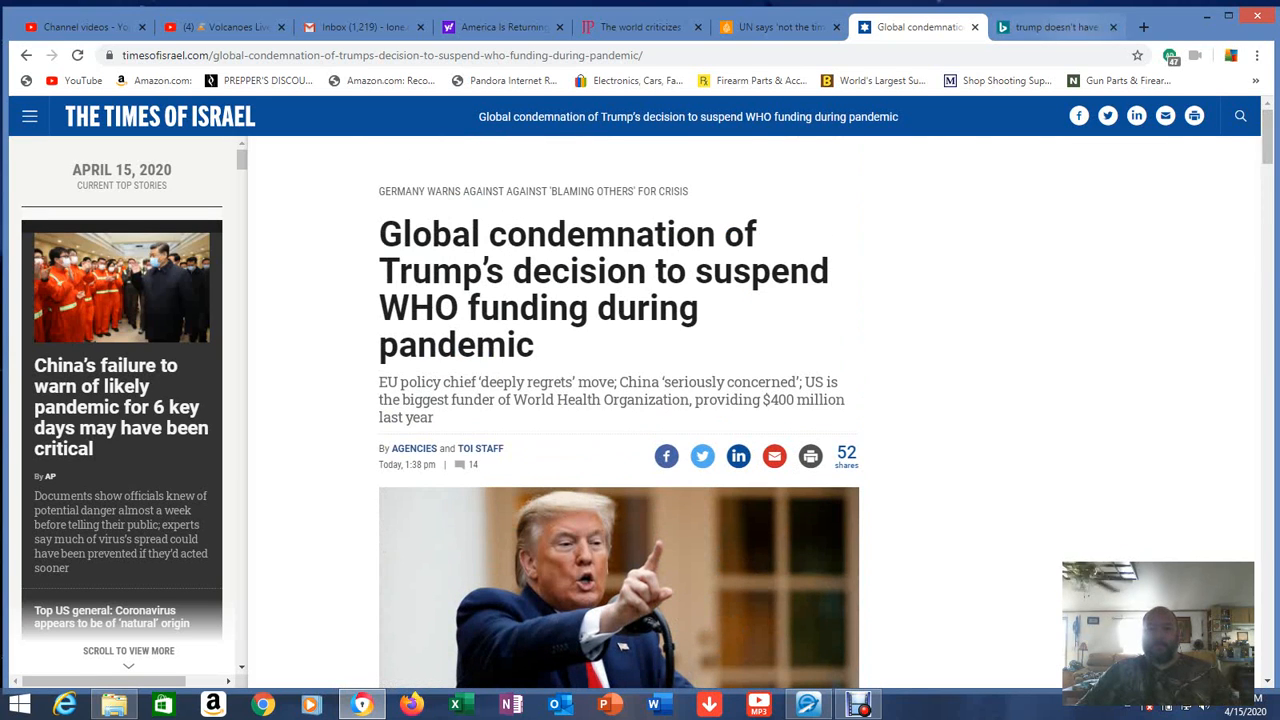
{"action": "left_click", "coordinate": [1050, 28]}
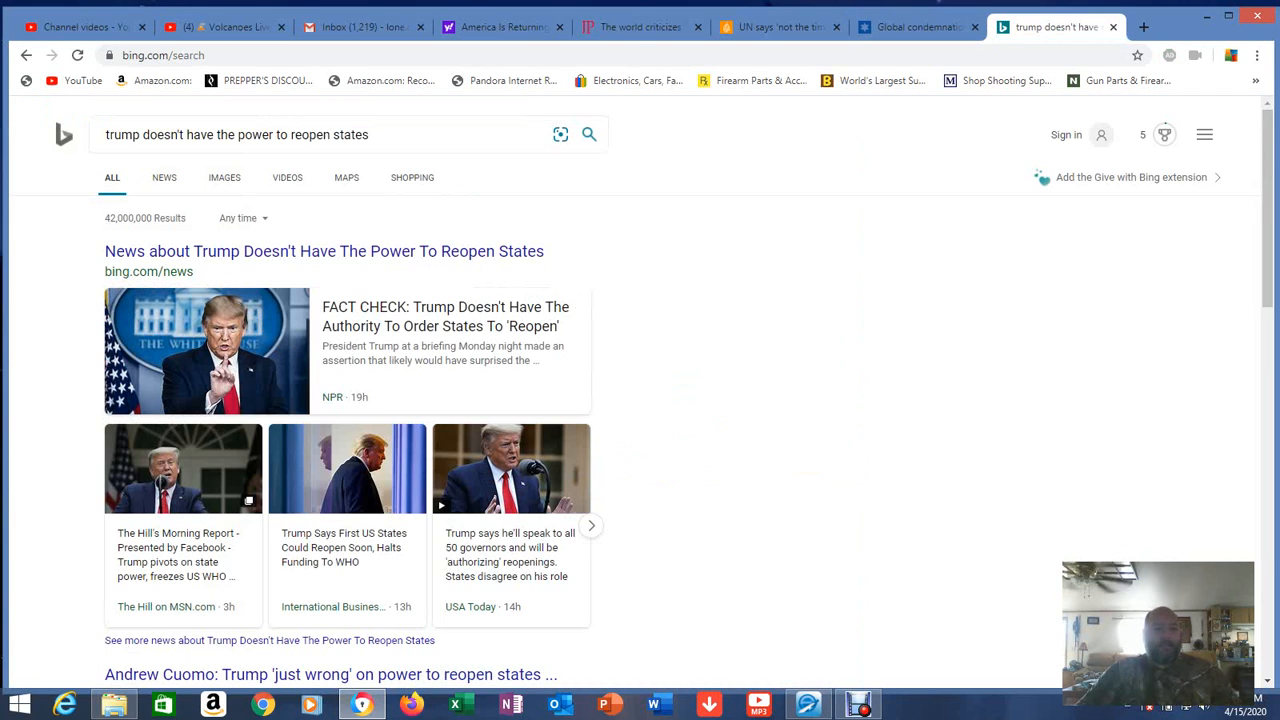
{"action": "left_click", "coordinate": [300, 134]}
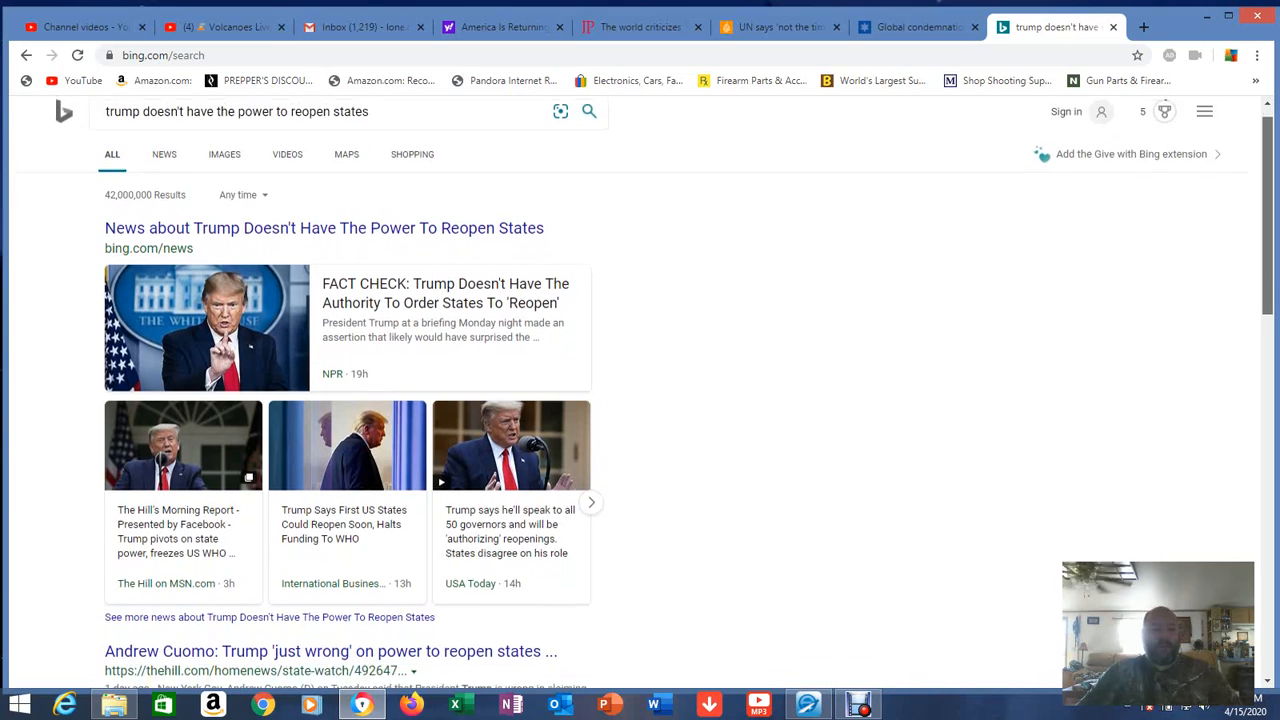
{"action": "scroll", "scroll_direction": "down", "scroll_amount": 3}
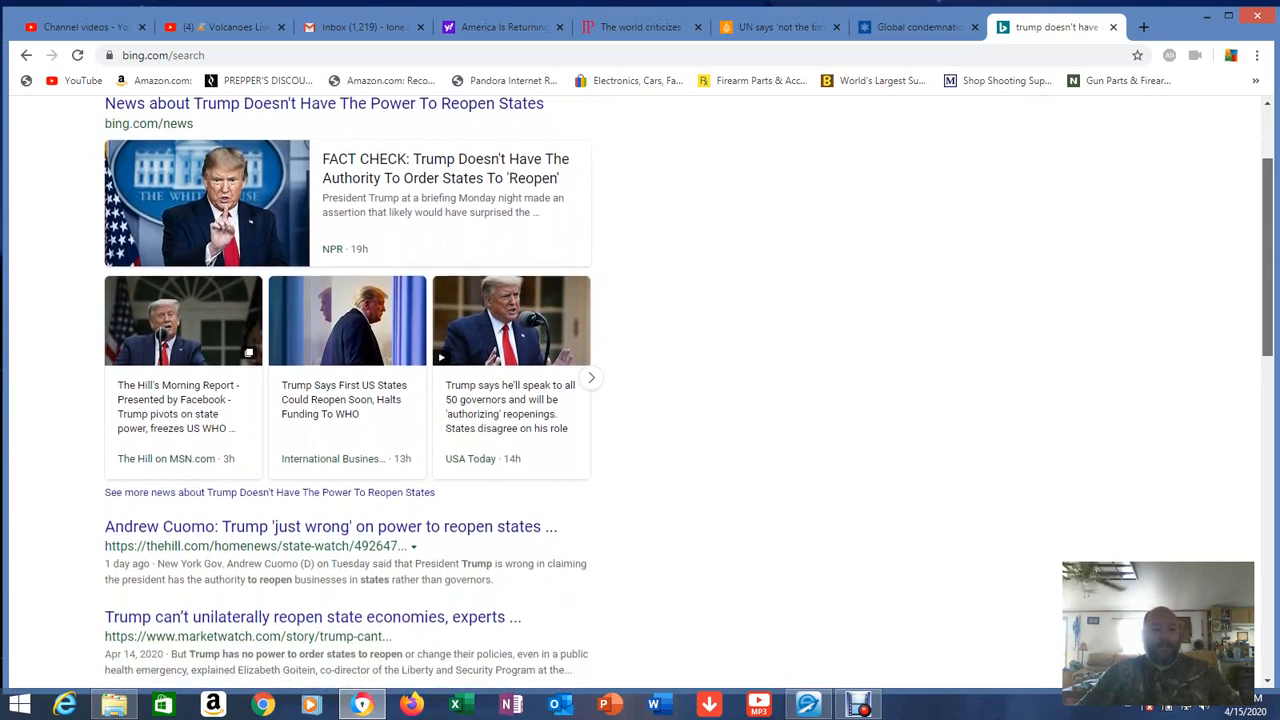
{"action": "scroll", "scroll_direction": "down", "scroll_amount": 3}
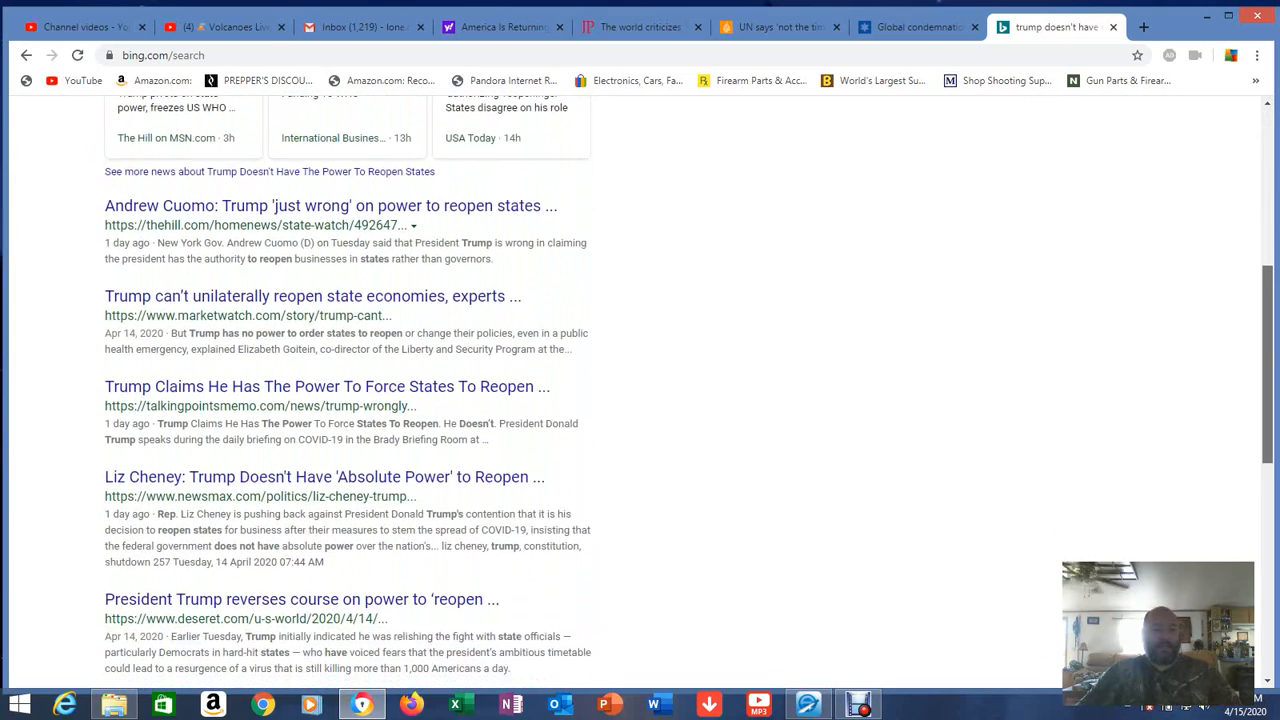
{"action": "scroll", "scroll_direction": "down", "scroll_amount": 3}
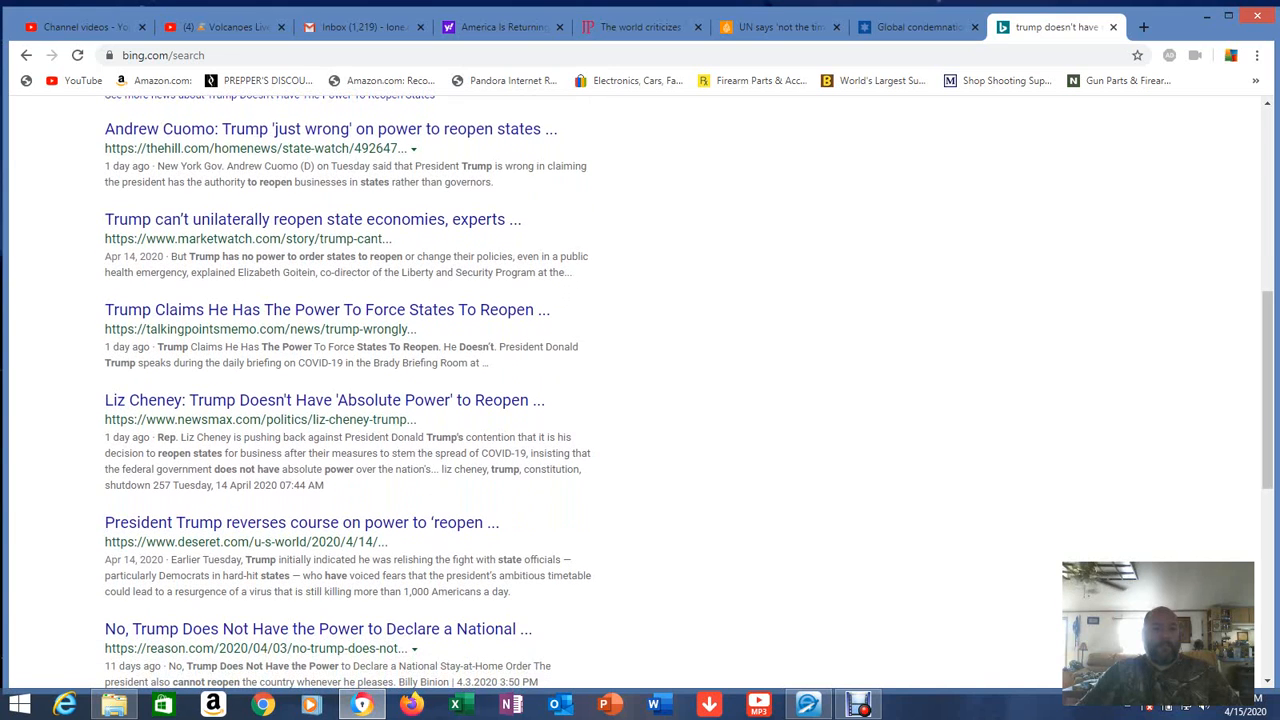
{"action": "left_click", "coordinate": [330, 128]}
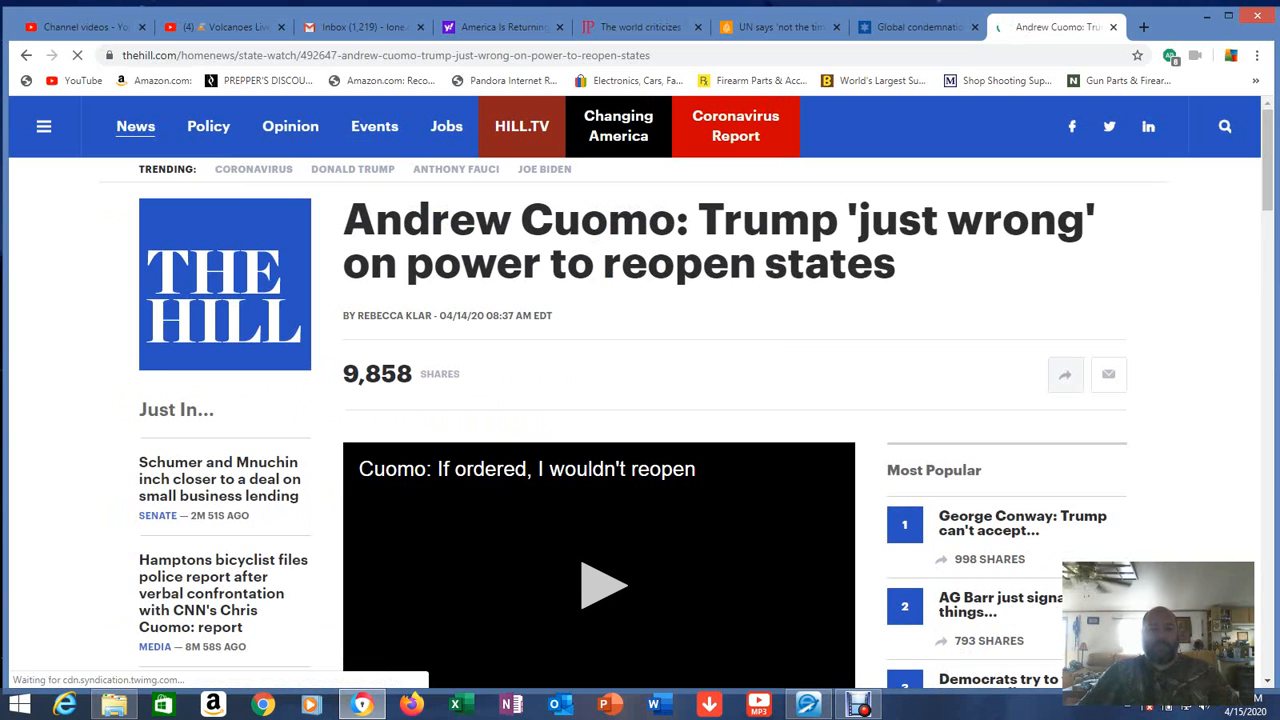
- Read The Hill's Cuomo article to his 10th Amendment quote, dismissing the floating video and sign-up popup
{"action": "scroll", "scroll_direction": "down", "scroll_amount": 3}
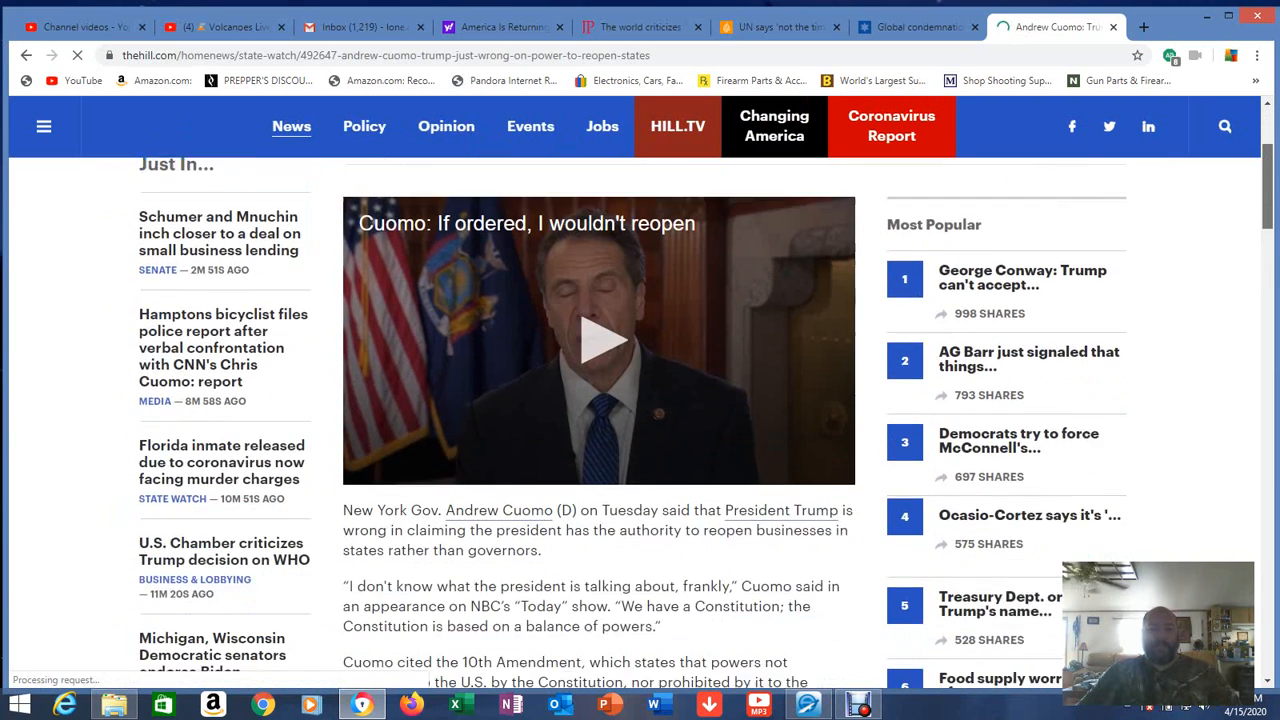
{"action": "scroll", "scroll_direction": "down", "scroll_amount": 3}
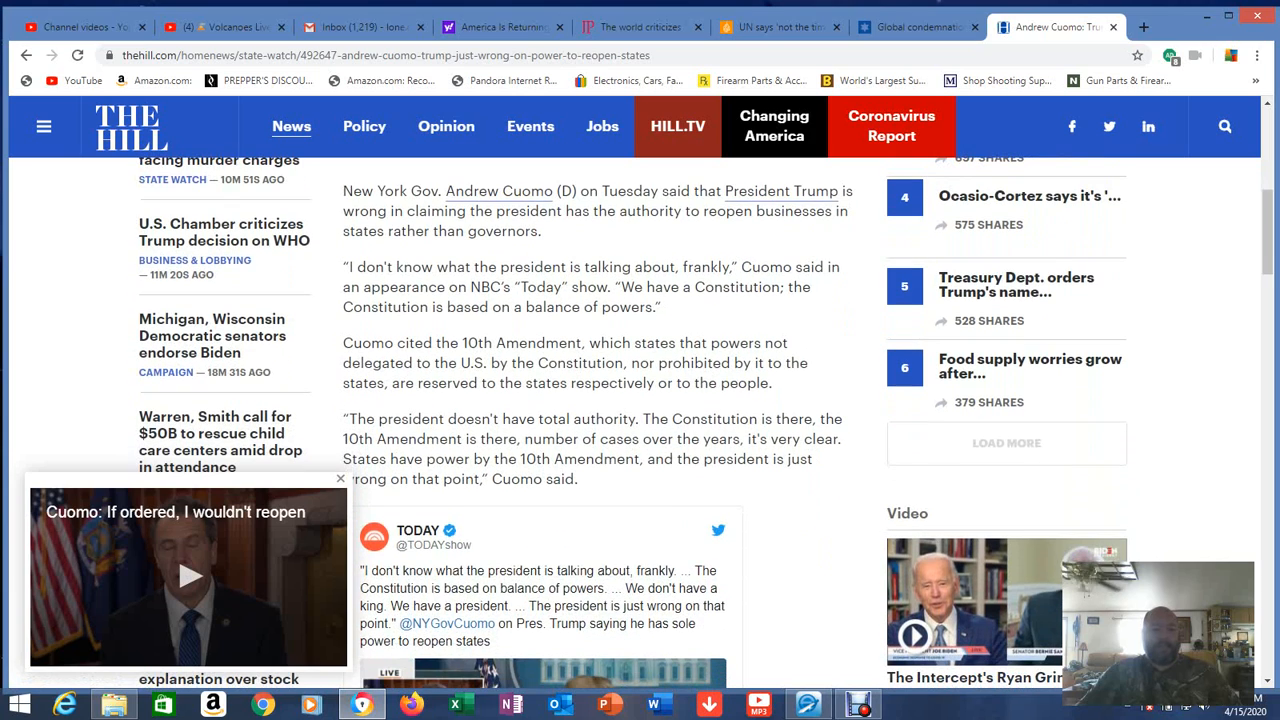
{"action": "left_click", "coordinate": [340, 480]}
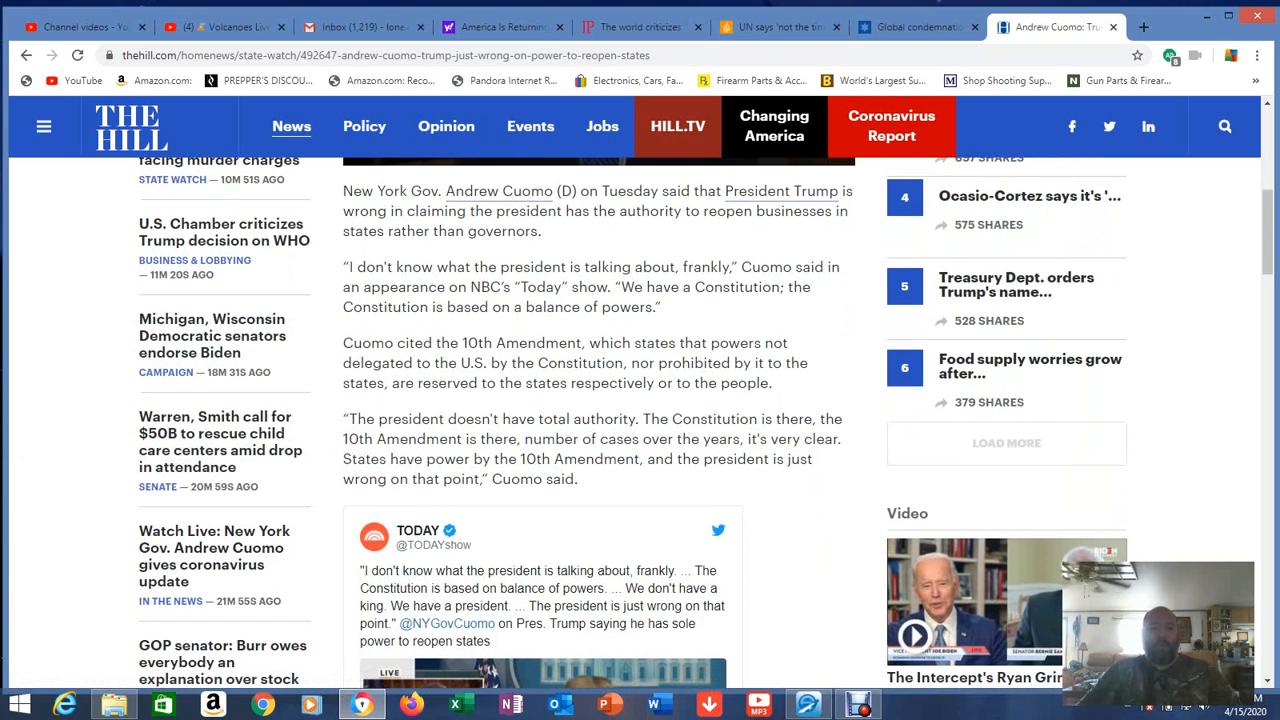
{"action": "mouse_move", "coordinate": [498, 192]}
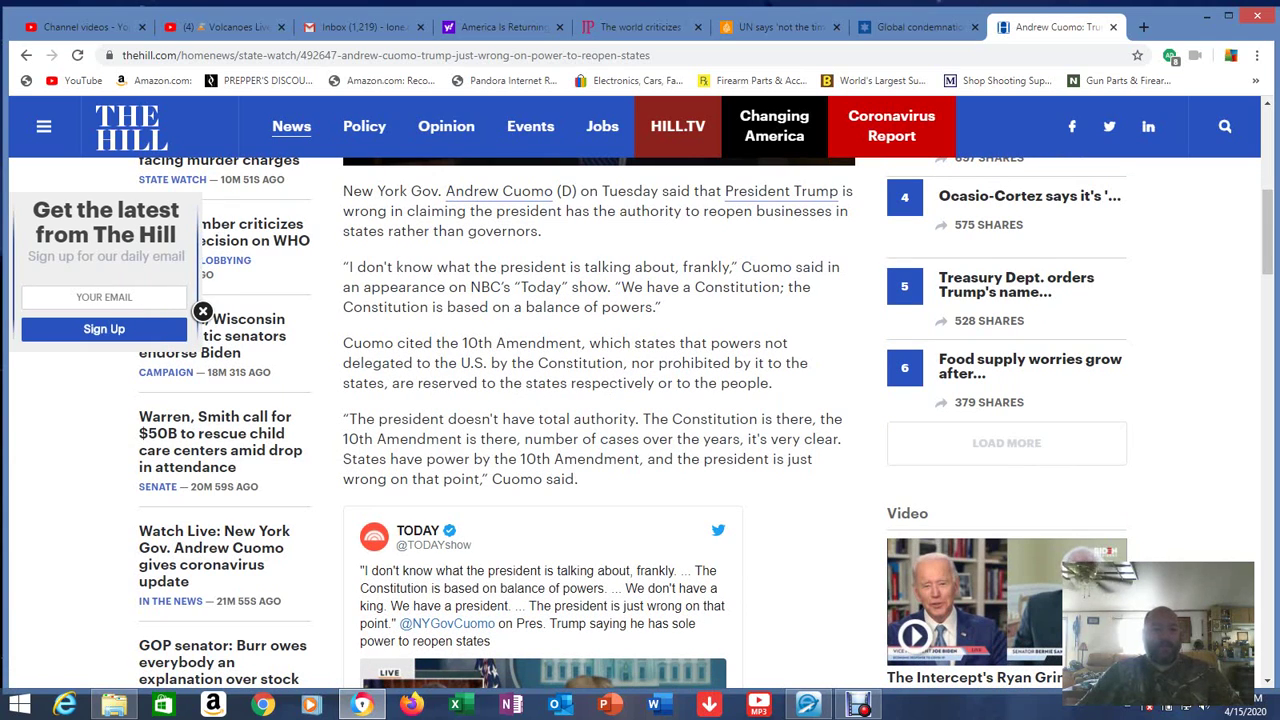
{"action": "left_click", "coordinate": [202, 312]}
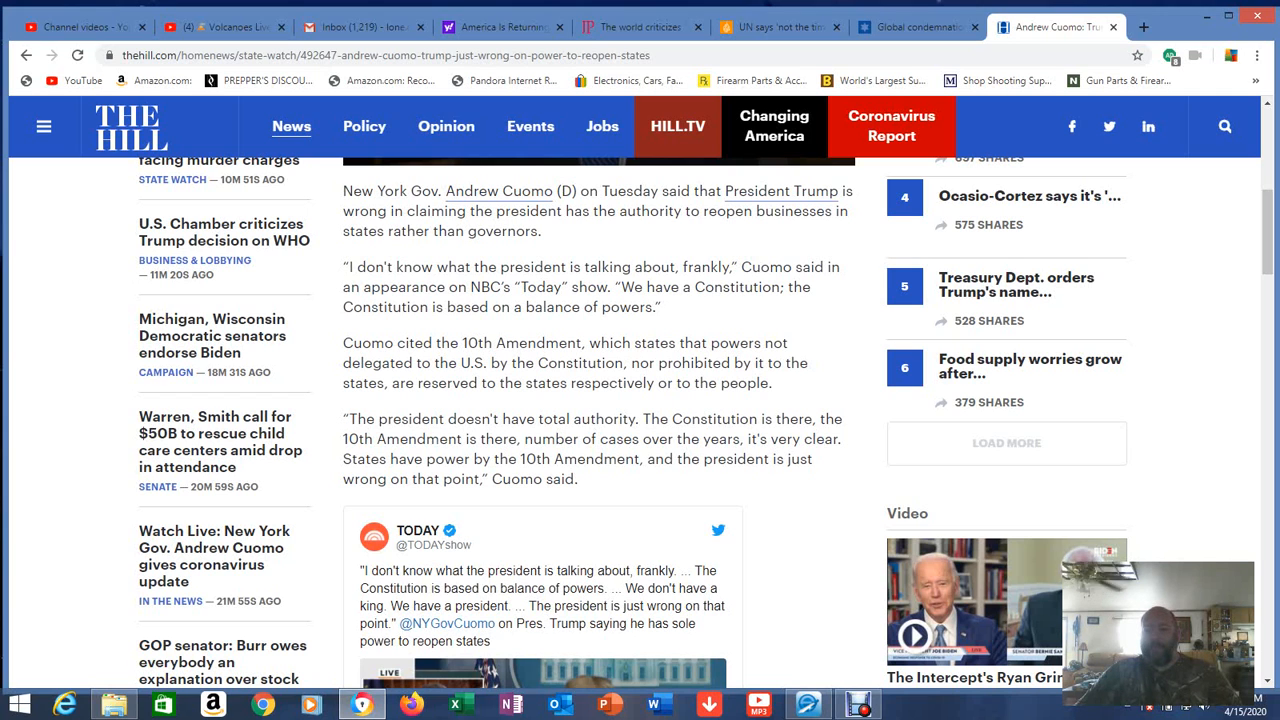
{"action": "scroll", "scroll_direction": "up", "scroll_amount": 3}
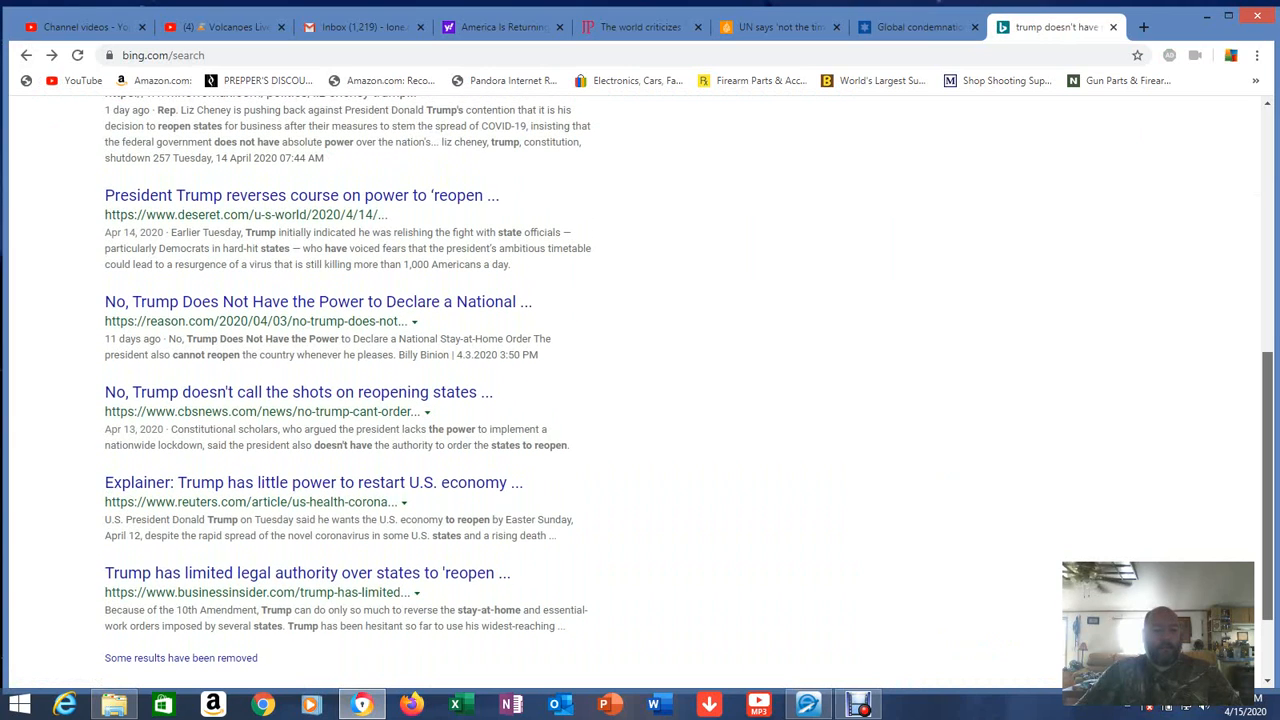
{"action": "scroll", "scroll_direction": "up", "scroll_amount": 3}
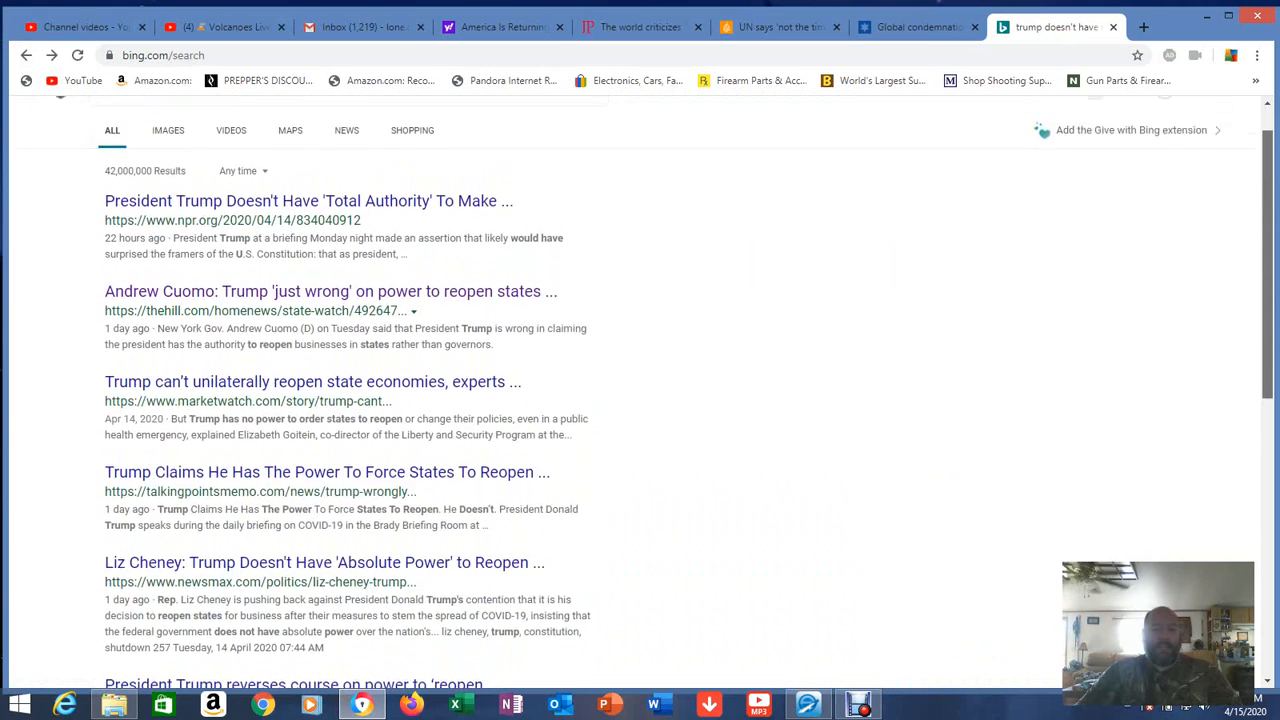
{"action": "scroll", "scroll_direction": "up", "scroll_amount": 3}
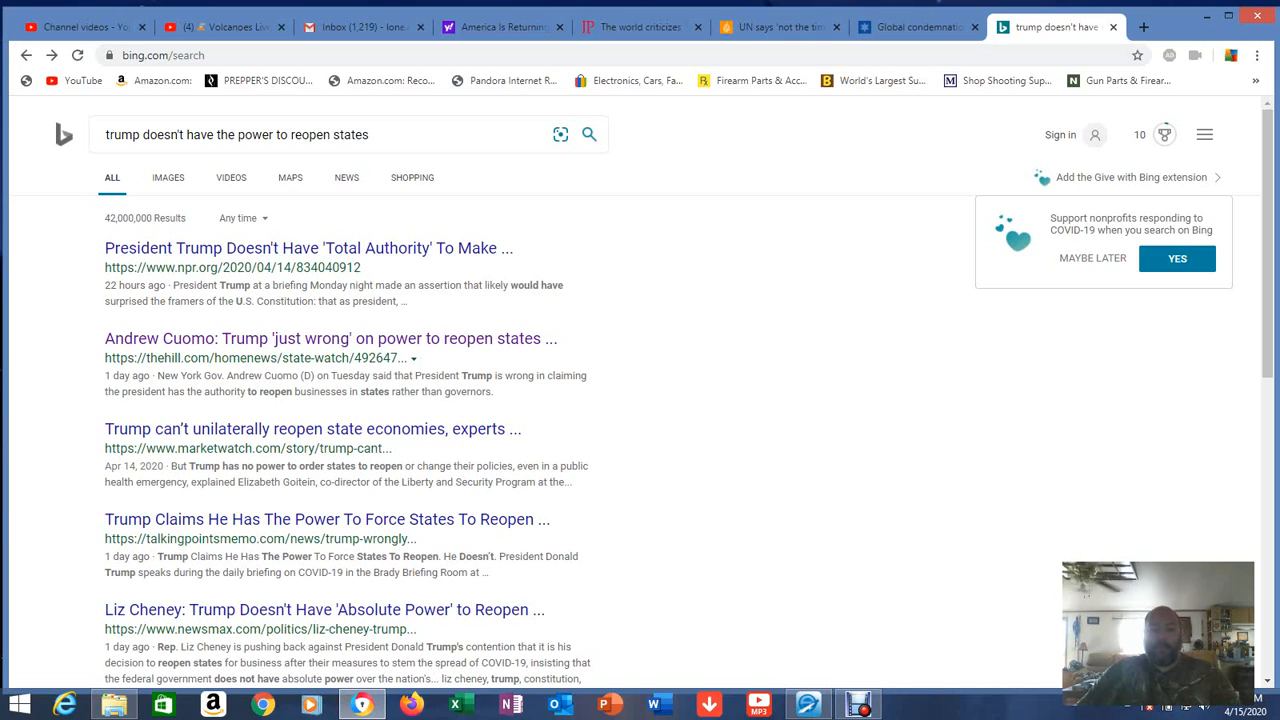
- Return to e-Sword and reread Daniel 8 from the vision's start back to highlighted verses 15–24
{"action": "left_click", "coordinate": [858, 704]}
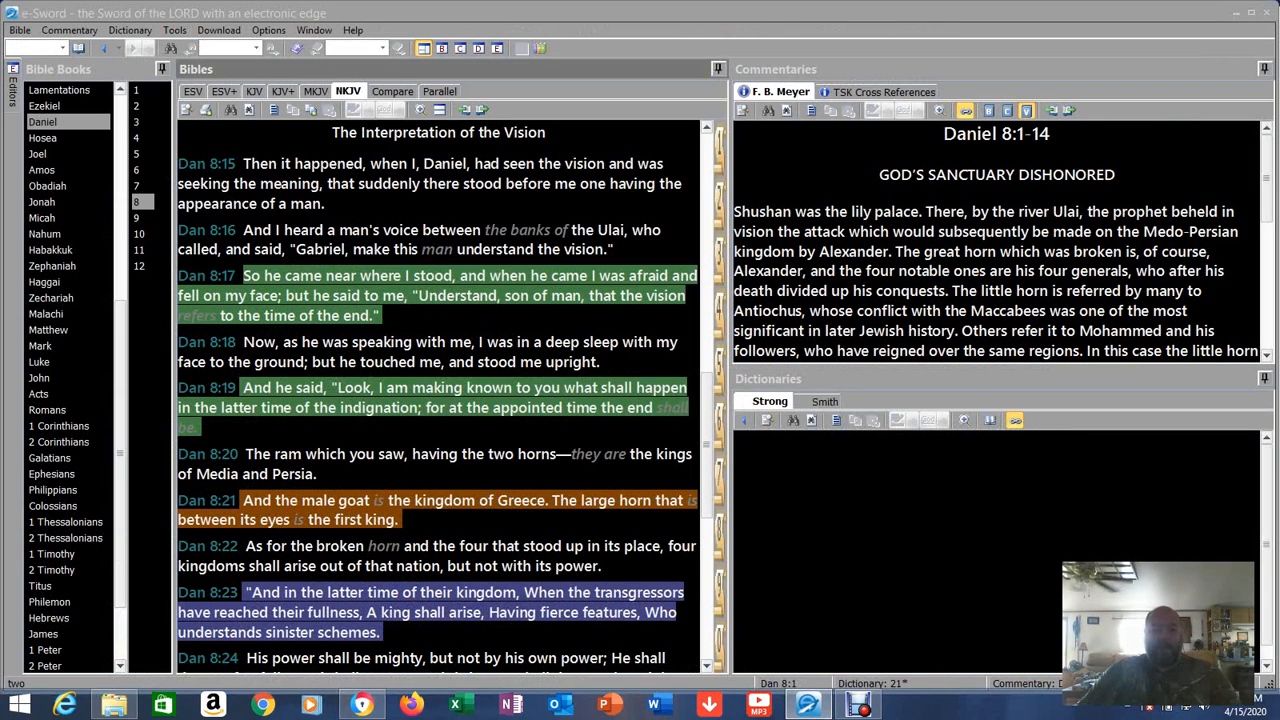
{"action": "scroll", "scroll_direction": "up", "scroll_amount": 3}
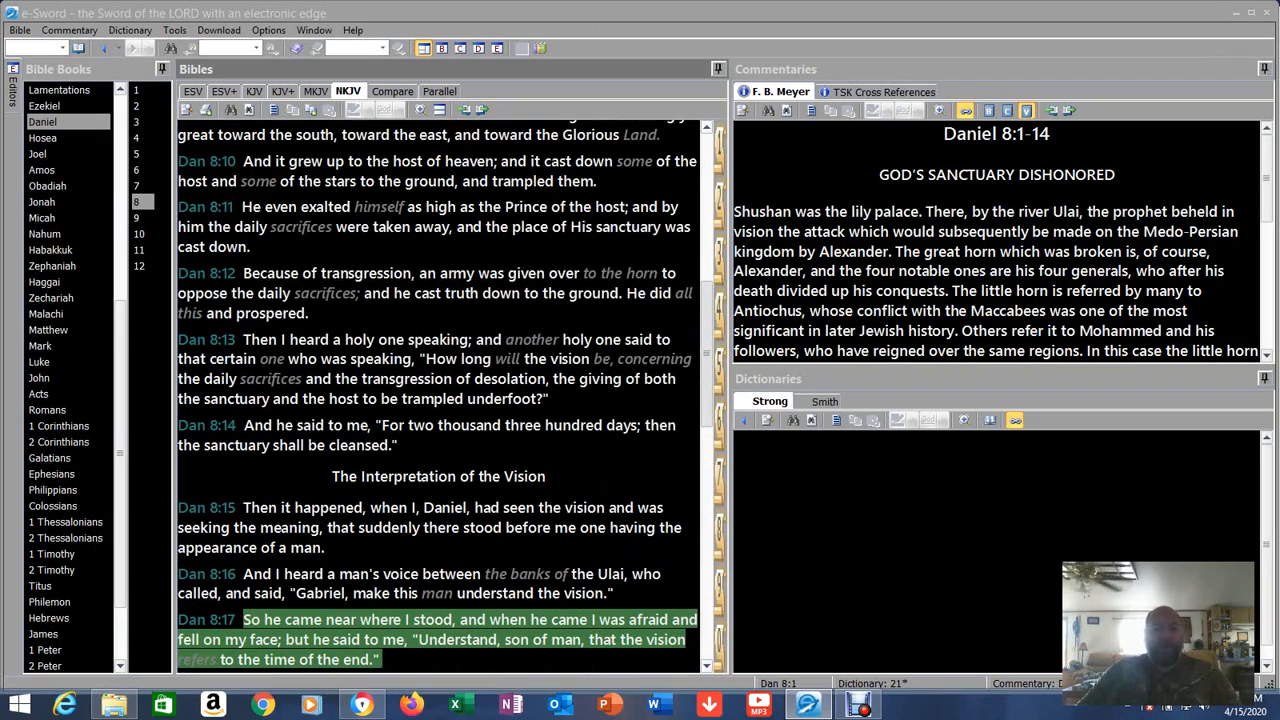
{"action": "scroll", "scroll_direction": "up", "scroll_amount": 3}
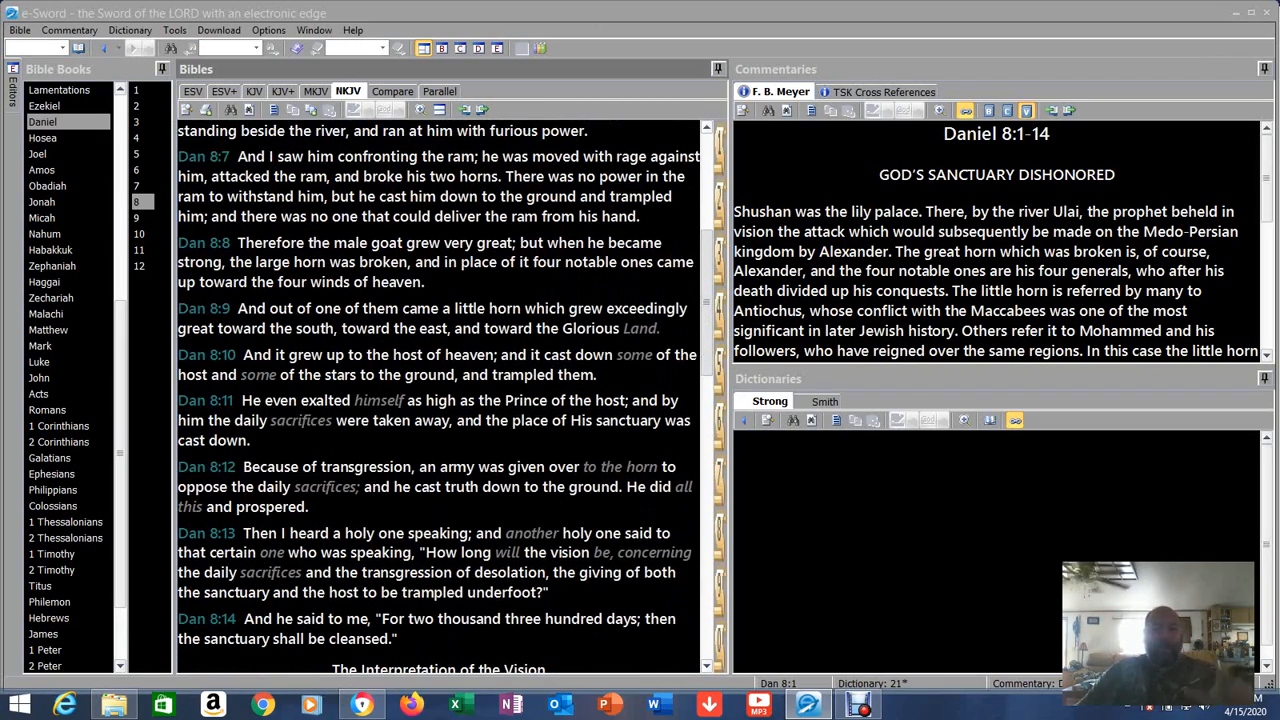
{"action": "scroll", "scroll_direction": "up", "scroll_amount": 3}
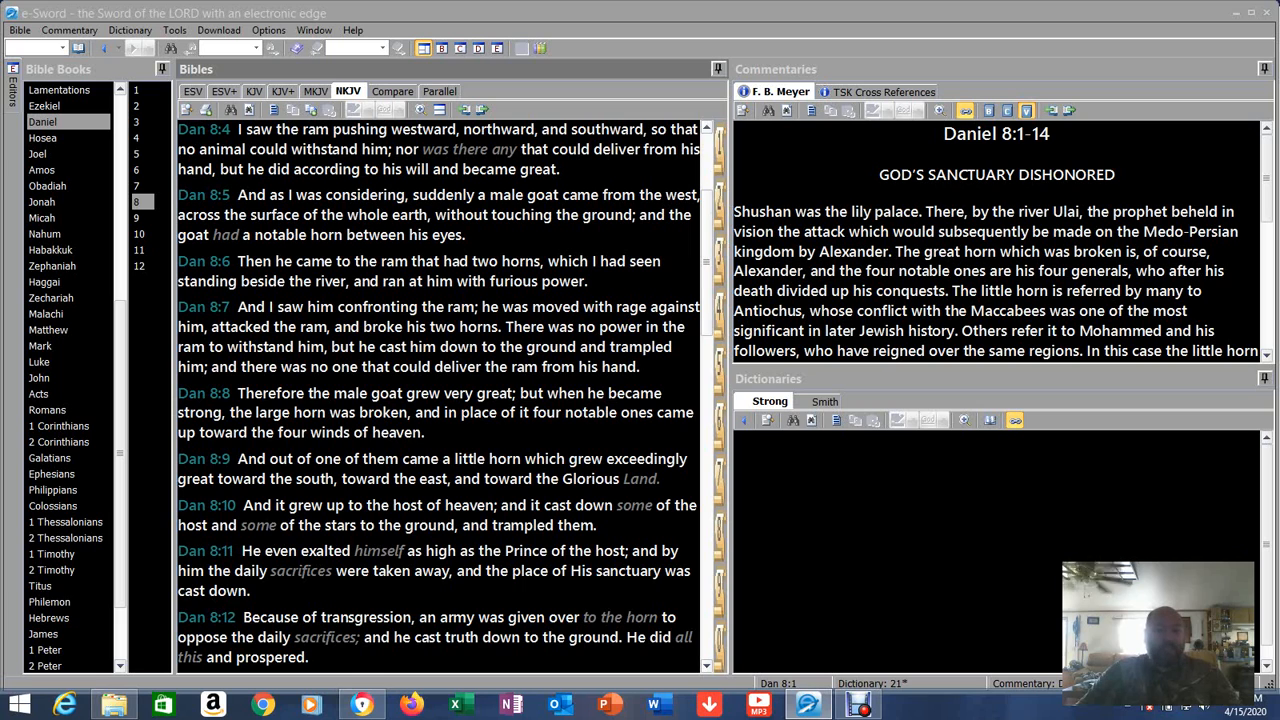
{"action": "scroll", "scroll_direction": "up", "scroll_amount": 3}
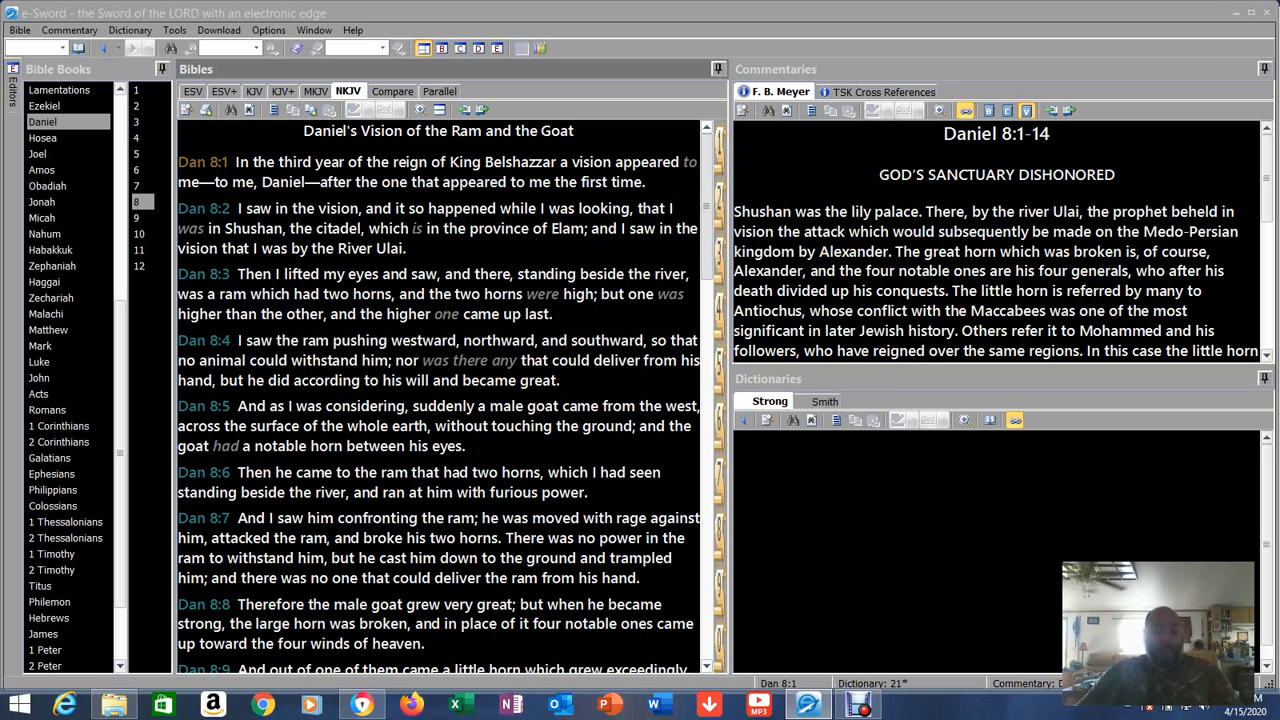
{"action": "scroll", "scroll_direction": "down", "scroll_amount": 3}
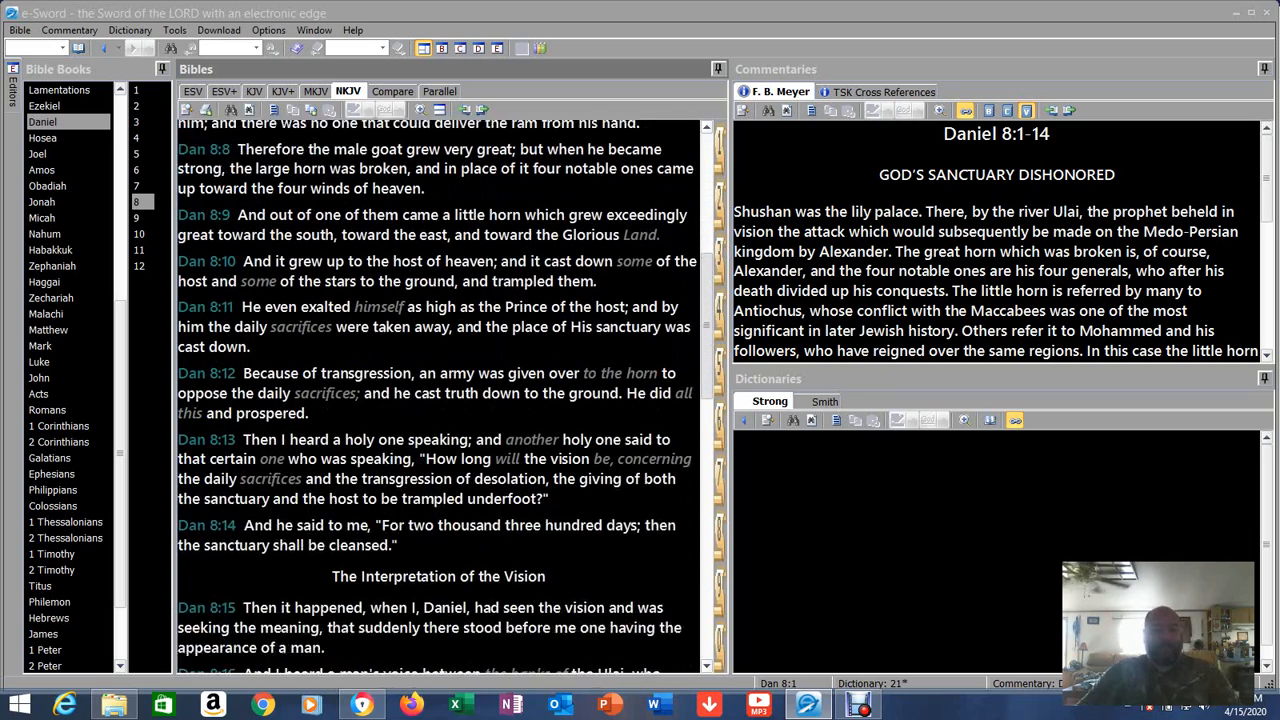
{"action": "scroll", "scroll_direction": "down", "scroll_amount": 3}
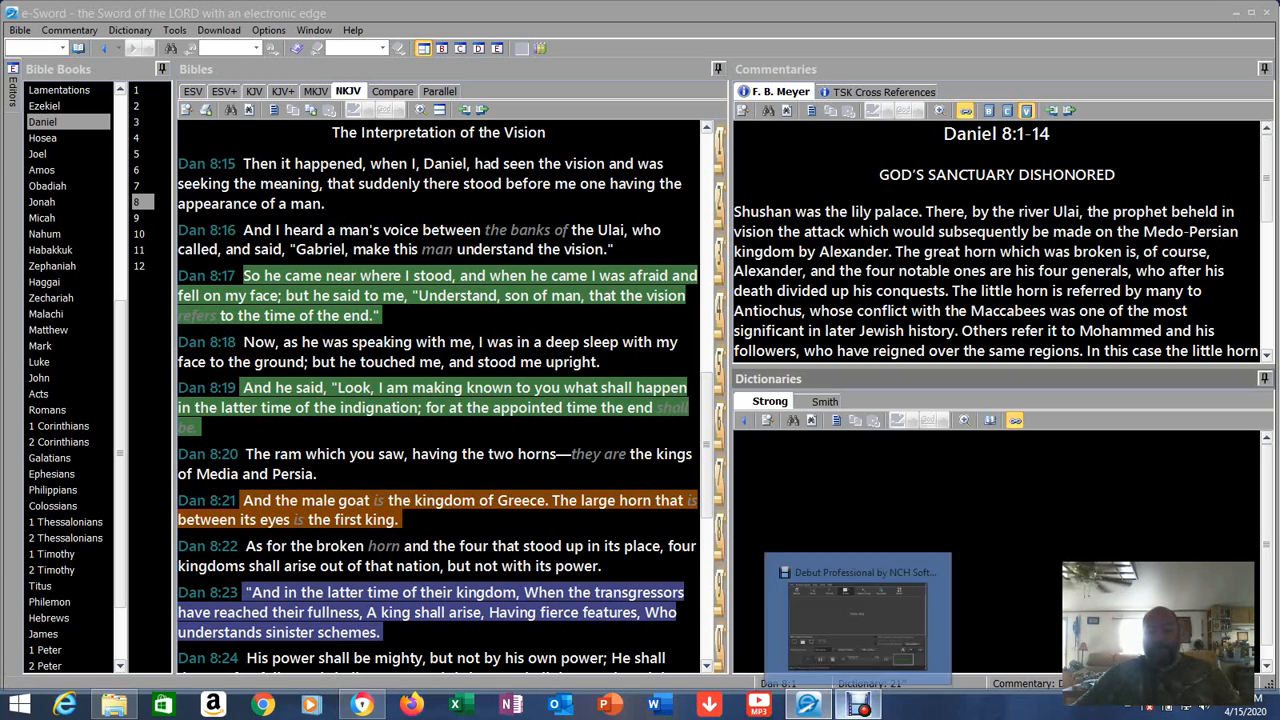
{"action": "left_click", "coordinate": [856, 616]}
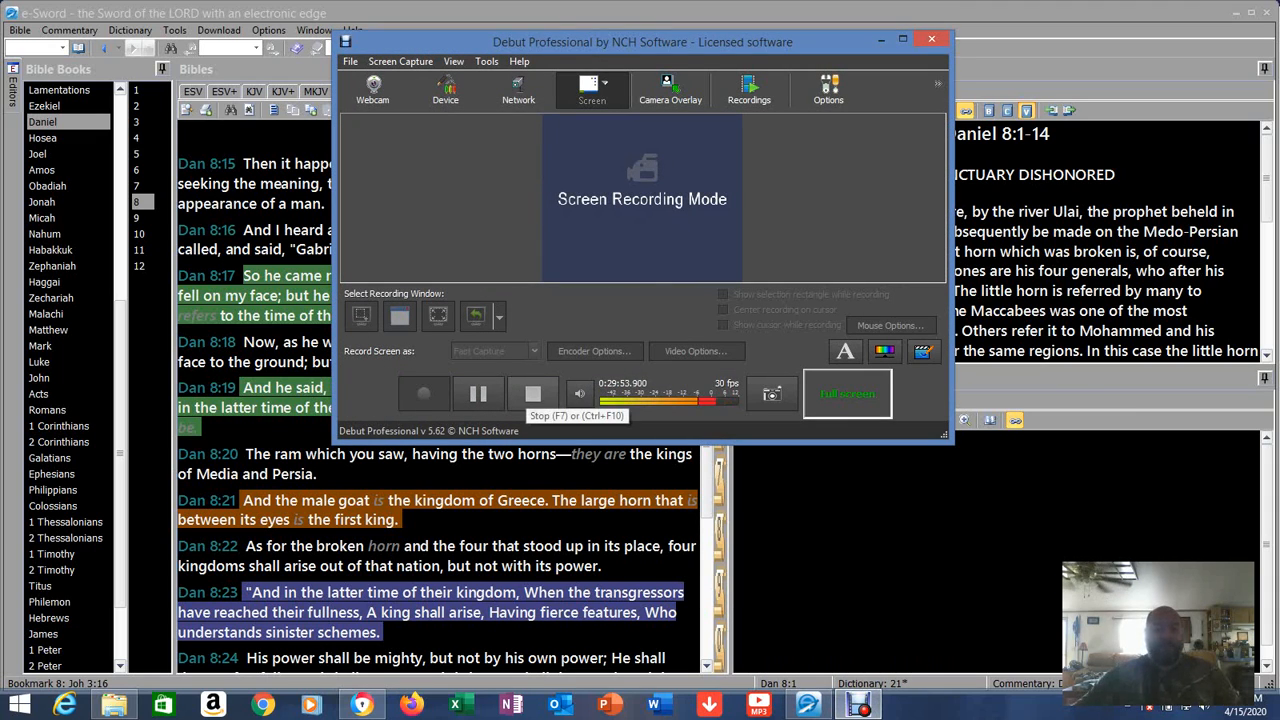